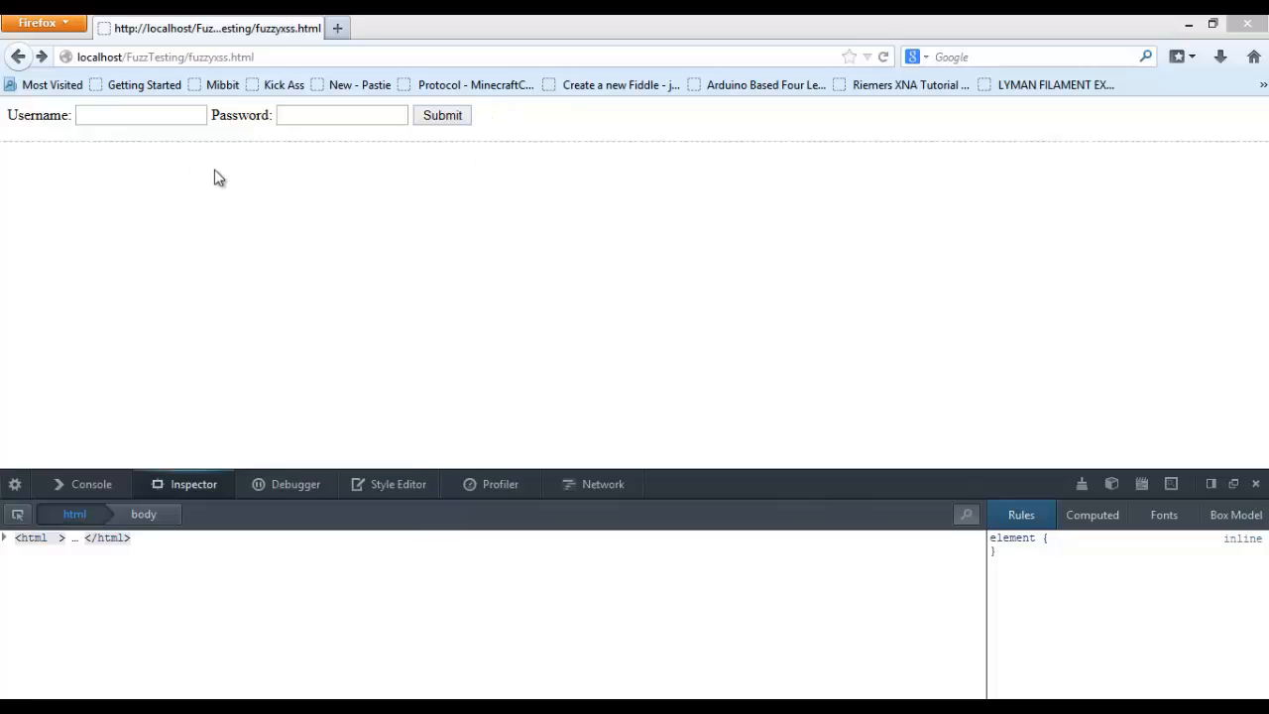
{"action": "mouse_move", "coordinate": [277, 168]}
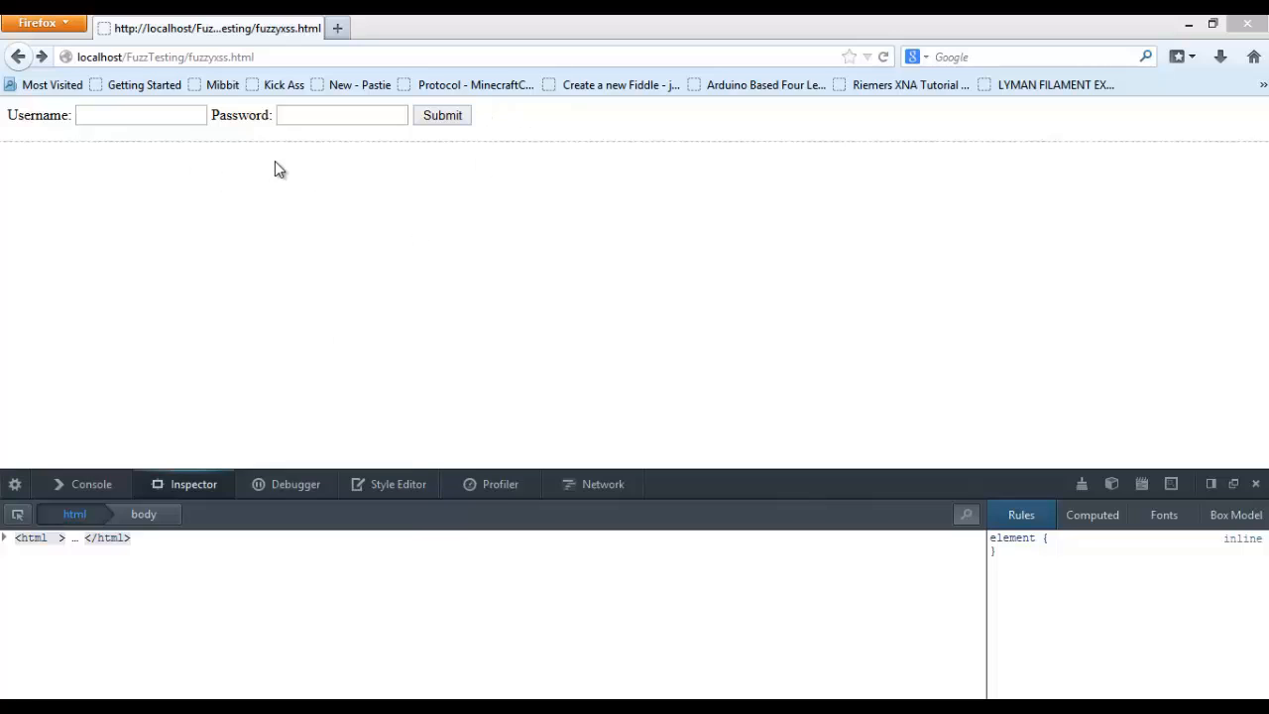
Step: Submit a login with username bob and a password
{"action": "left_click", "coordinate": [141, 115]}
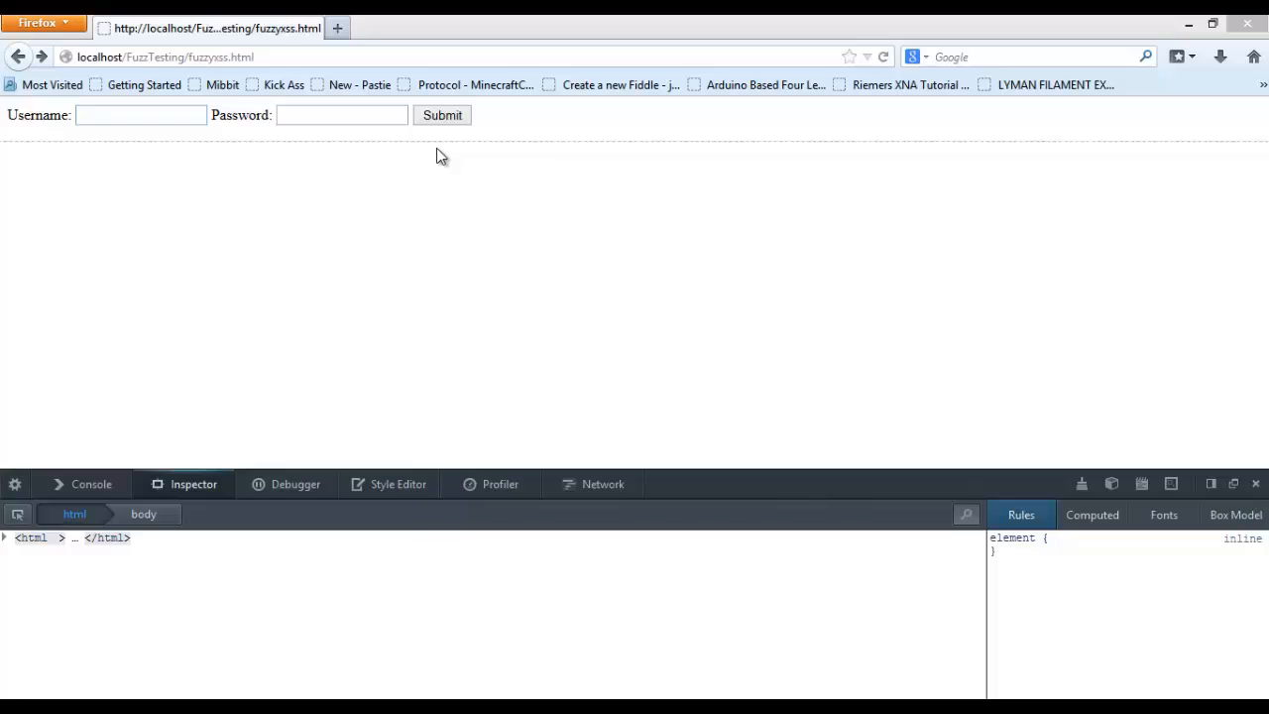
{"action": "mouse_move", "coordinate": [241, 145]}
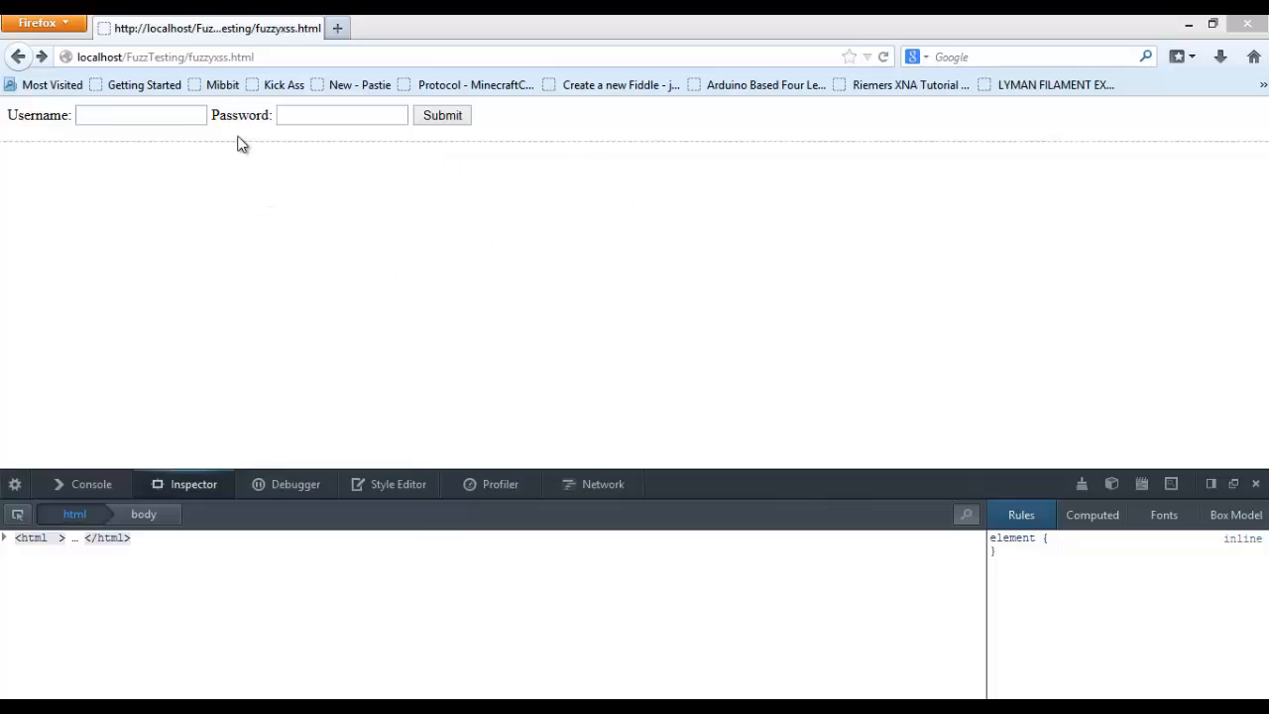
{"action": "left_click", "coordinate": [141, 115]}
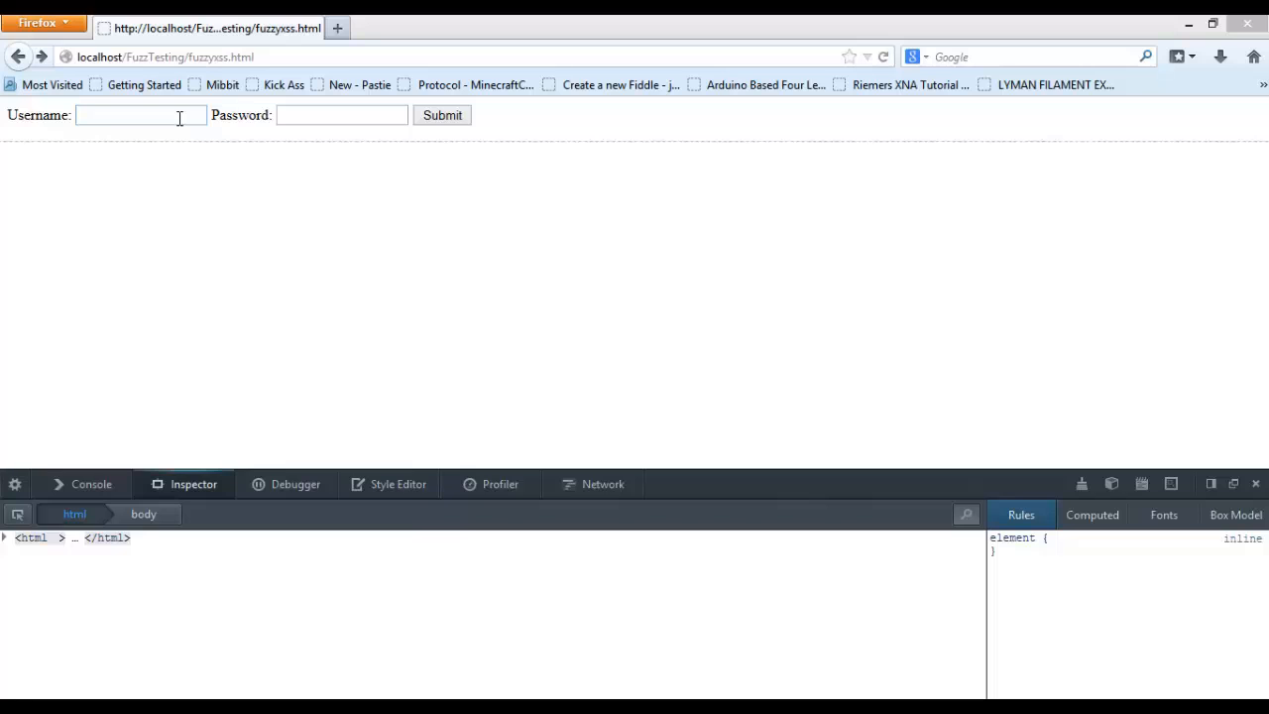
{"action": "mouse_move", "coordinate": [530, 267]}
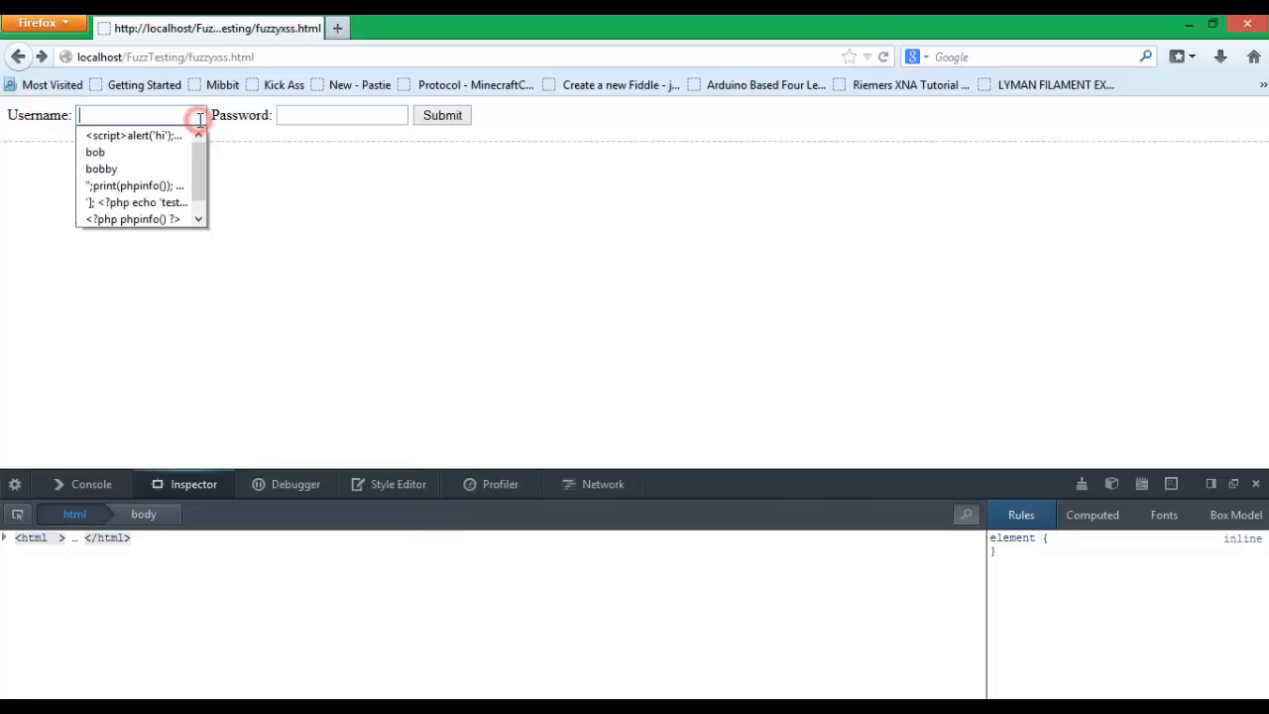
{"action": "left_click", "coordinate": [259, 166]}
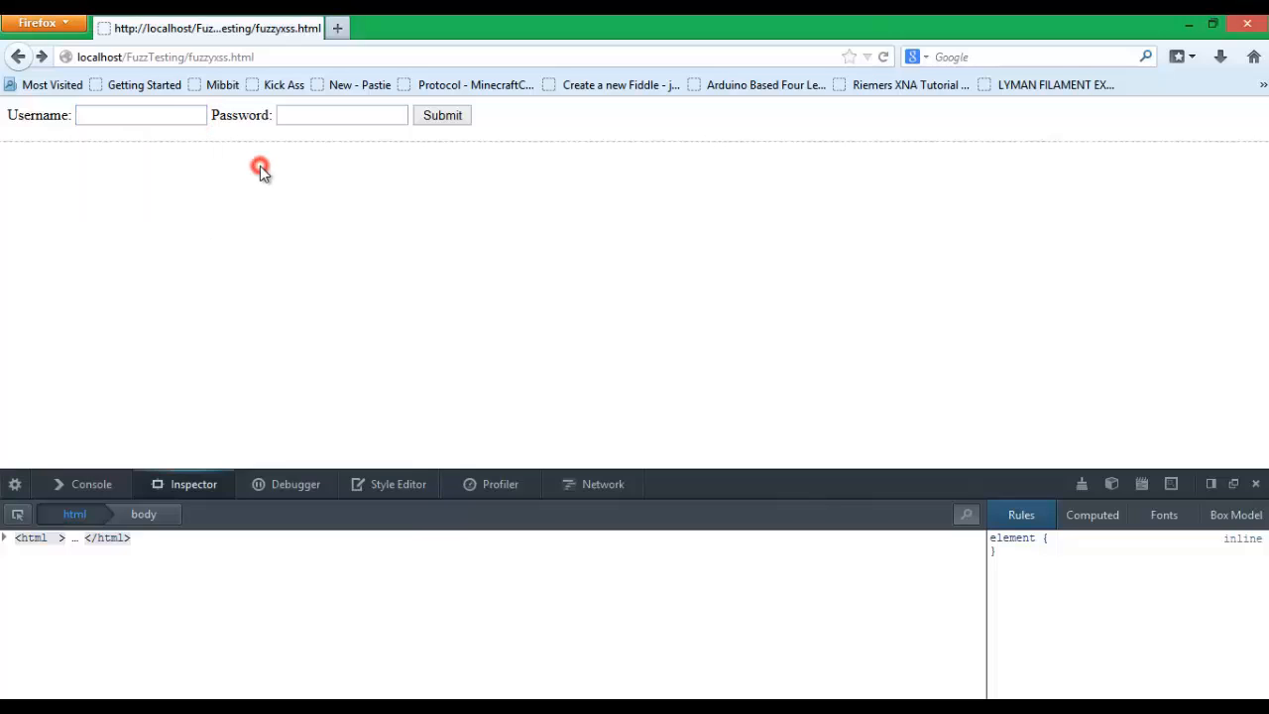
{"action": "left_click", "coordinate": [141, 115]}
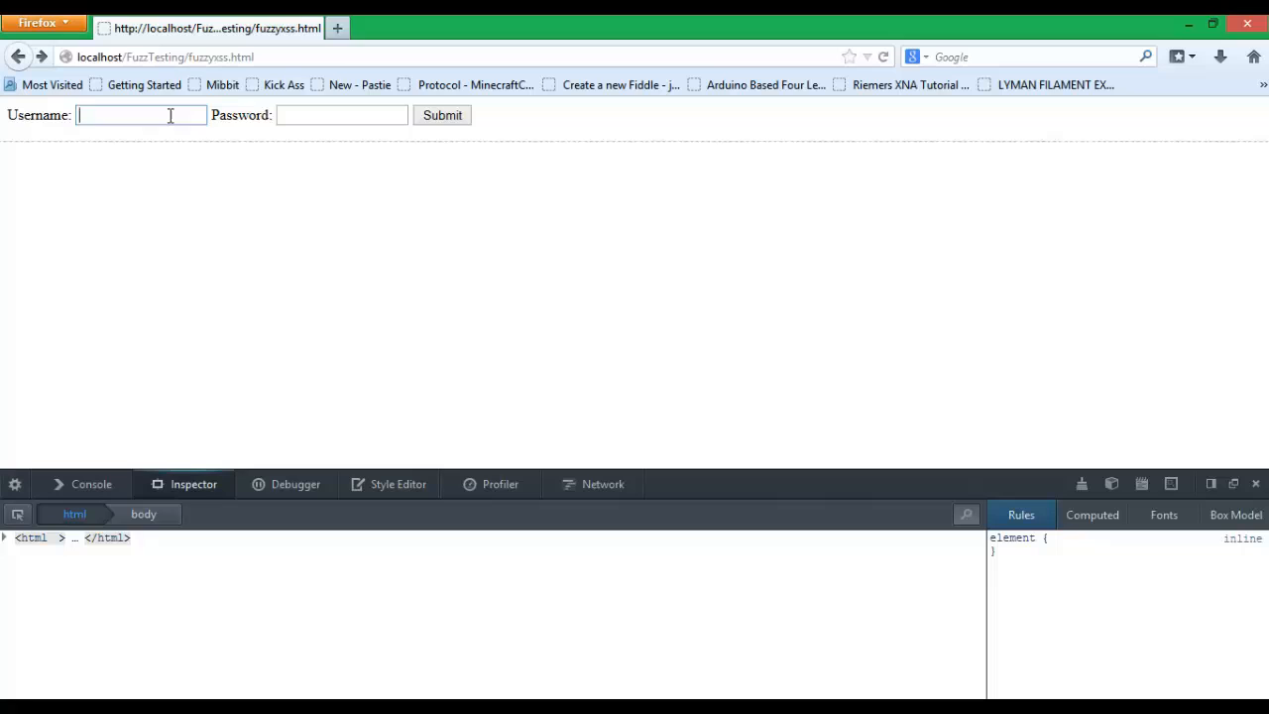
{"action": "type", "text": "bob"}
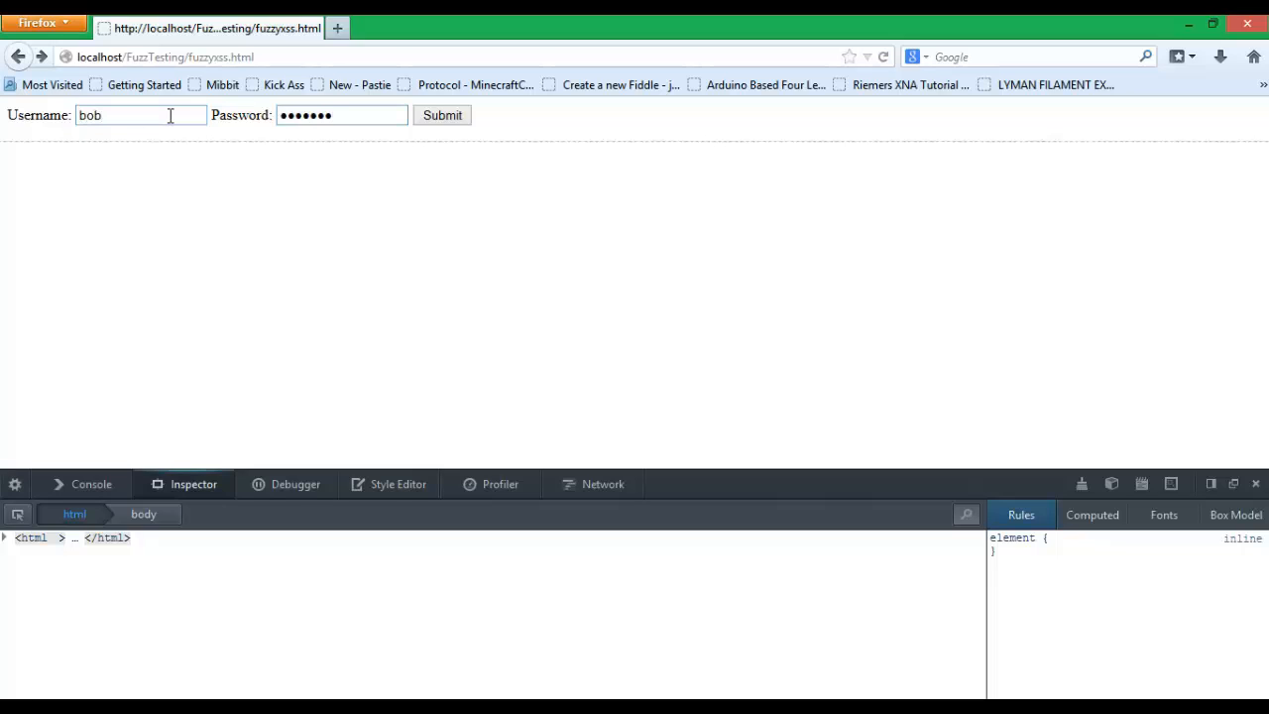
{"action": "left_click", "coordinate": [442, 115]}
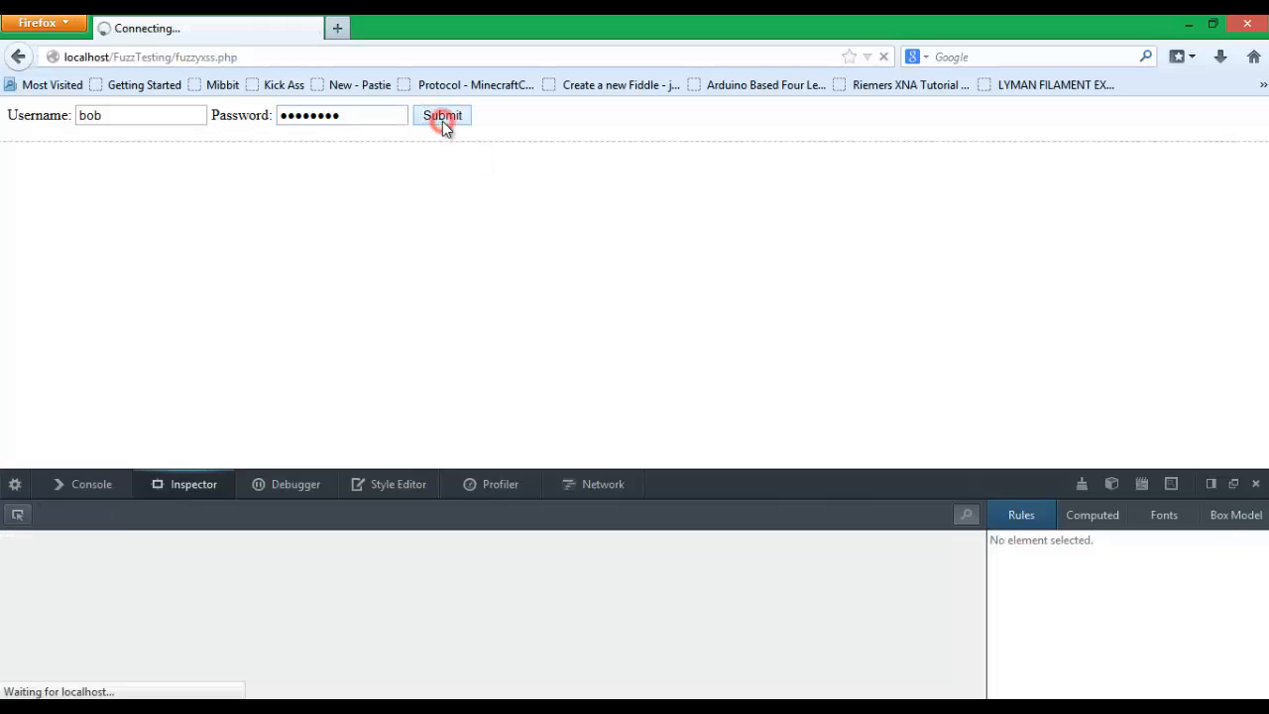
{"action": "left_click", "coordinate": [440, 115]}
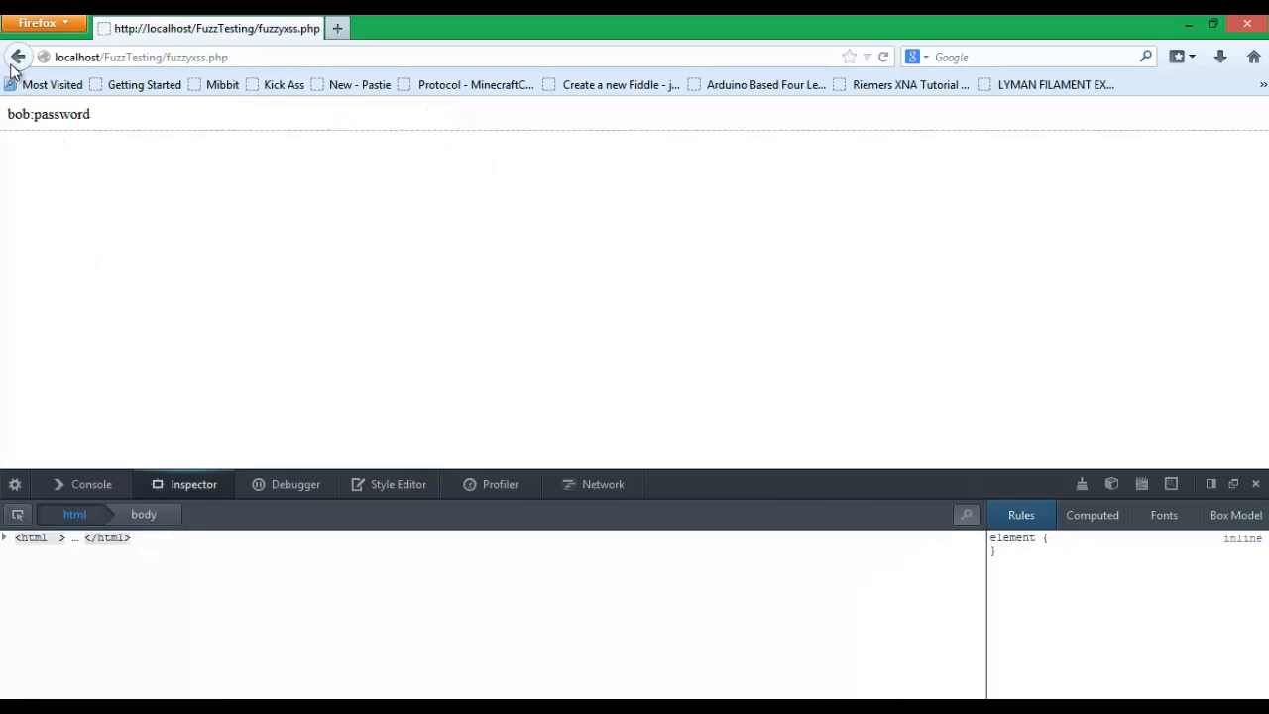
{"action": "left_click", "coordinate": [16, 52]}
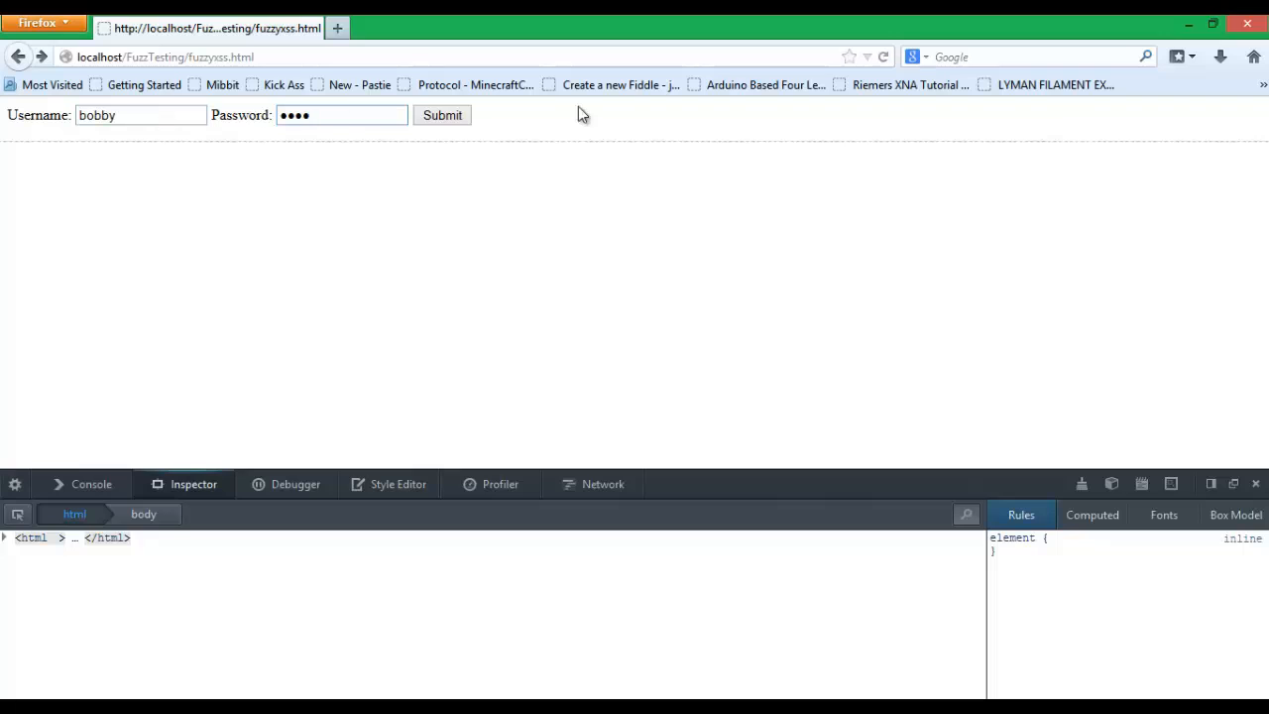
{"action": "left_click", "coordinate": [440, 115]}
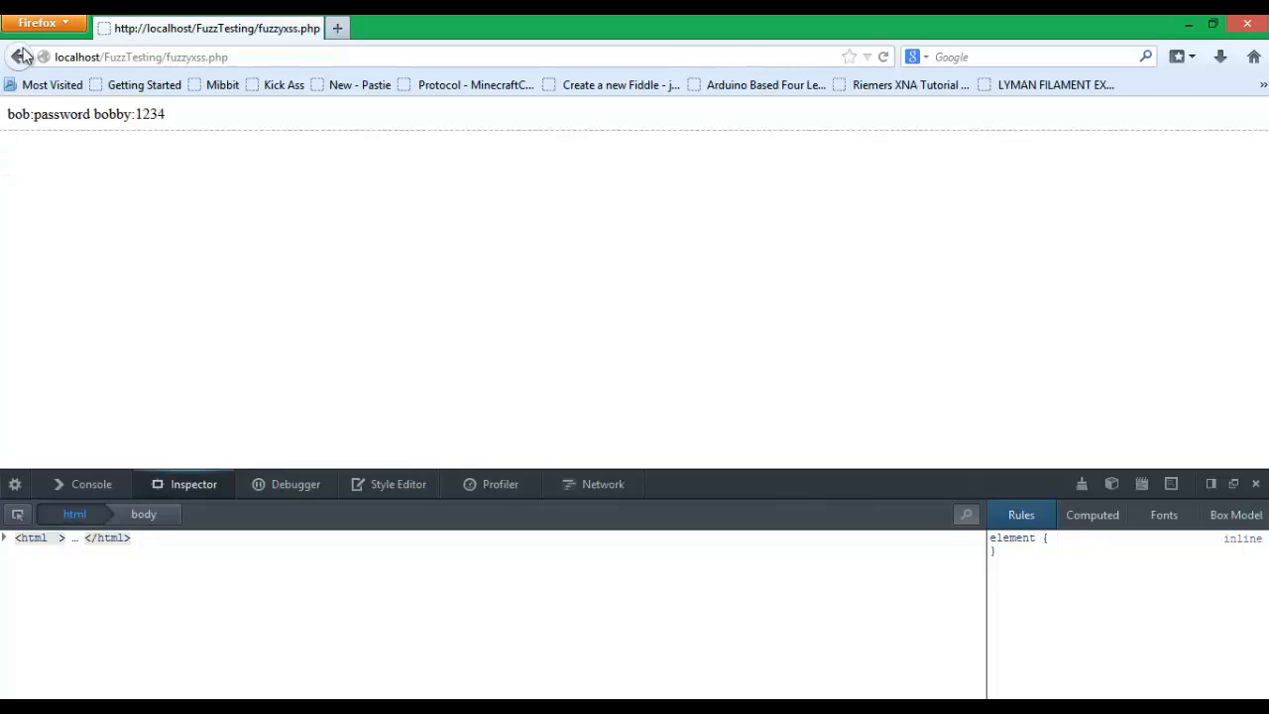
Step: Inspect the results page markup, expanding the body to see stored entries, then go back
{"action": "right_click", "coordinate": [89, 111]}
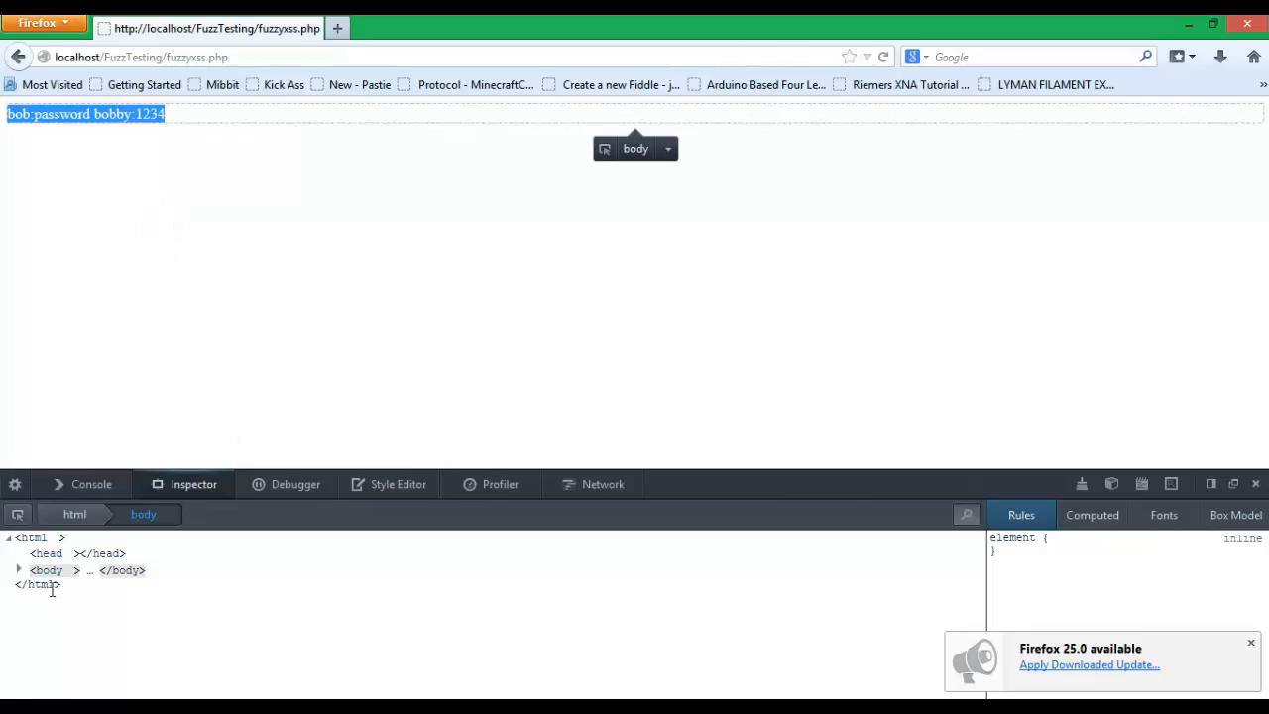
{"action": "left_click", "coordinate": [20, 571]}
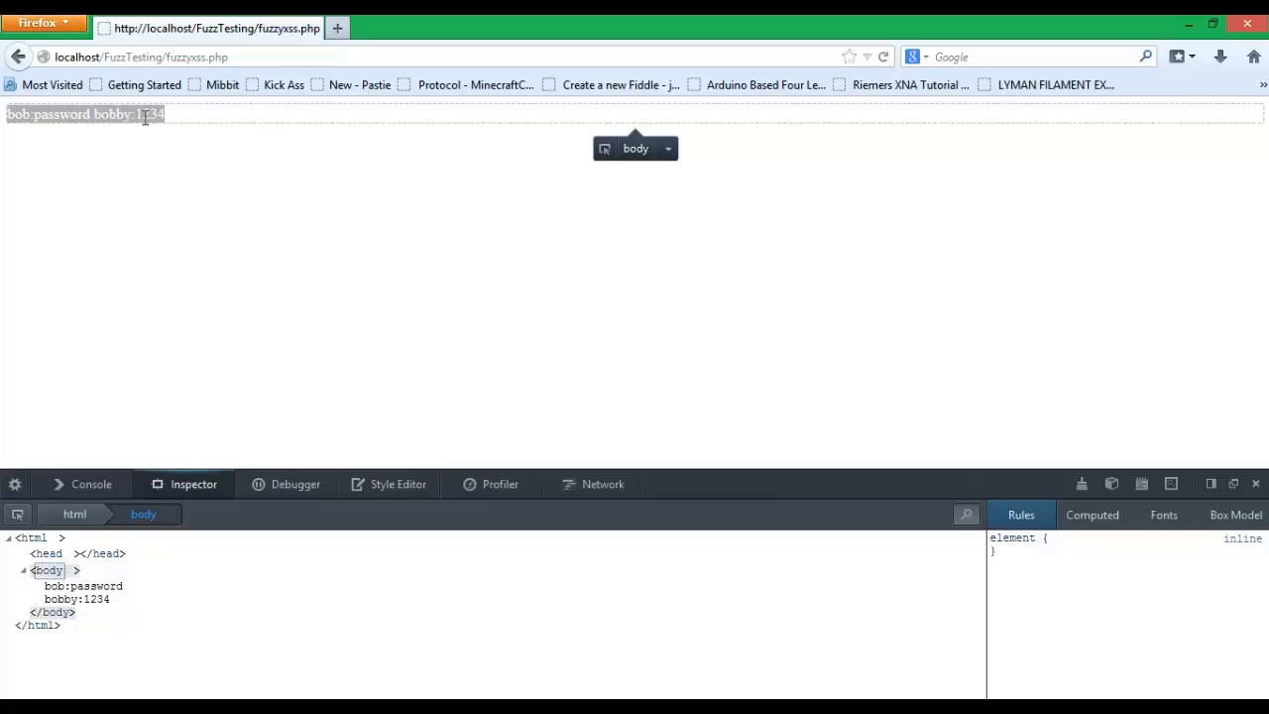
{"action": "mouse_move", "coordinate": [20, 57]}
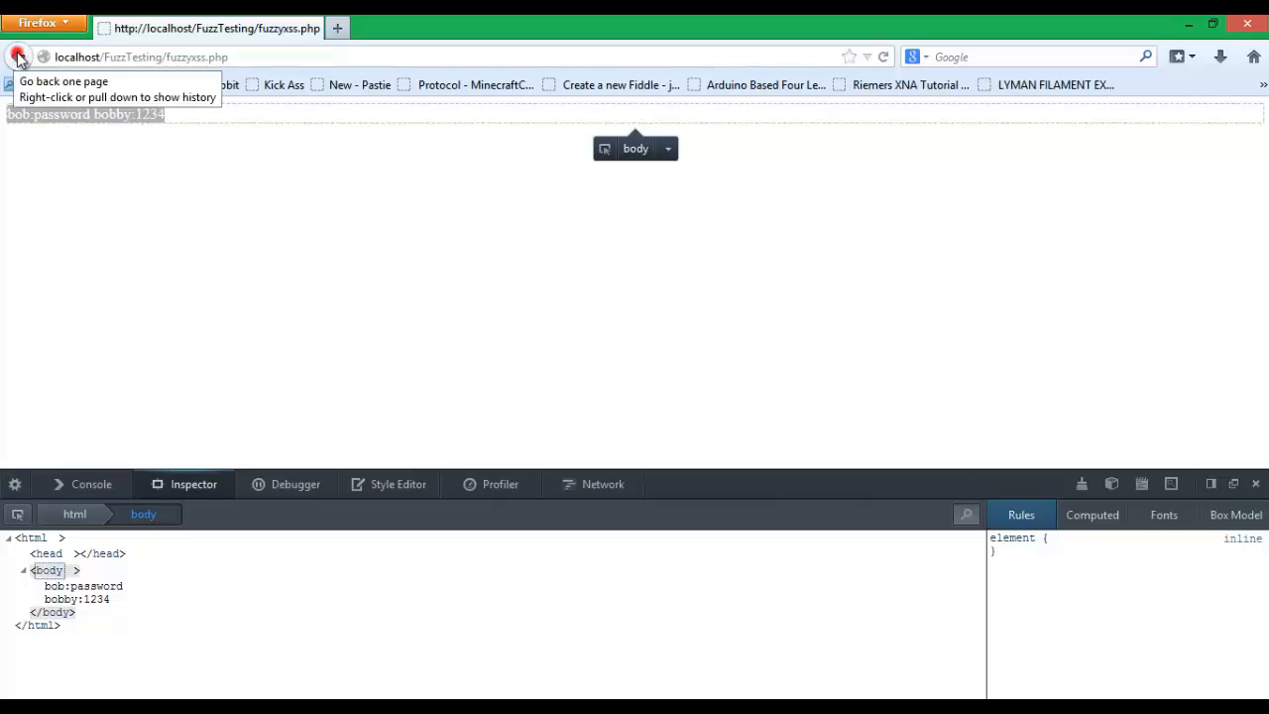
{"action": "left_click", "coordinate": [19, 48]}
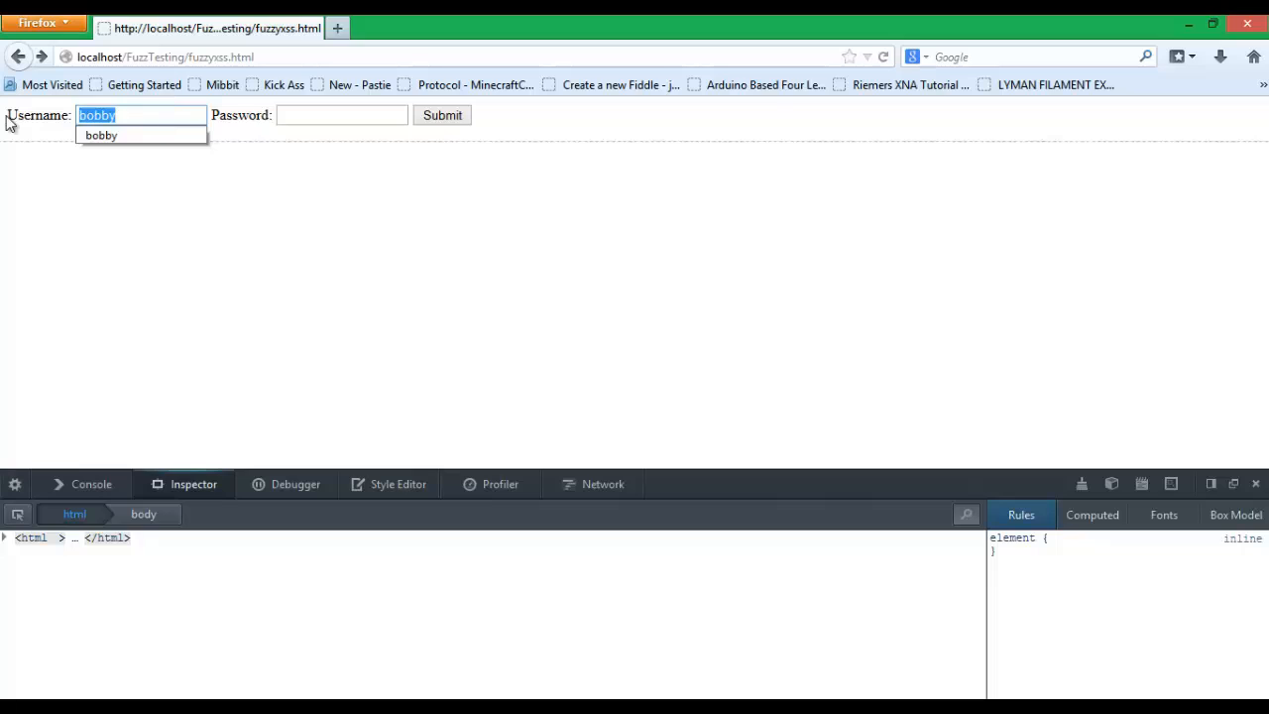
Step: Submit <script>alert('hi');</script> as the username and dismiss the alert it triggers
{"action": "type", "text": "<script>alert('hi');</script>"}
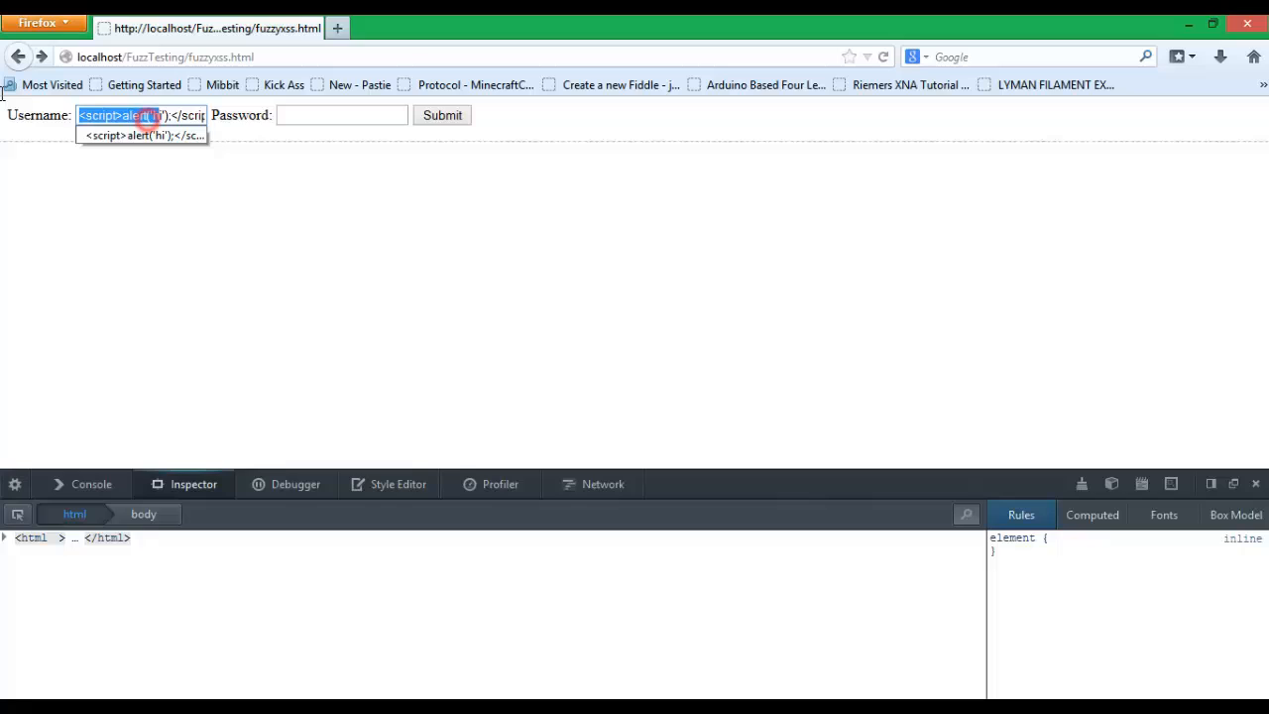
{"action": "left_click", "coordinate": [158, 115]}
{"action": "type", "text": "xss"}
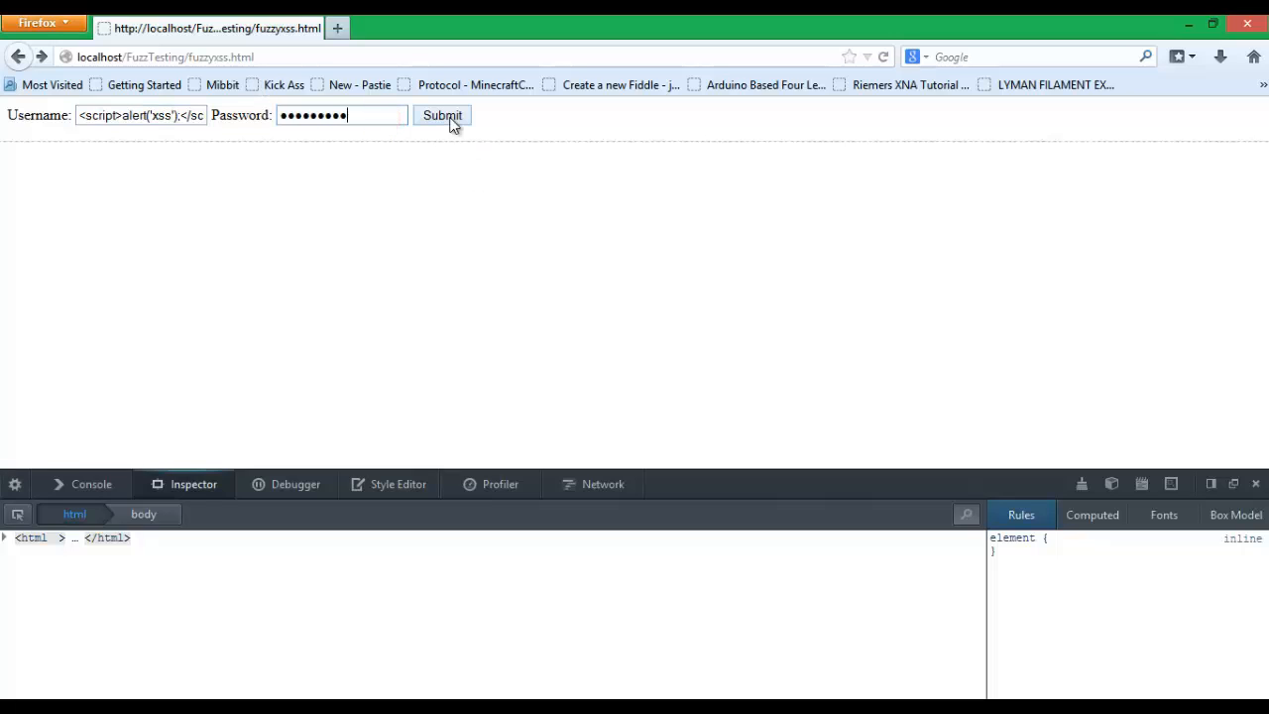
{"action": "left_click", "coordinate": [440, 115]}
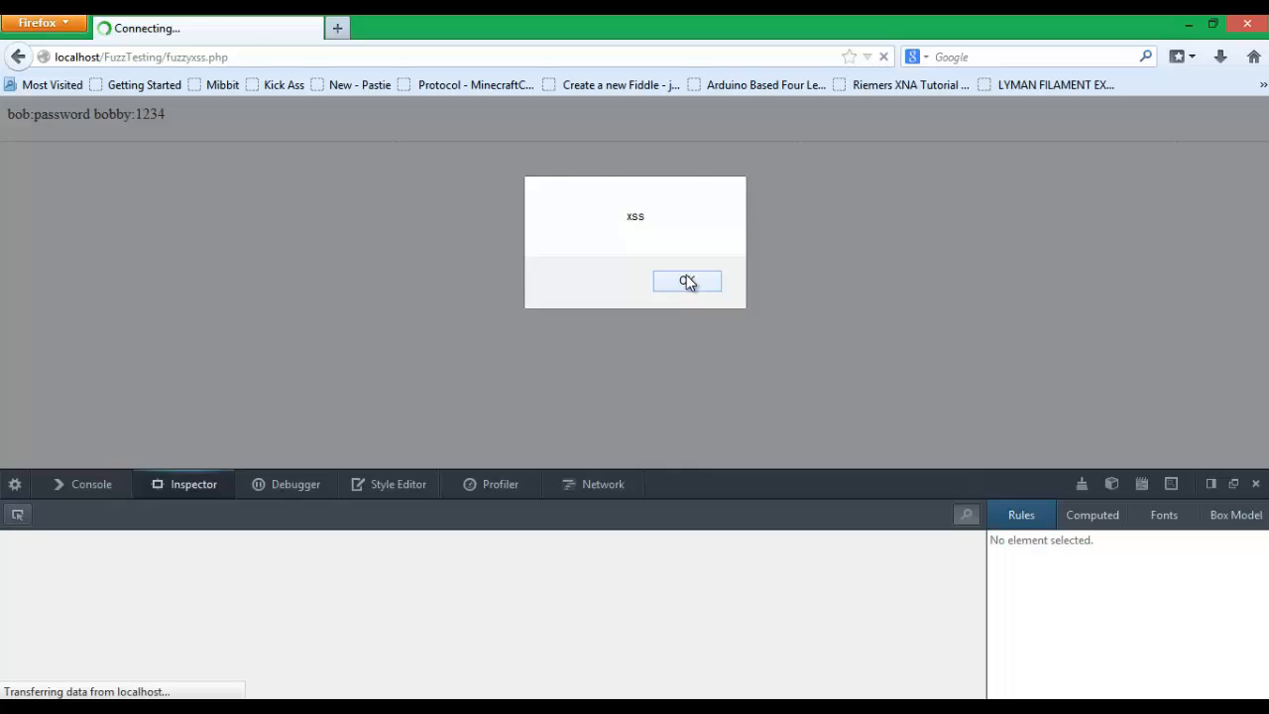
{"action": "left_click", "coordinate": [686, 281]}
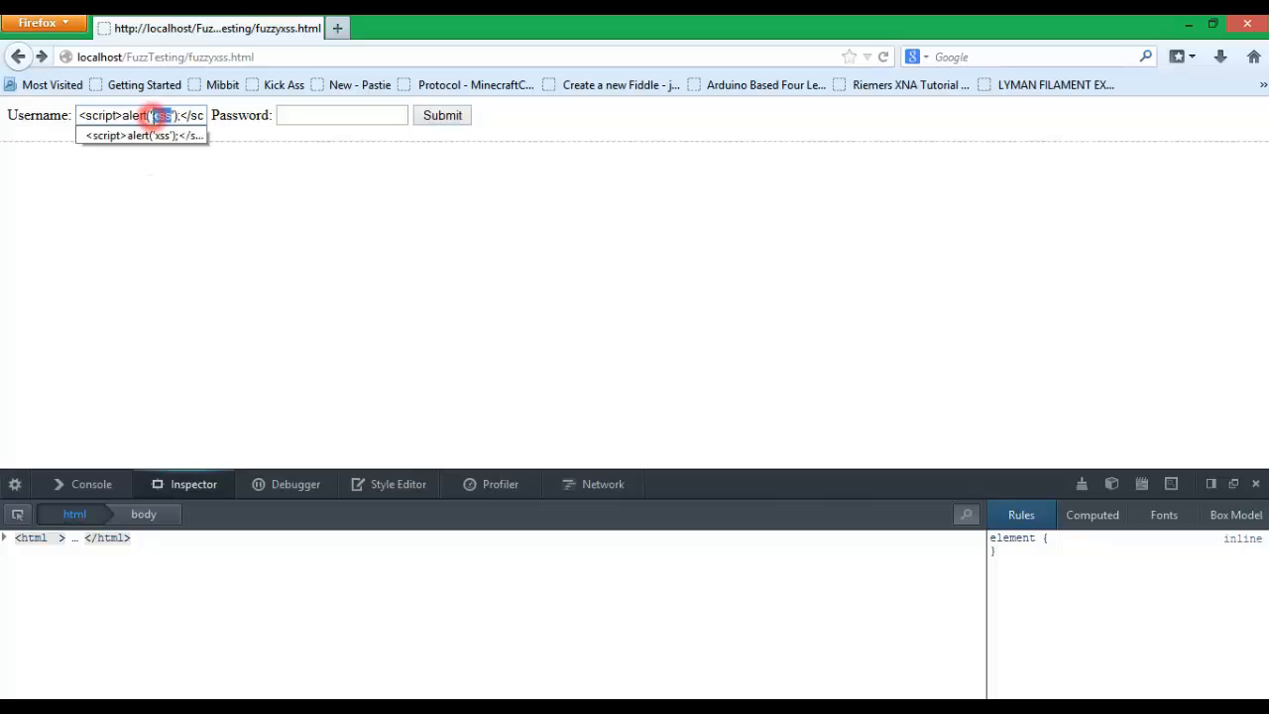
{"action": "type", "text": "robert"}
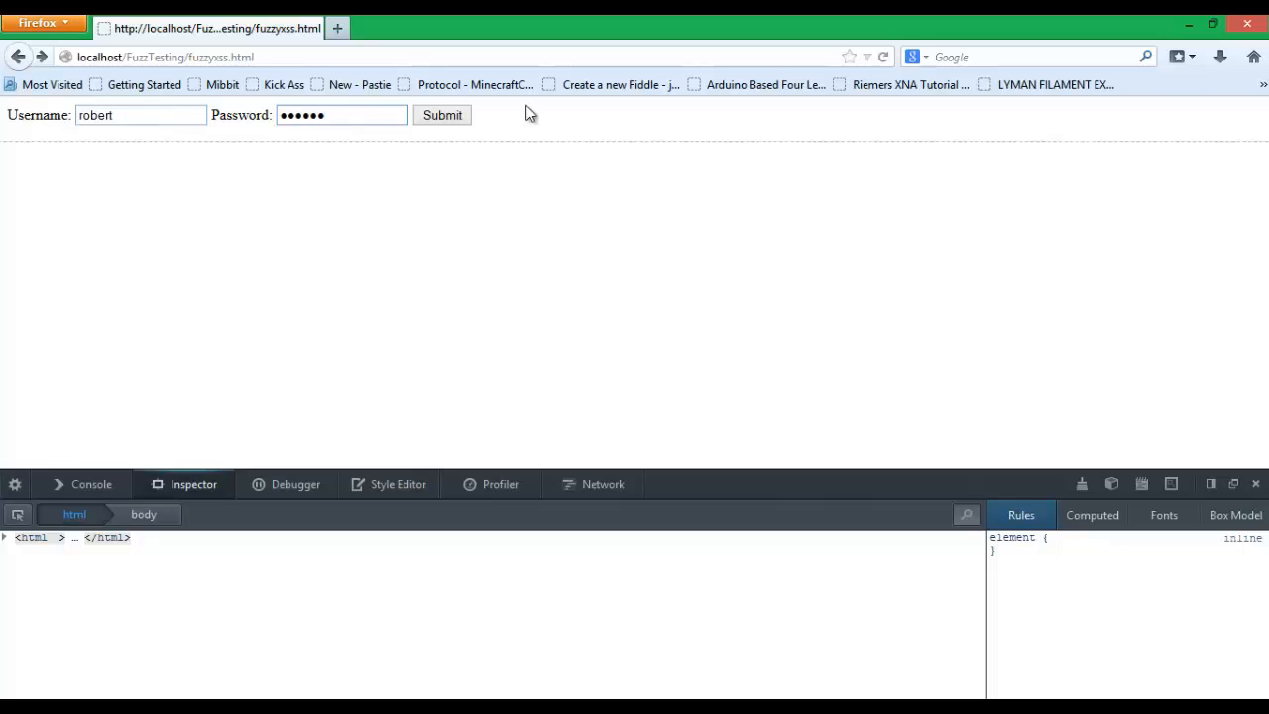
{"action": "left_click", "coordinate": [442, 115]}
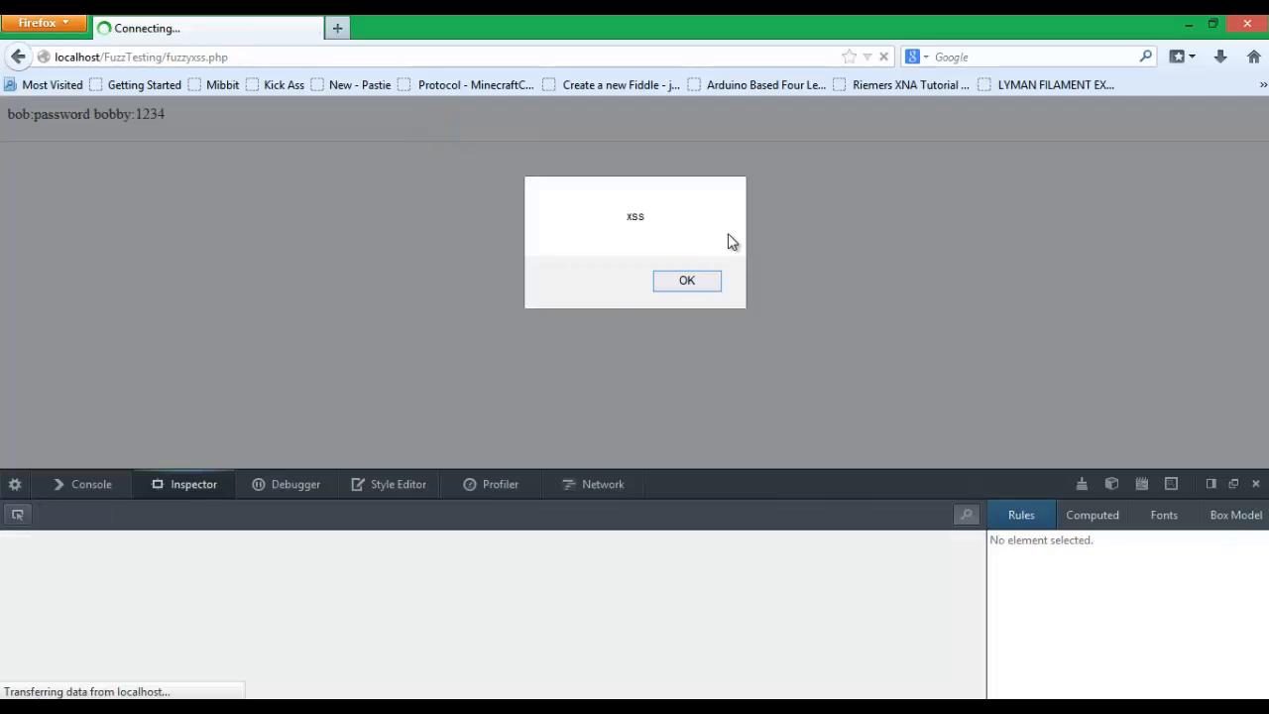
{"action": "left_click", "coordinate": [686, 280]}
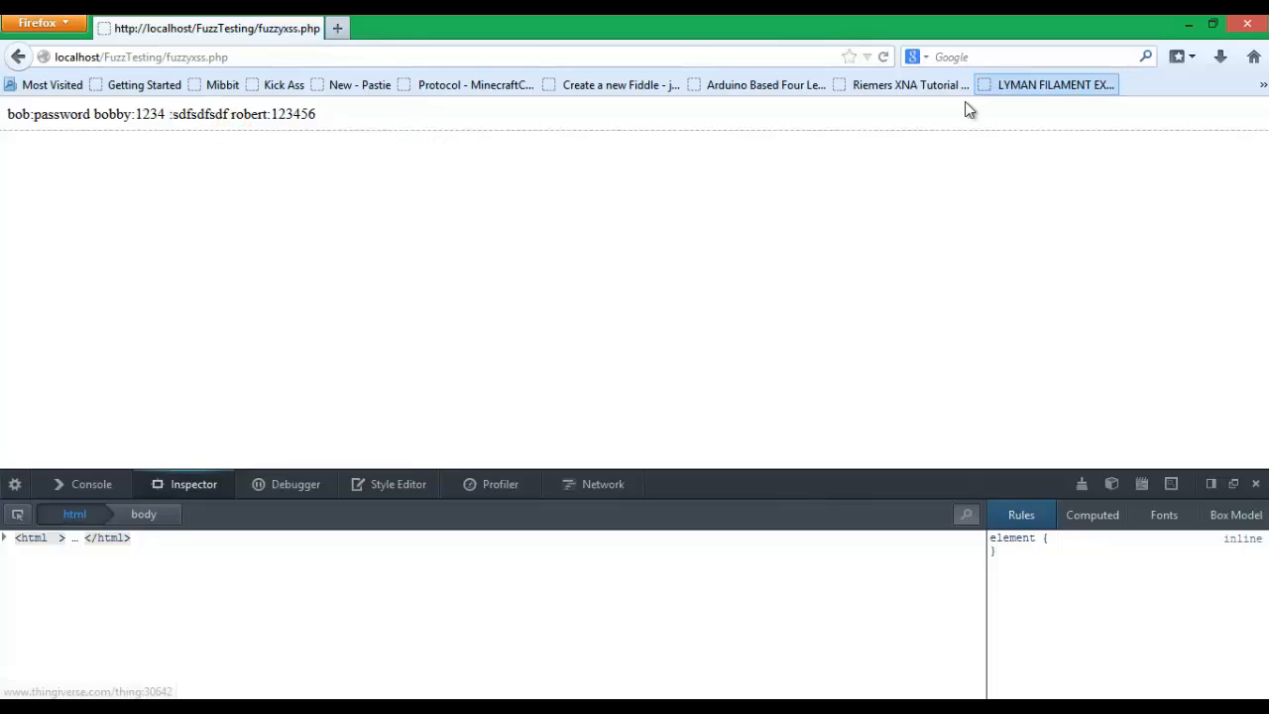
Step: Select the listed login entries text on the fuzzyxss.php results page
{"action": "left_click_drag", "start_coordinate": [49, 113], "coordinate": [317, 113]}
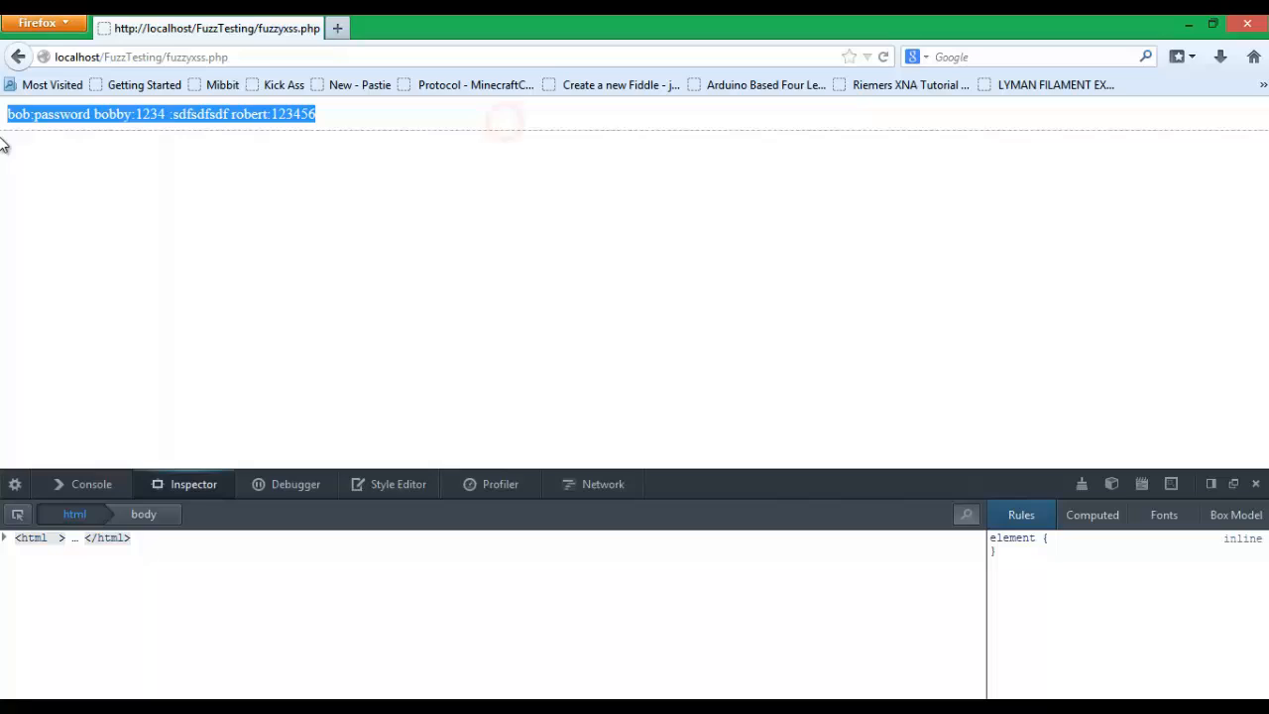
{"action": "mouse_move", "coordinate": [436, 139]}
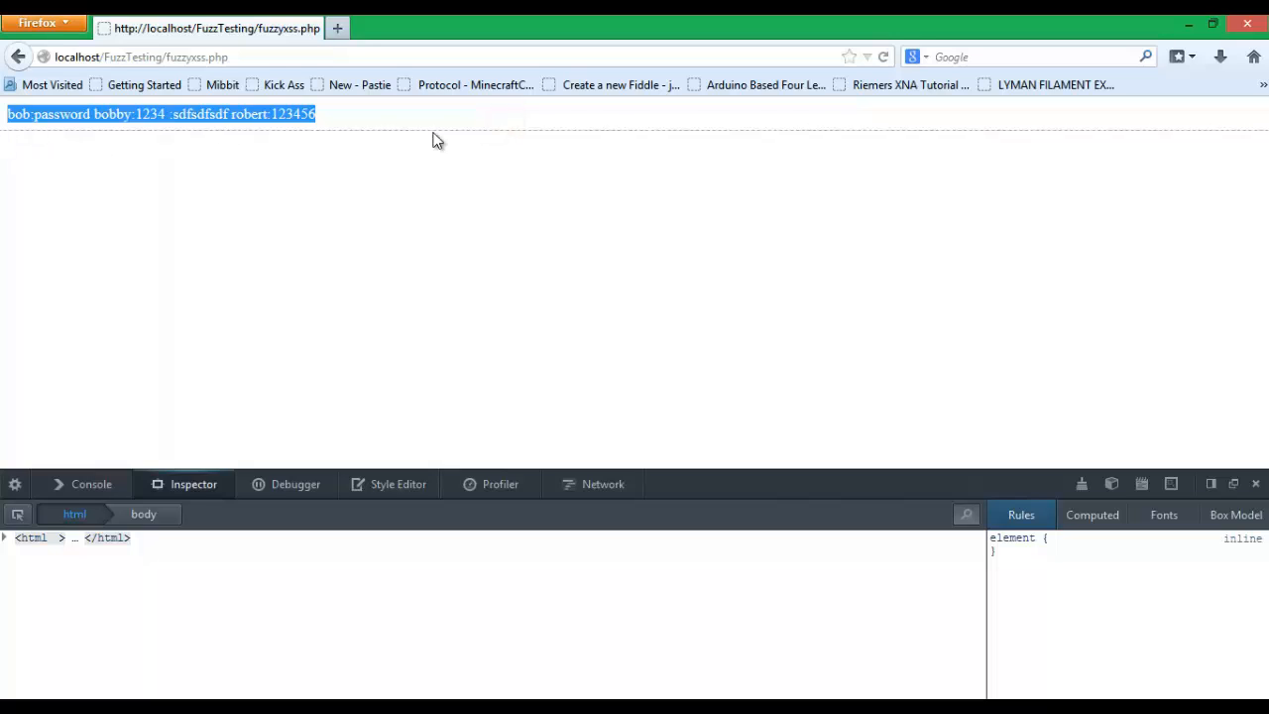
{"action": "mouse_move", "coordinate": [520, 131]}
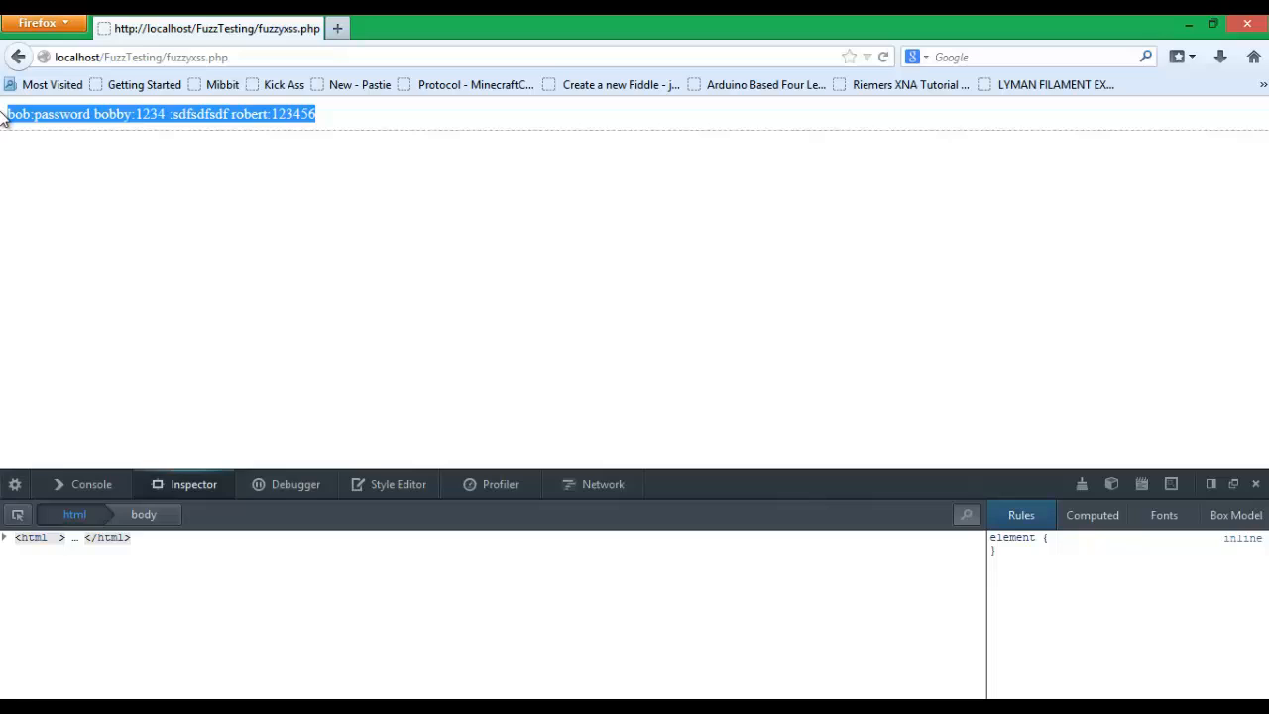
{"action": "mouse_move", "coordinate": [83, 313]}
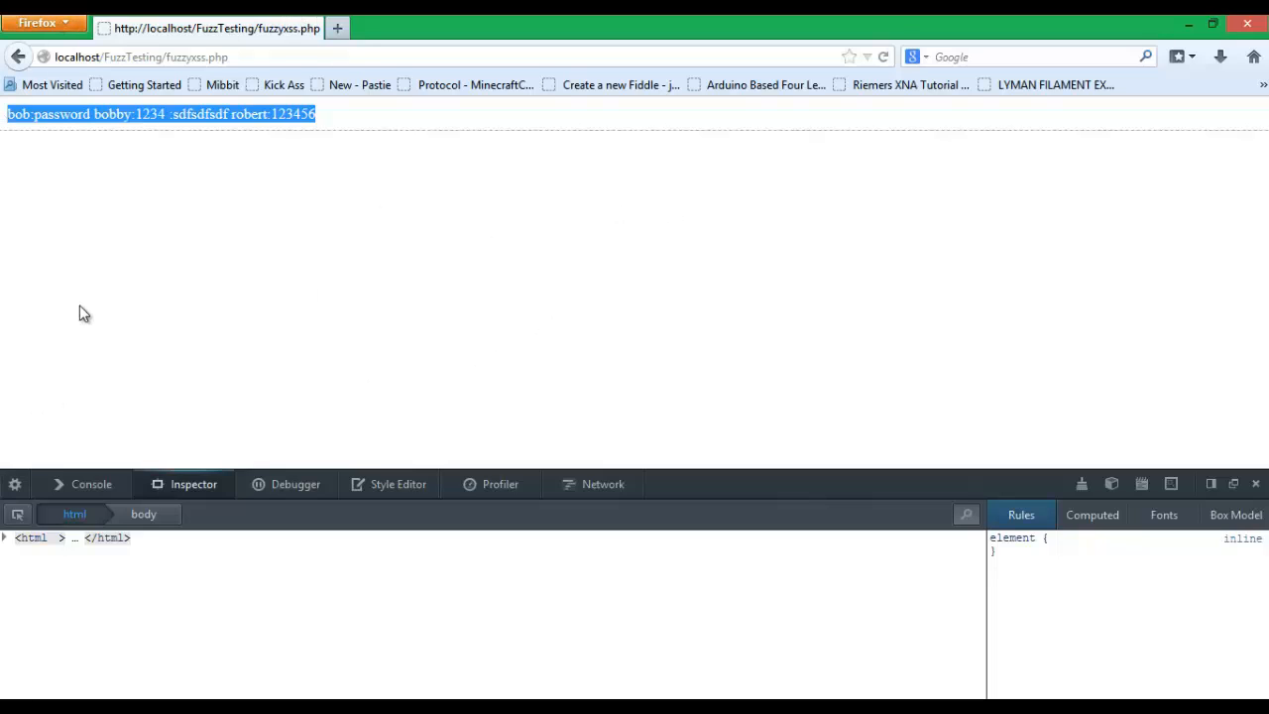
{"action": "mouse_move", "coordinate": [555, 137]}
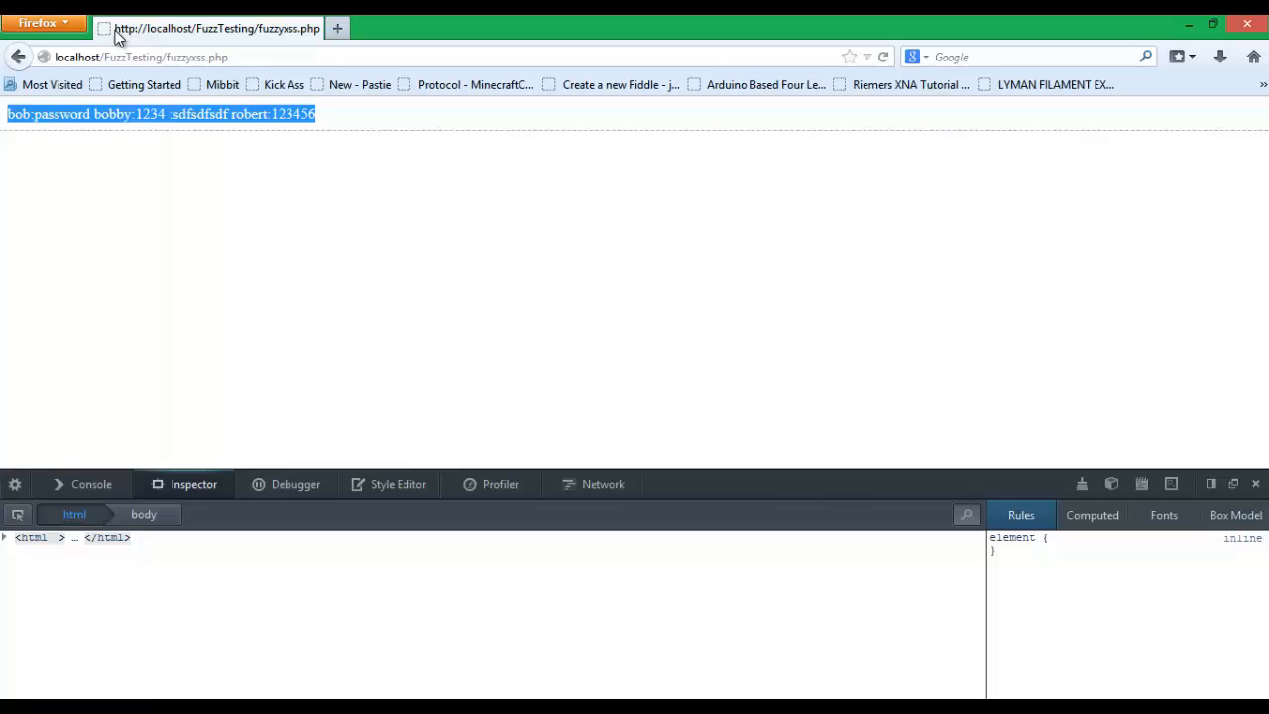
{"action": "mouse_move", "coordinate": [595, 182]}
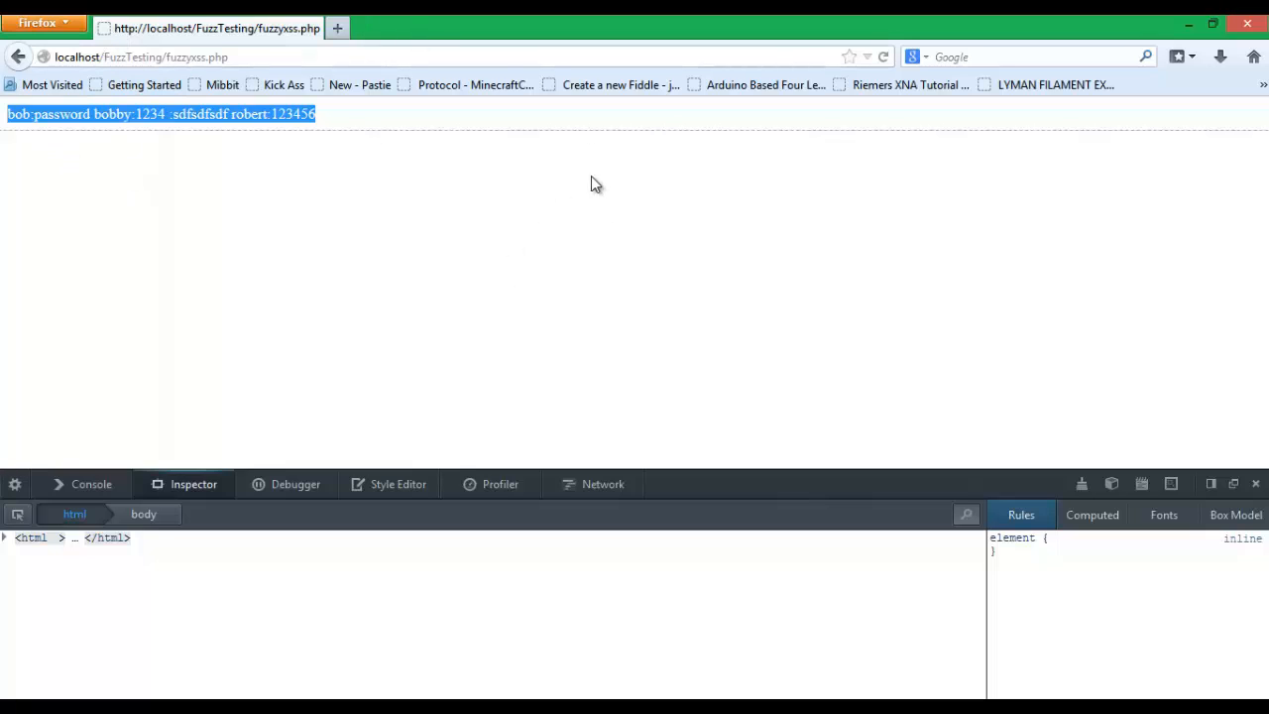
{"action": "mouse_move", "coordinate": [395, 48]}
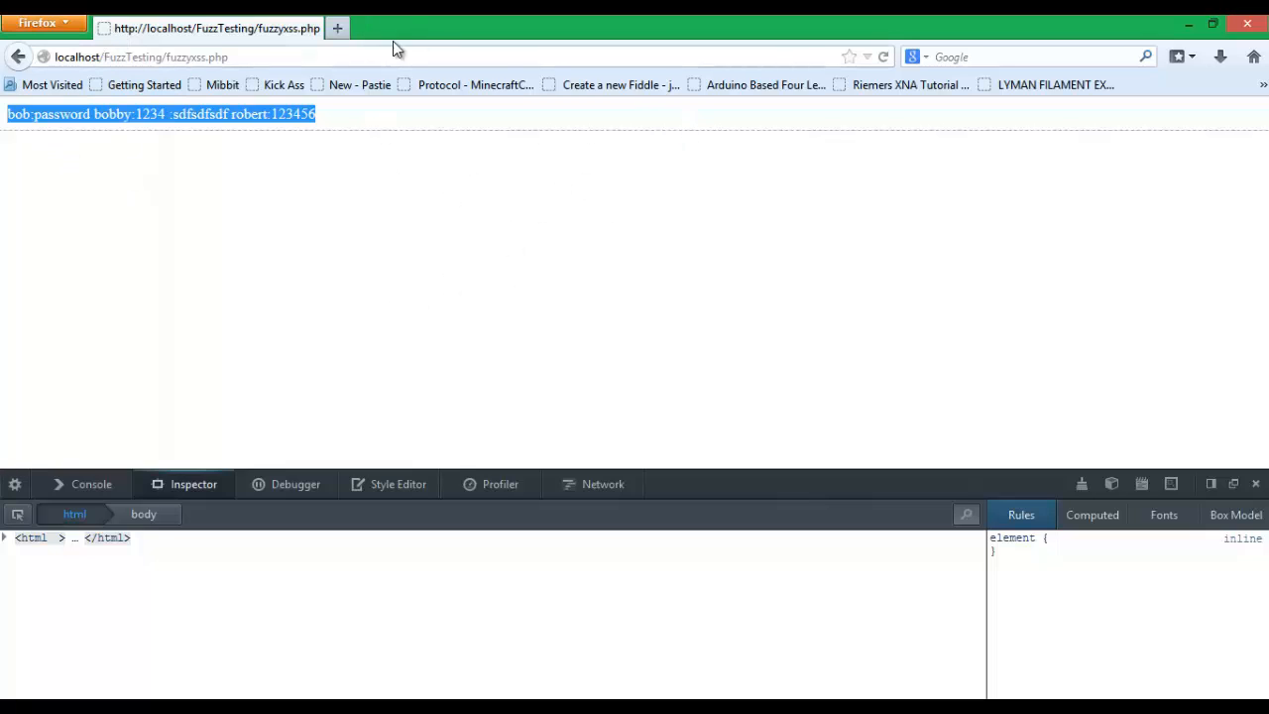
{"action": "mouse_move", "coordinate": [662, 127]}
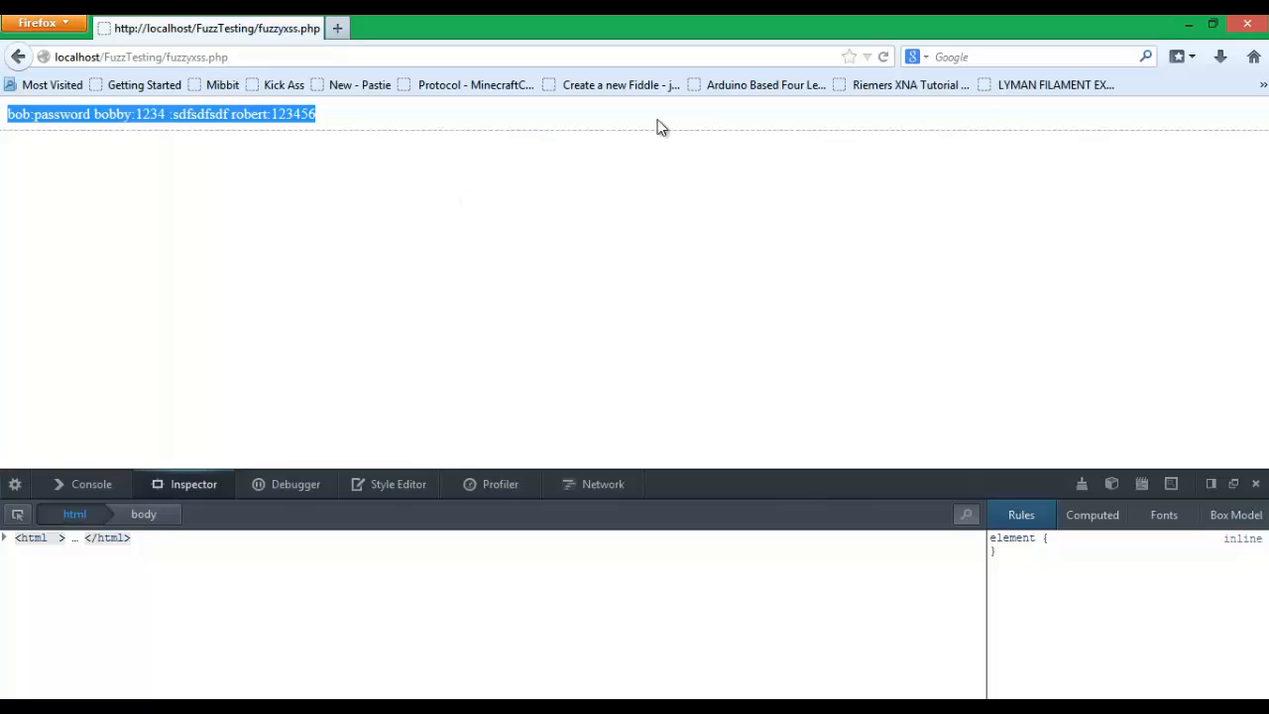
{"action": "mouse_move", "coordinate": [924, 126]}
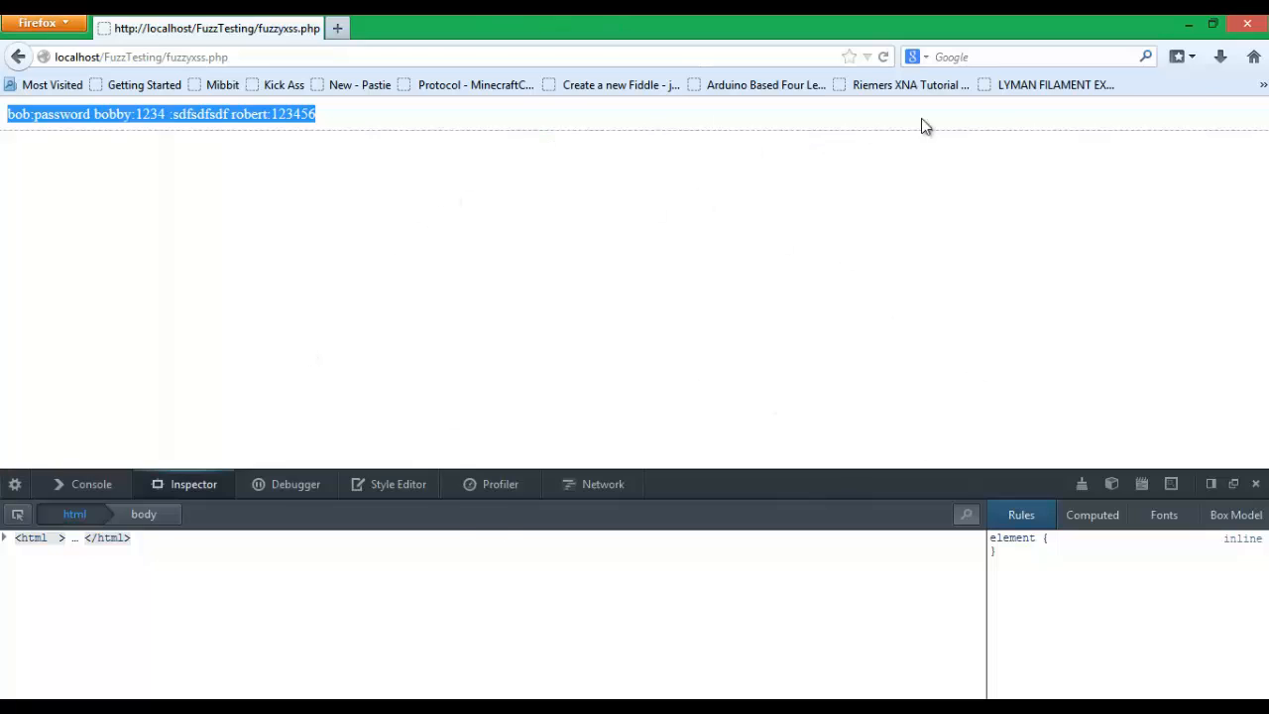
{"action": "mouse_move", "coordinate": [737, 131]}
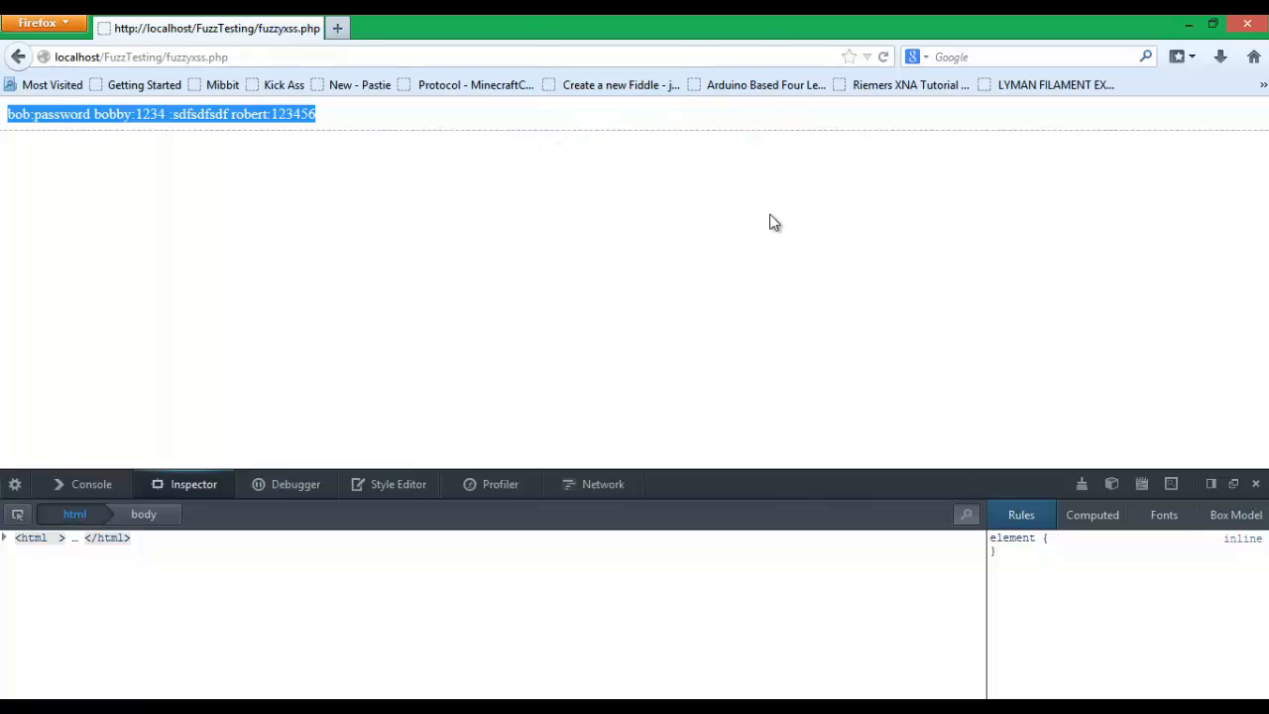
{"action": "mouse_move", "coordinate": [643, 190]}
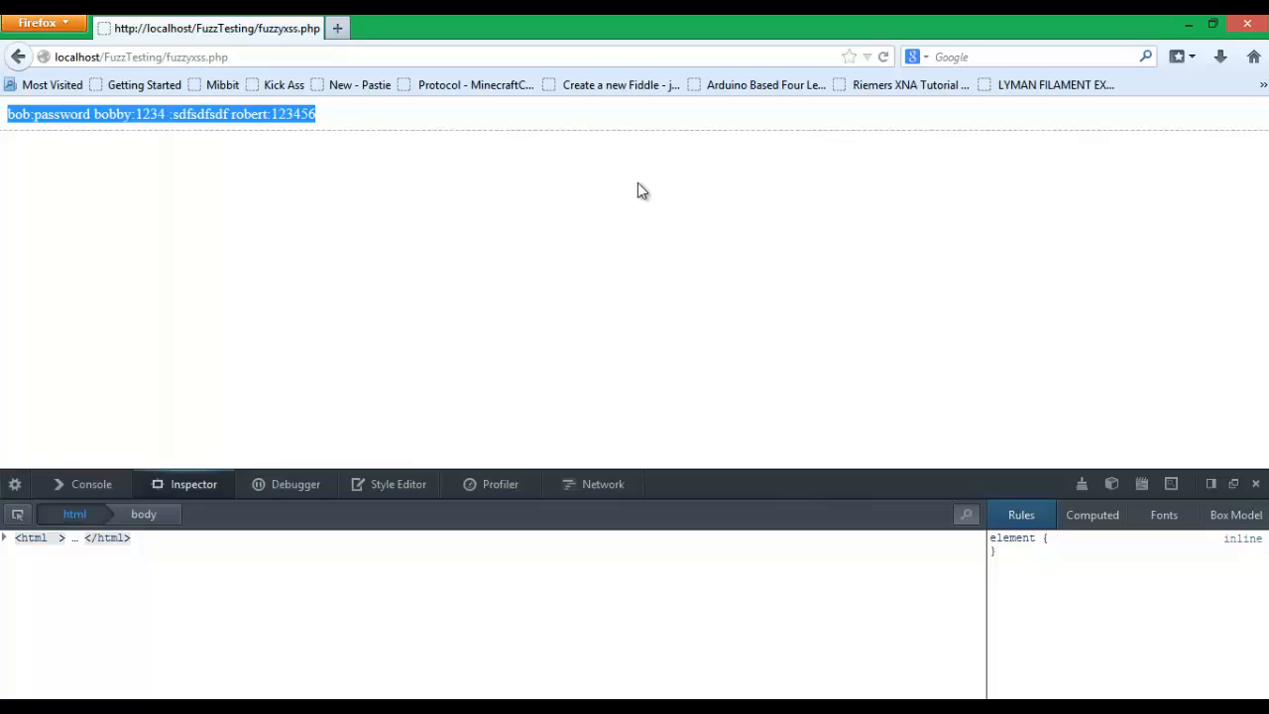
{"action": "mouse_move", "coordinate": [670, 207]}
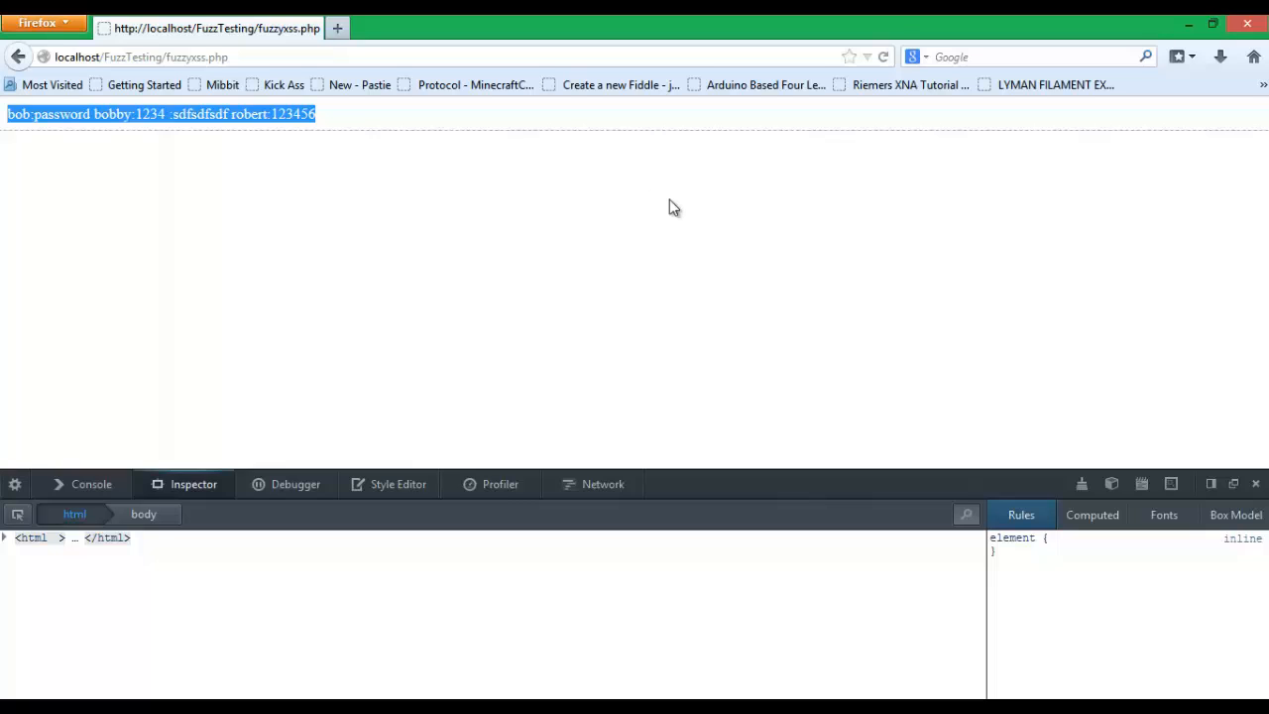
{"action": "mouse_move", "coordinate": [341, 122]}
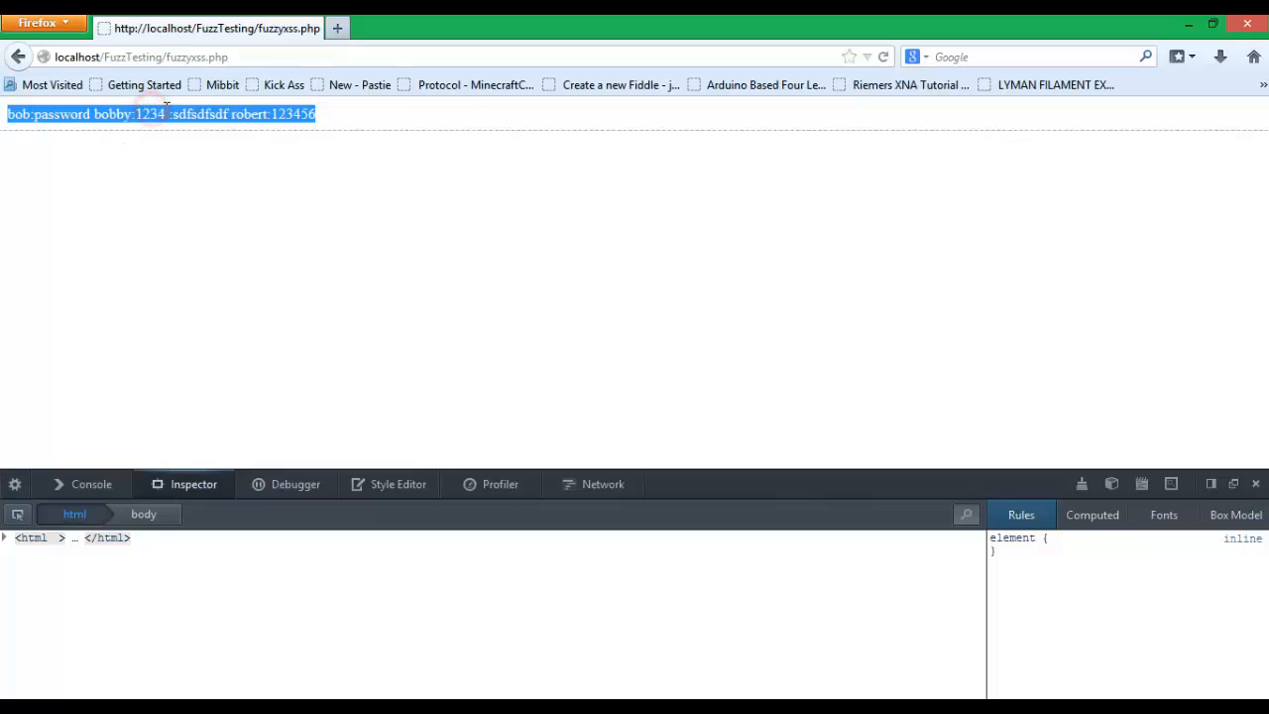
{"action": "double_click", "coordinate": [126, 113]}
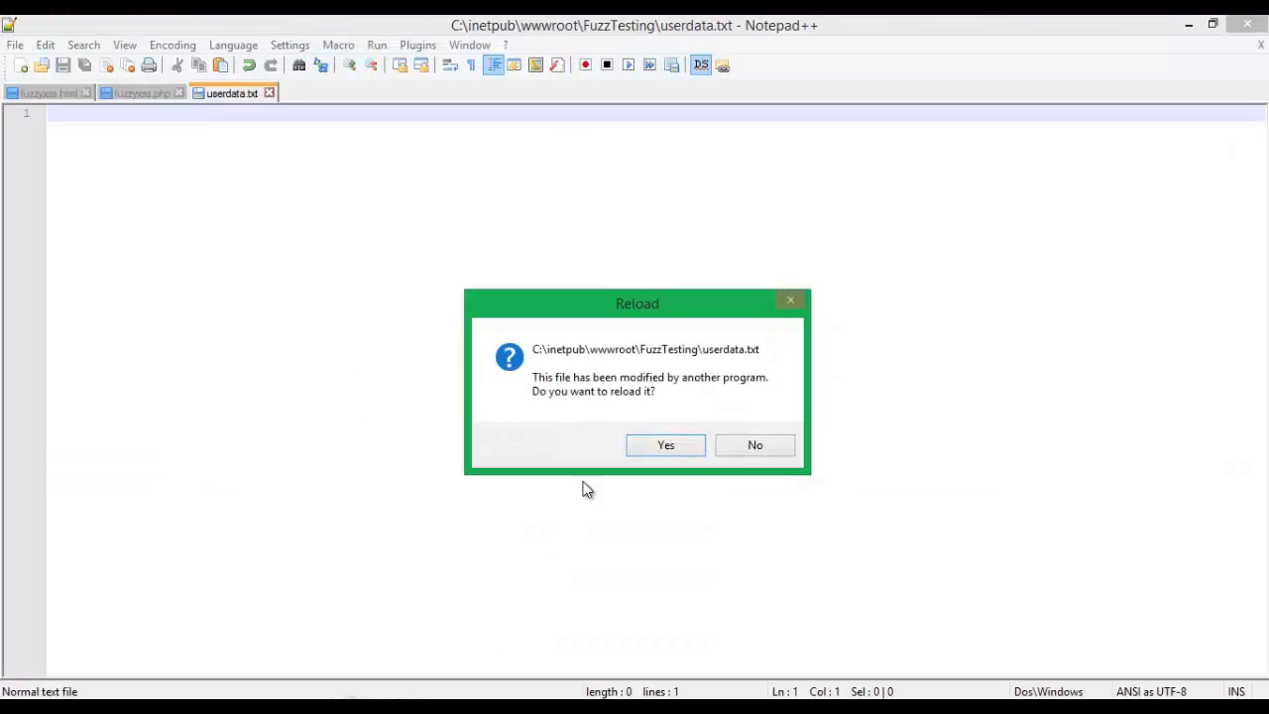
Step: Reload userdata.txt from disk and view the stored entries with the script line
{"action": "left_click", "coordinate": [664, 444]}
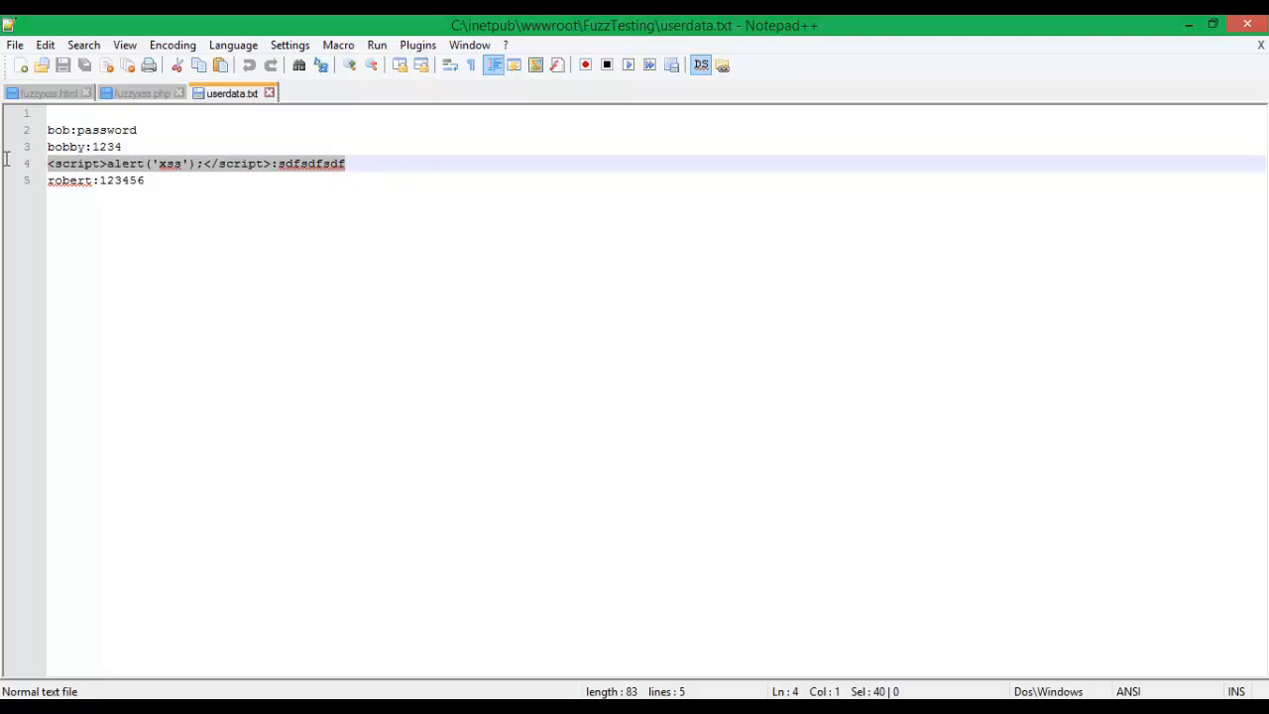
{"action": "left_click", "coordinate": [307, 162]}
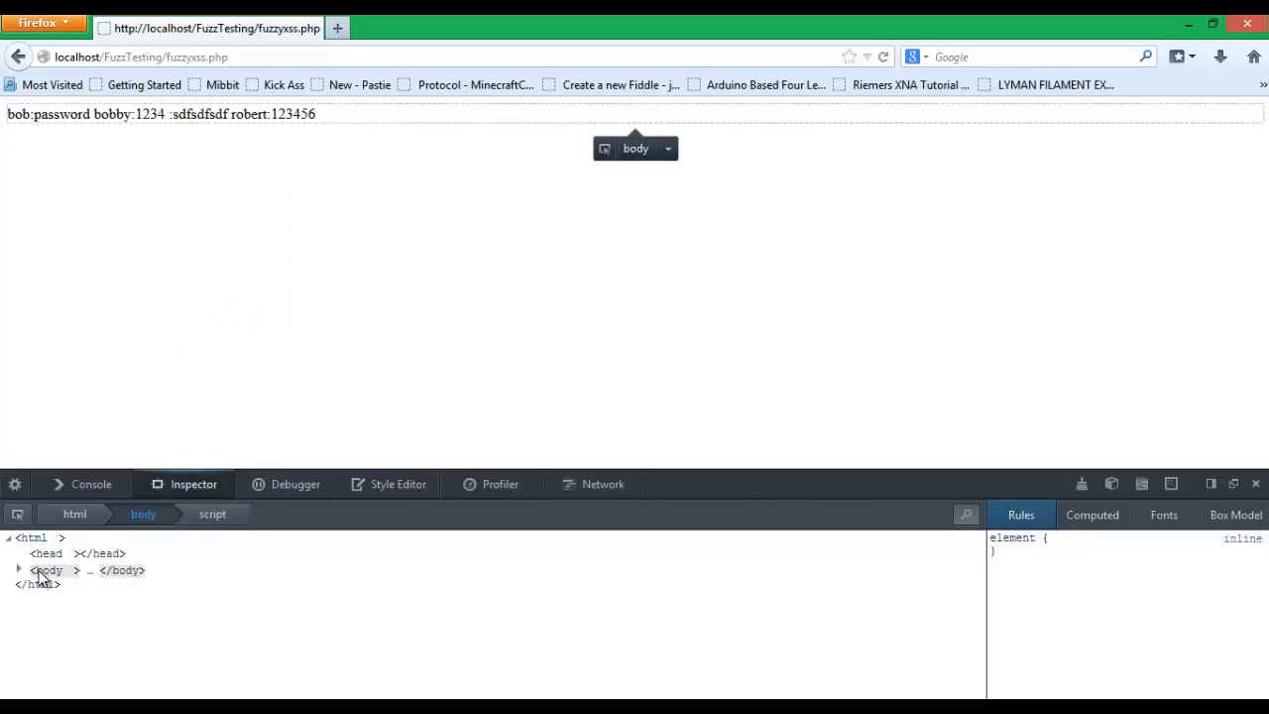
Step: Expand the body and the injected script element in the inspector markup
{"action": "left_click", "coordinate": [20, 571]}
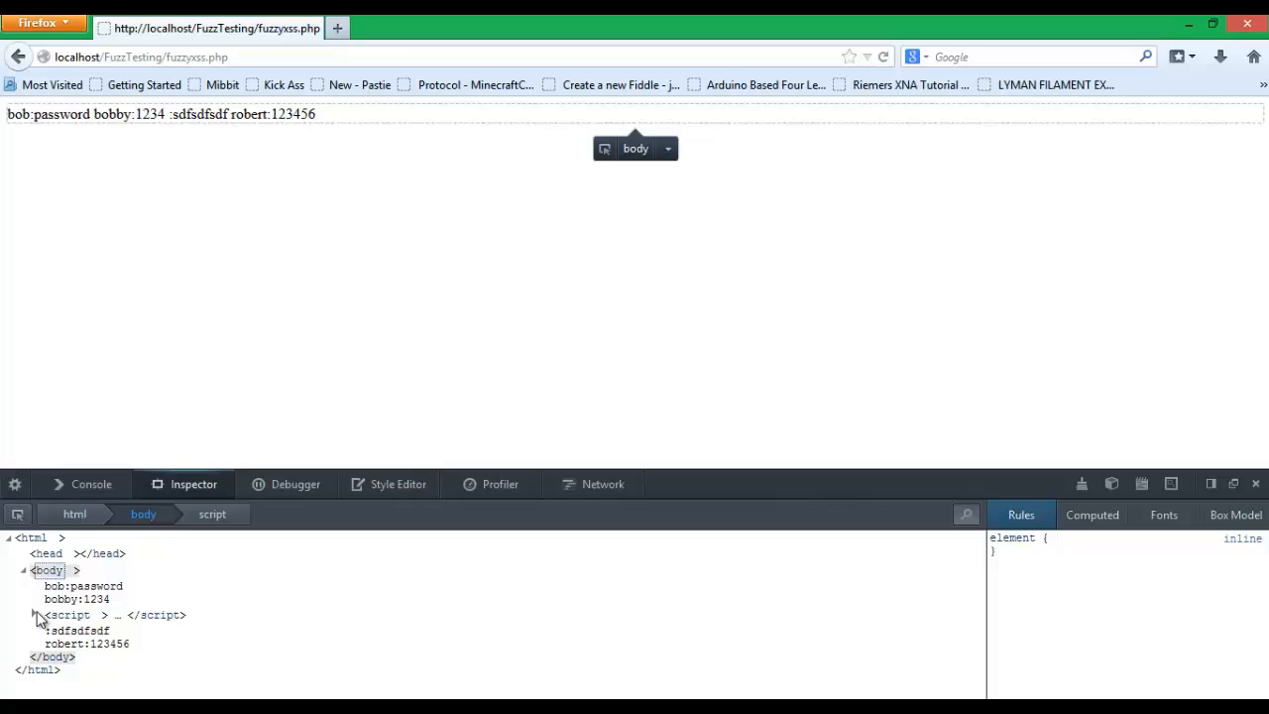
{"action": "left_click", "coordinate": [38, 614]}
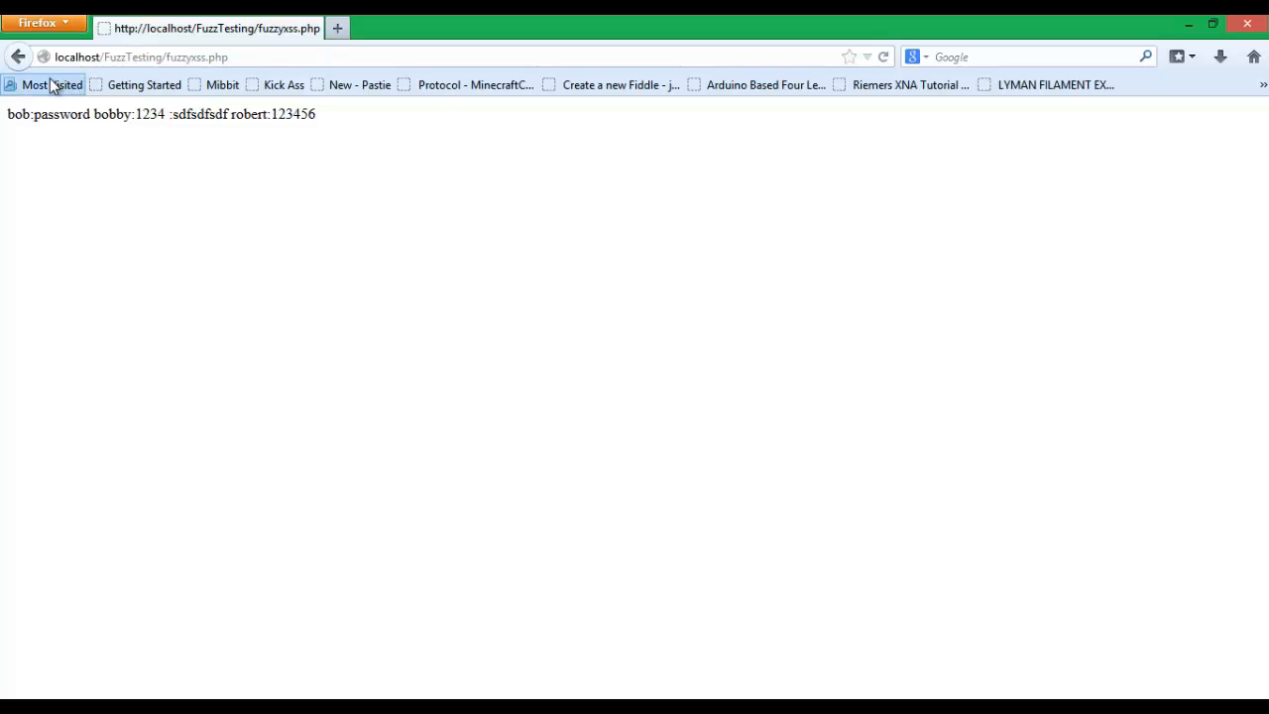
{"action": "mouse_move", "coordinate": [22, 55]}
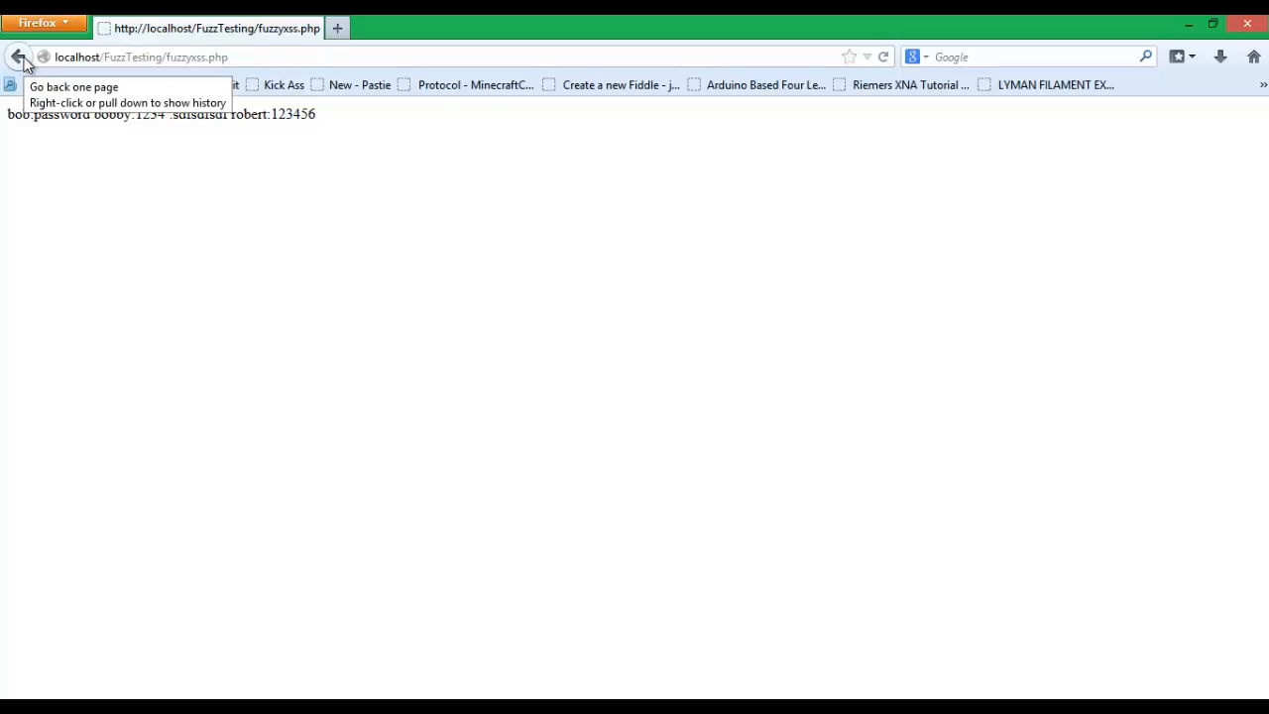
{"action": "mouse_move", "coordinate": [721, 274]}
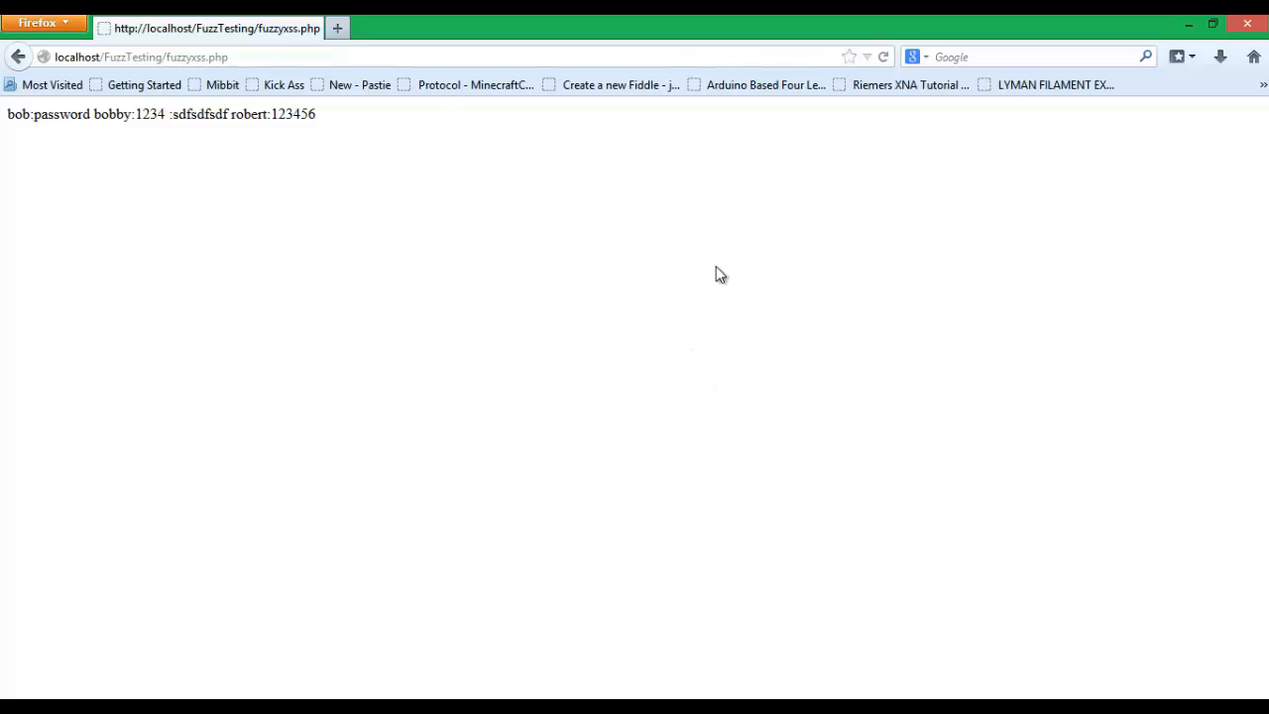
{"action": "mouse_move", "coordinate": [630, 302]}
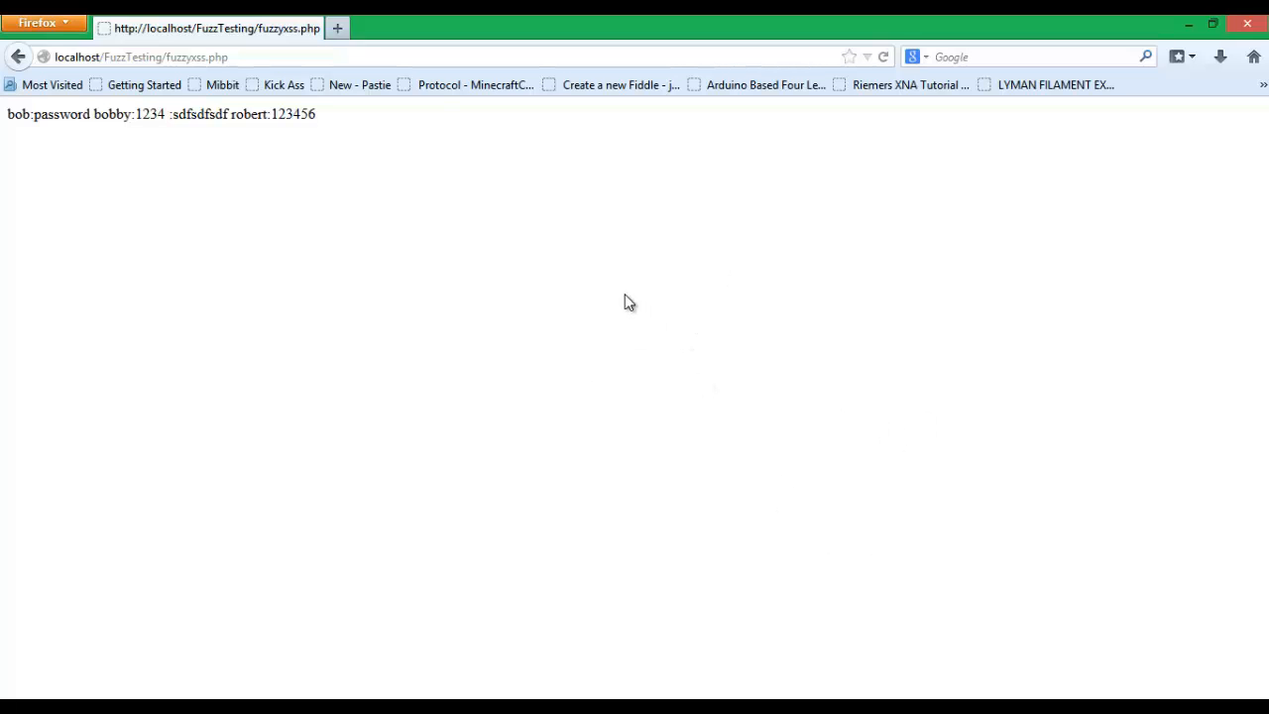
Step: Select the whole line of stored user text on the page, then deselect it
{"action": "triple_click", "coordinate": [159, 113]}
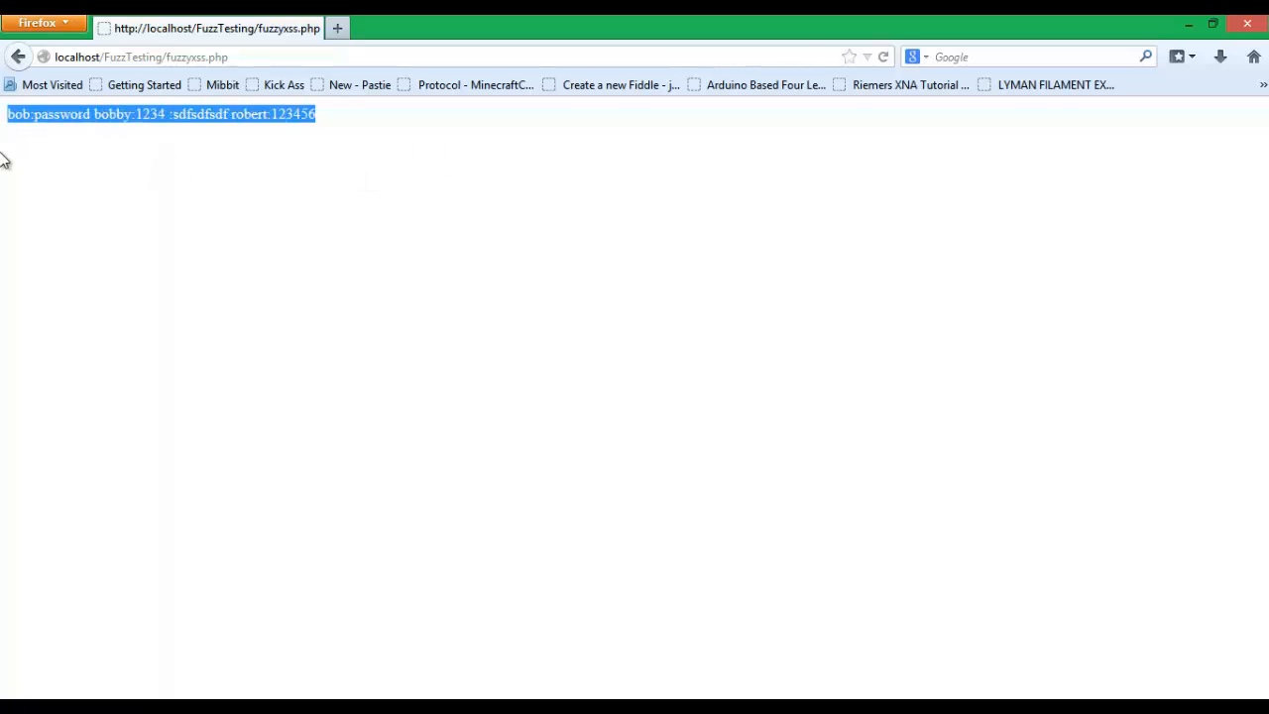
{"action": "left_click", "coordinate": [218, 113]}
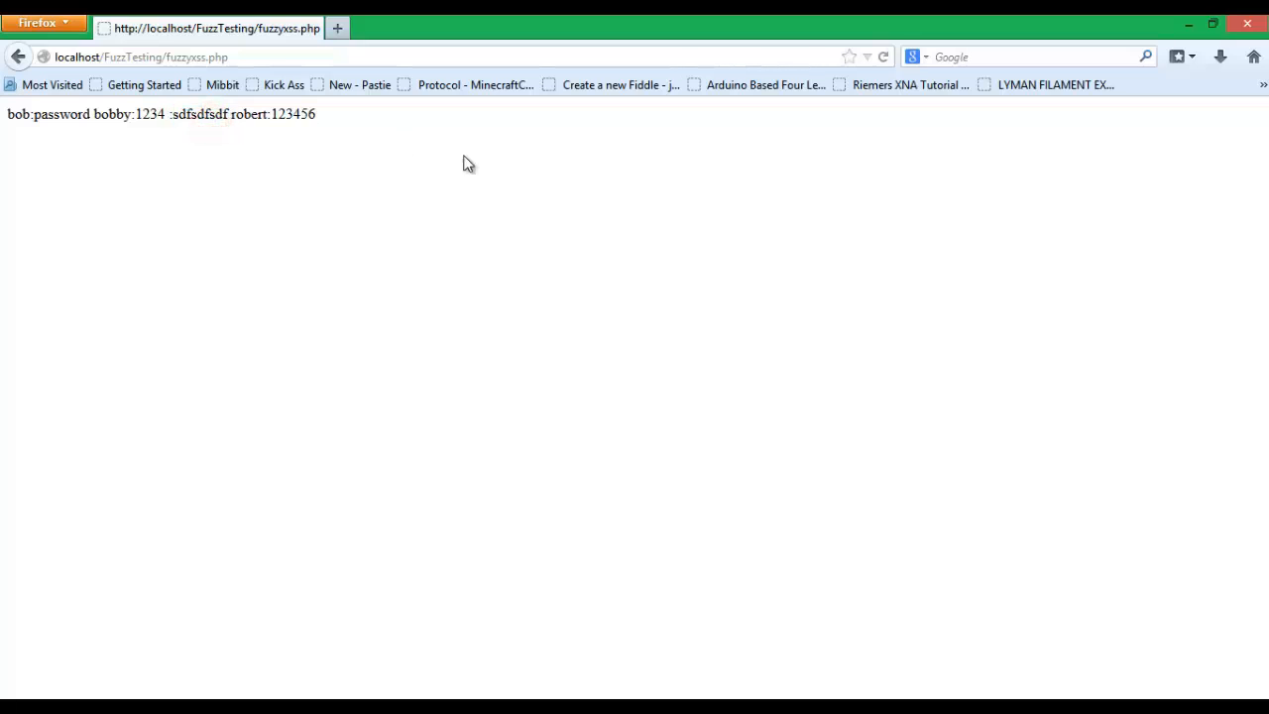
{"action": "mouse_move", "coordinate": [674, 238]}
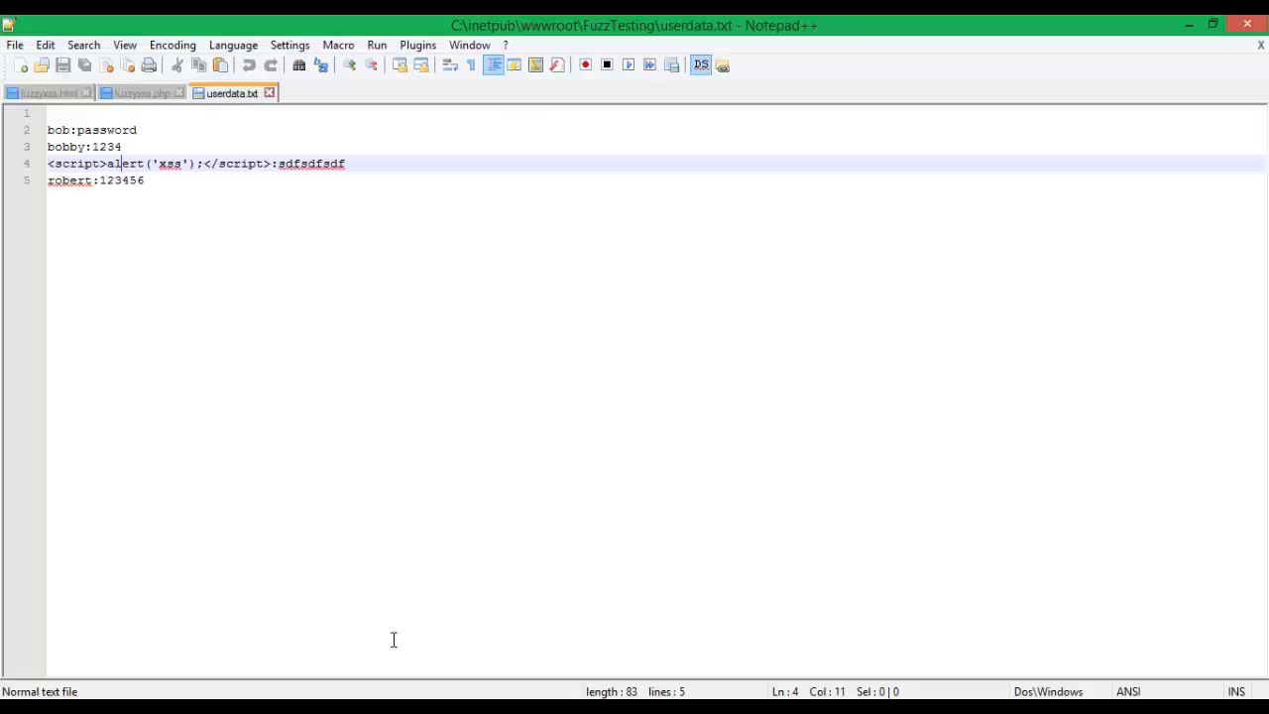
Step: Review the fuzzyxss.html form and switch back to the fuzzyxss.php script
{"action": "left_click", "coordinate": [139, 93]}
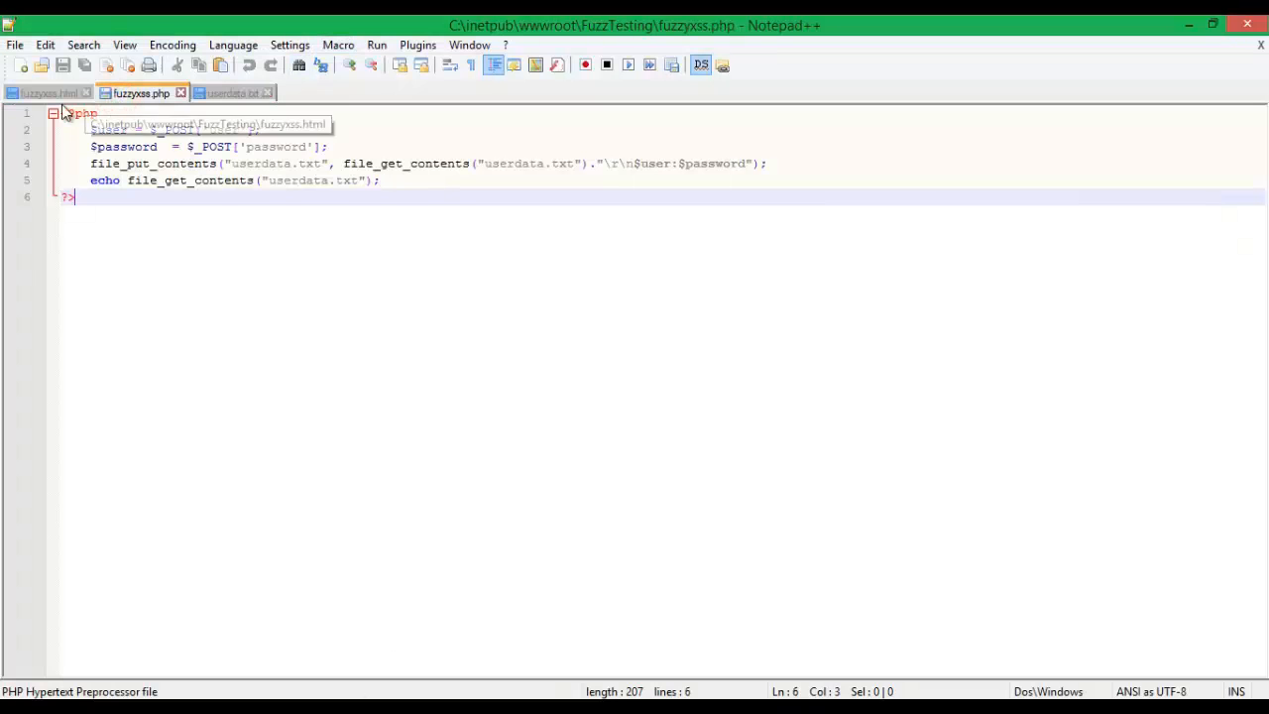
{"action": "left_click", "coordinate": [49, 93]}
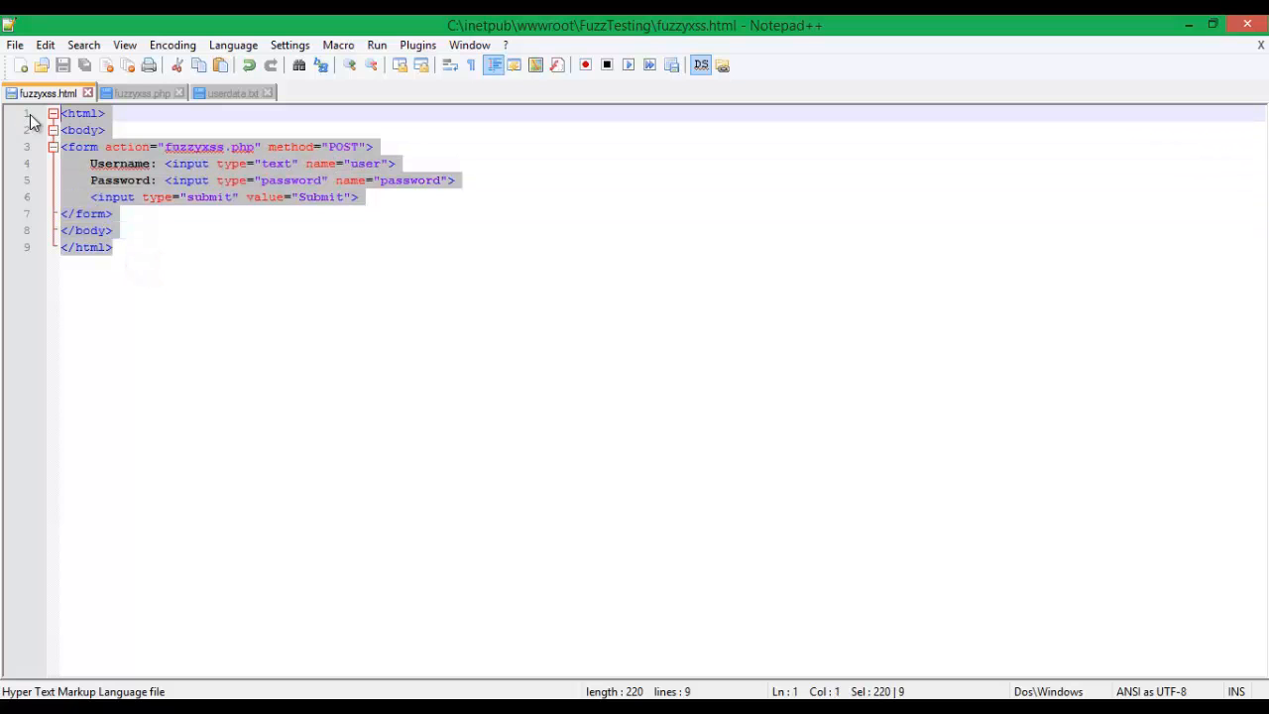
{"action": "mouse_move", "coordinate": [200, 119]}
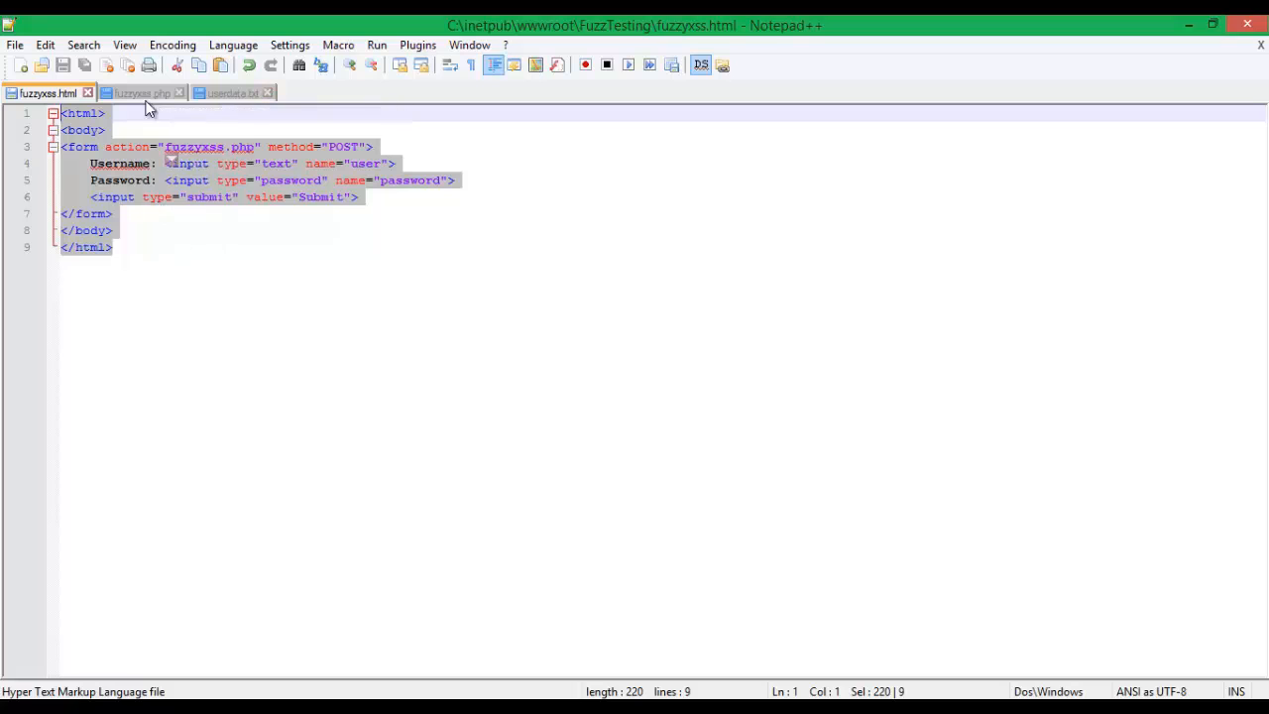
{"action": "left_click", "coordinate": [139, 93]}
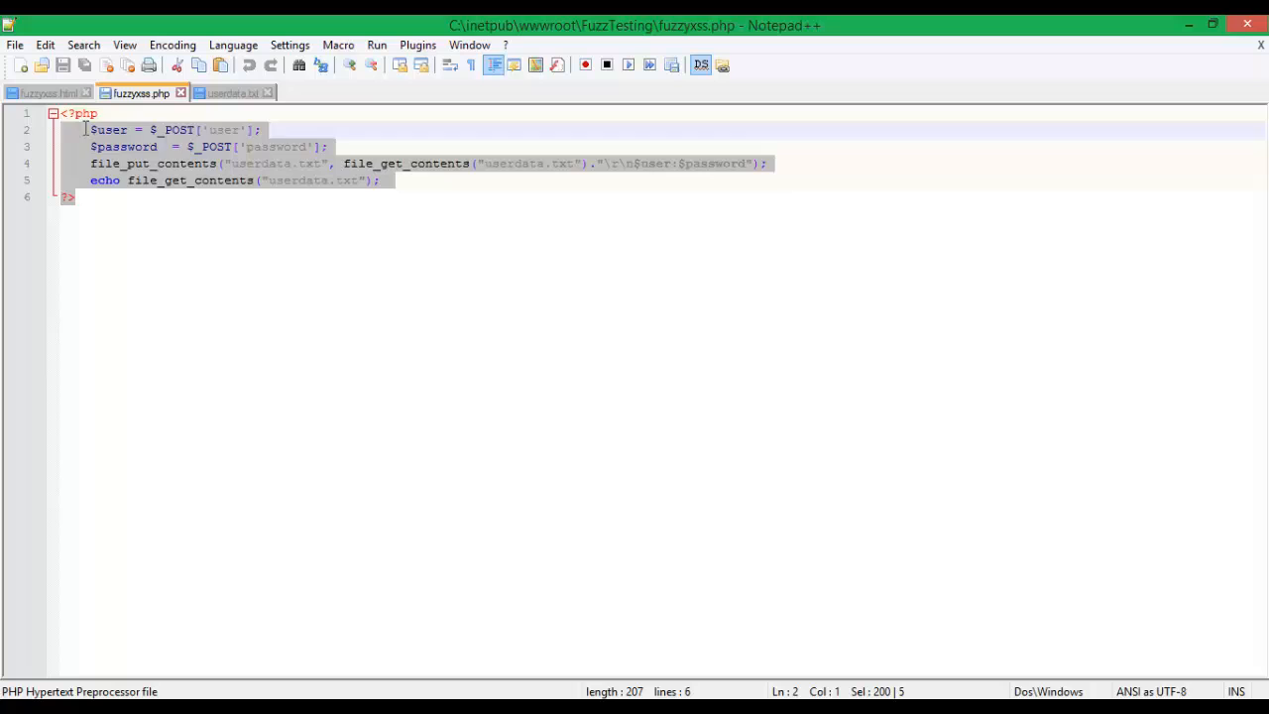
Step: Locate the lines that echo and write userdata.txt in fuzzyxss.php
{"action": "left_click", "coordinate": [313, 178]}
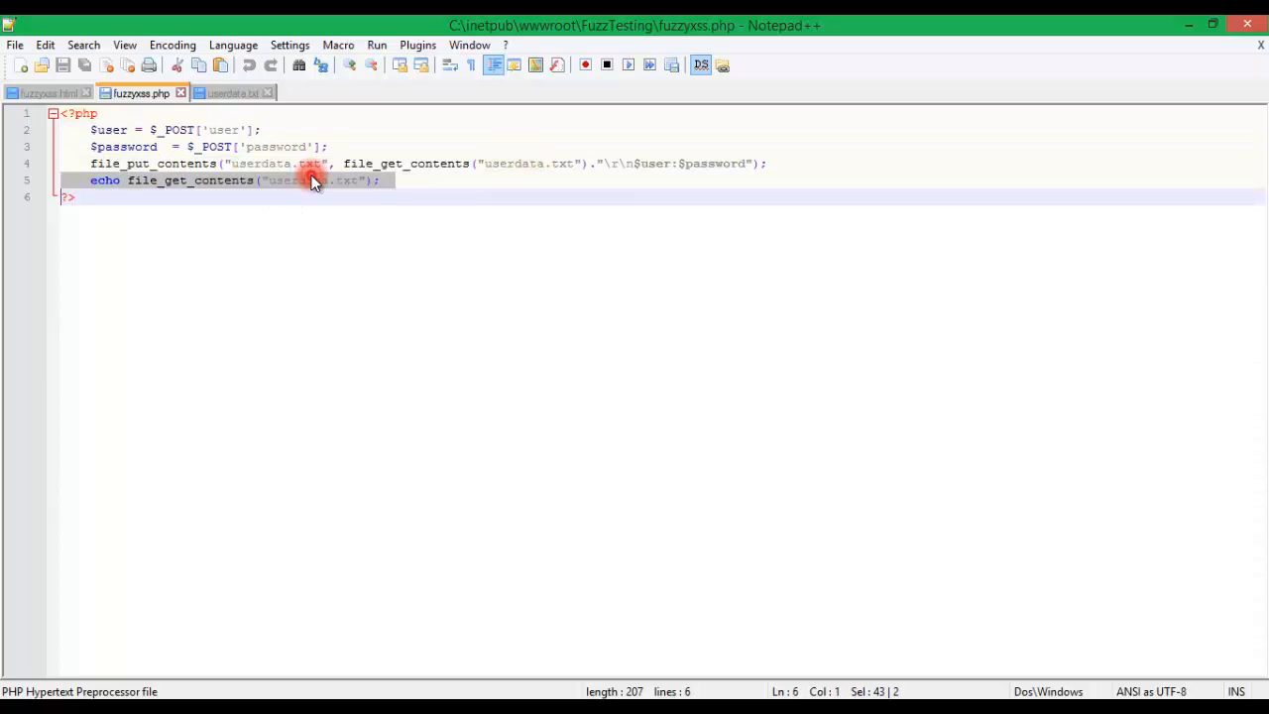
{"action": "left_click", "coordinate": [619, 162]}
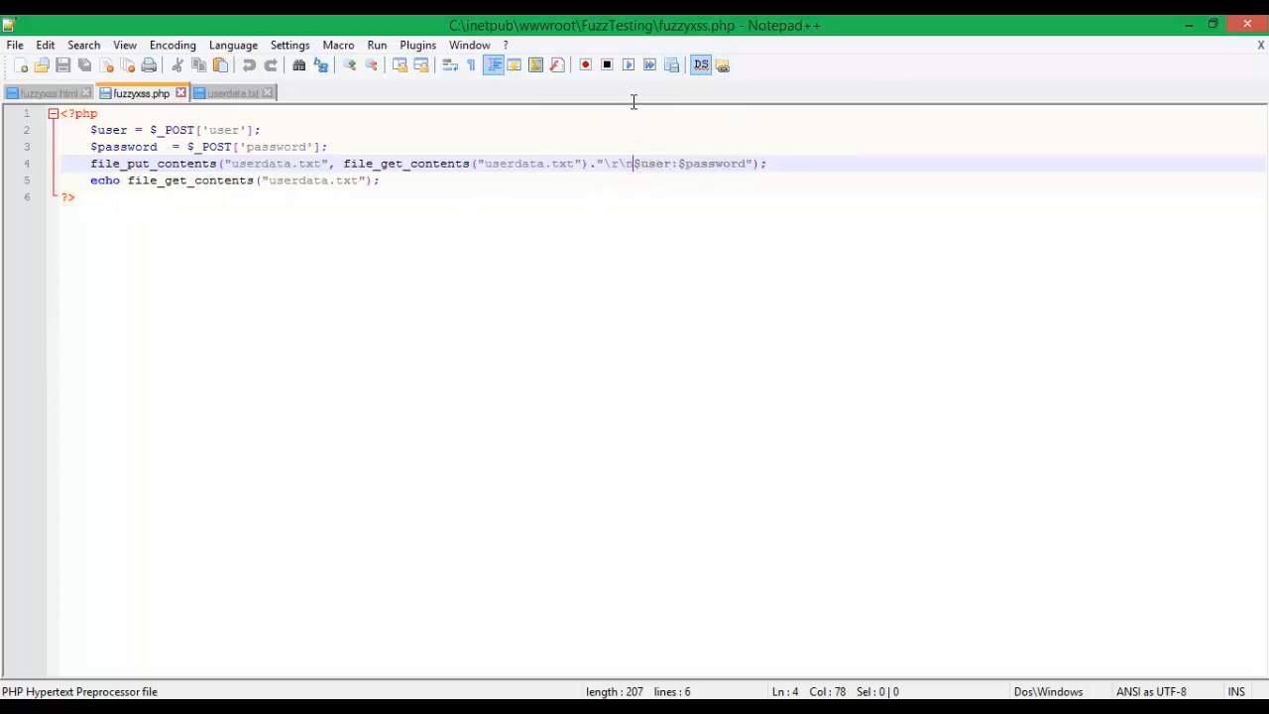
{"action": "mouse_move", "coordinate": [650, 162]}
{"action": "type", "text": "\""}
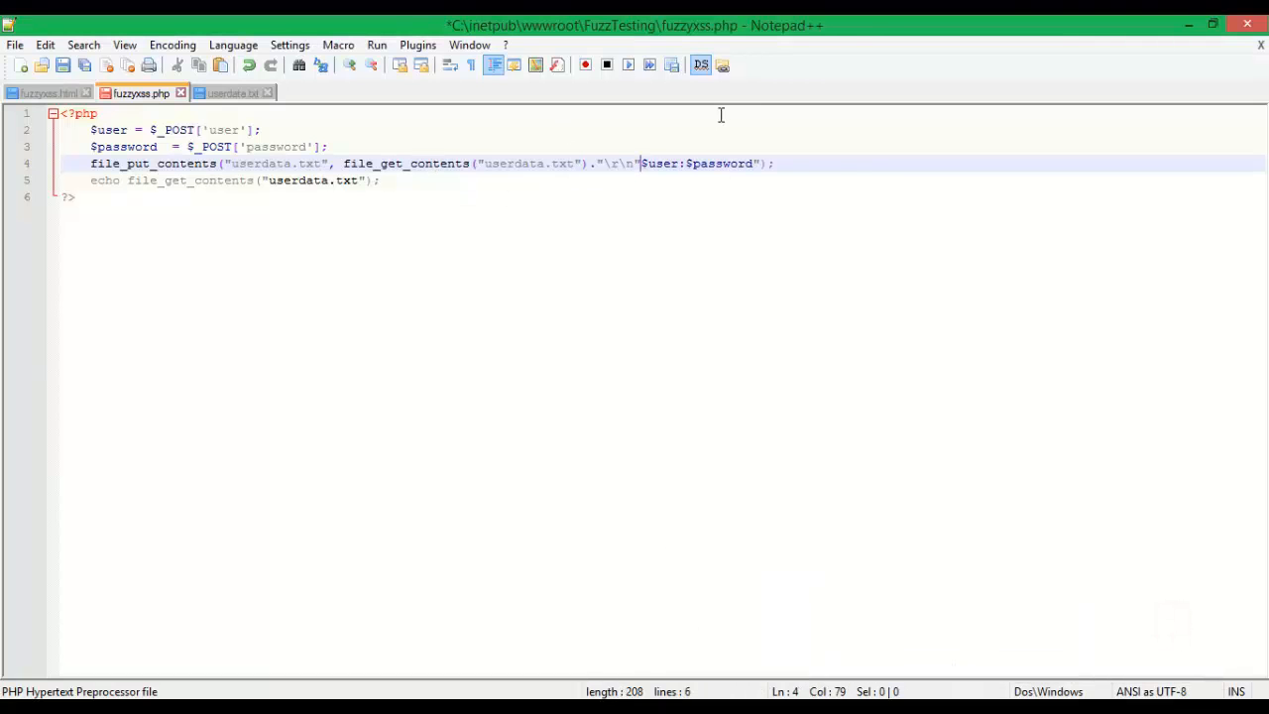
Step: Wrap the appended "\r\n$user:$password" string in htmlspecialchars() on line 4
{"action": "key", "text": "Backspace"}
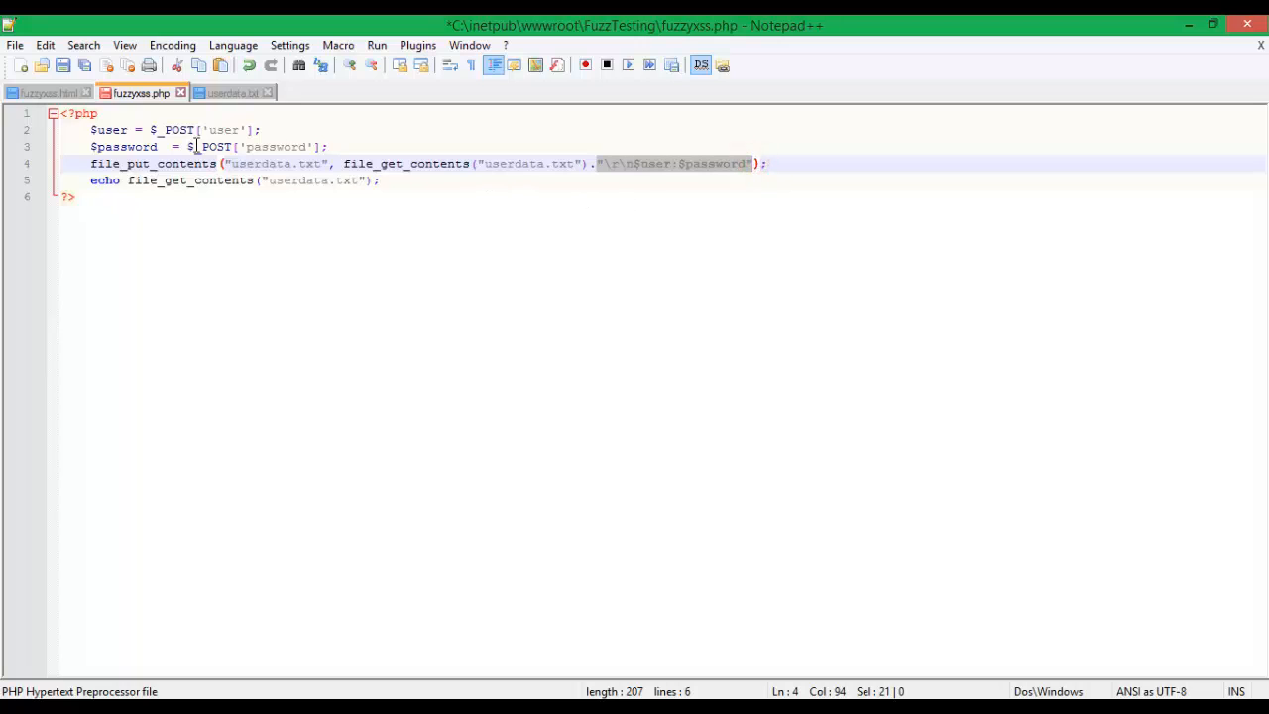
{"action": "mouse_move", "coordinate": [569, 147]}
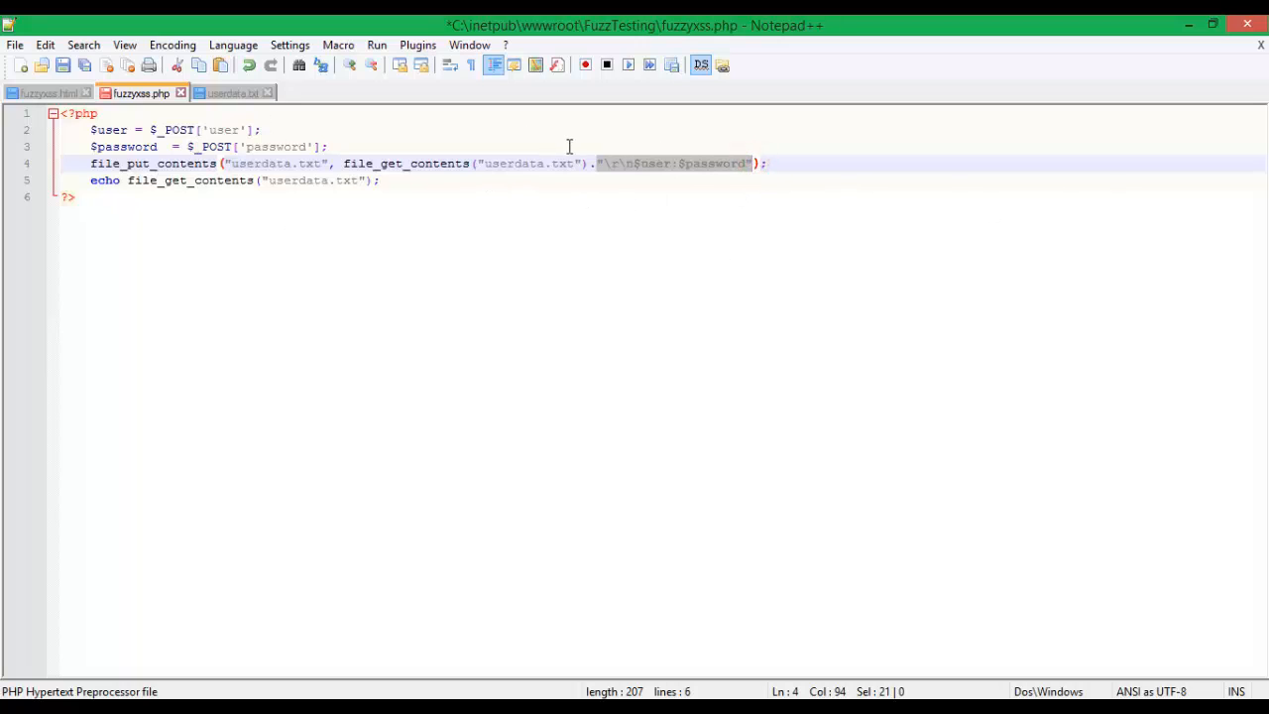
{"action": "left_click", "coordinate": [599, 163]}
{"action": "type", "text": "html"}
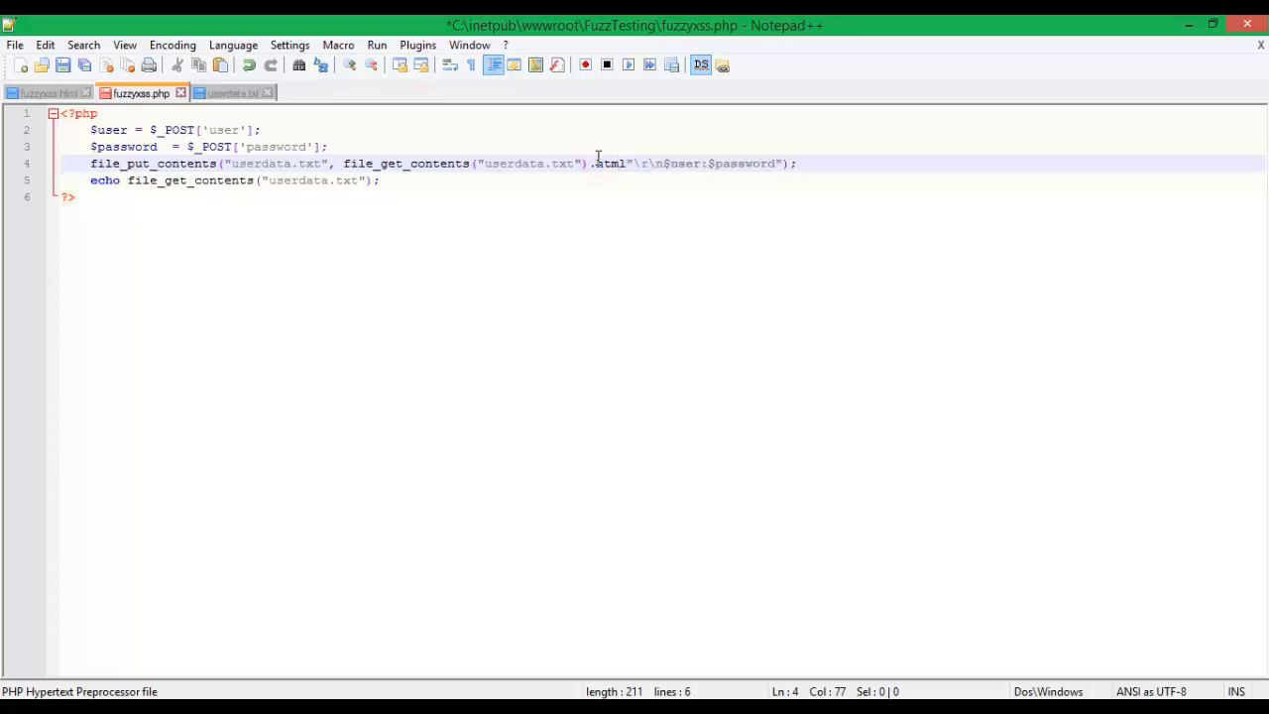
{"action": "type", "text": "specialchars("}
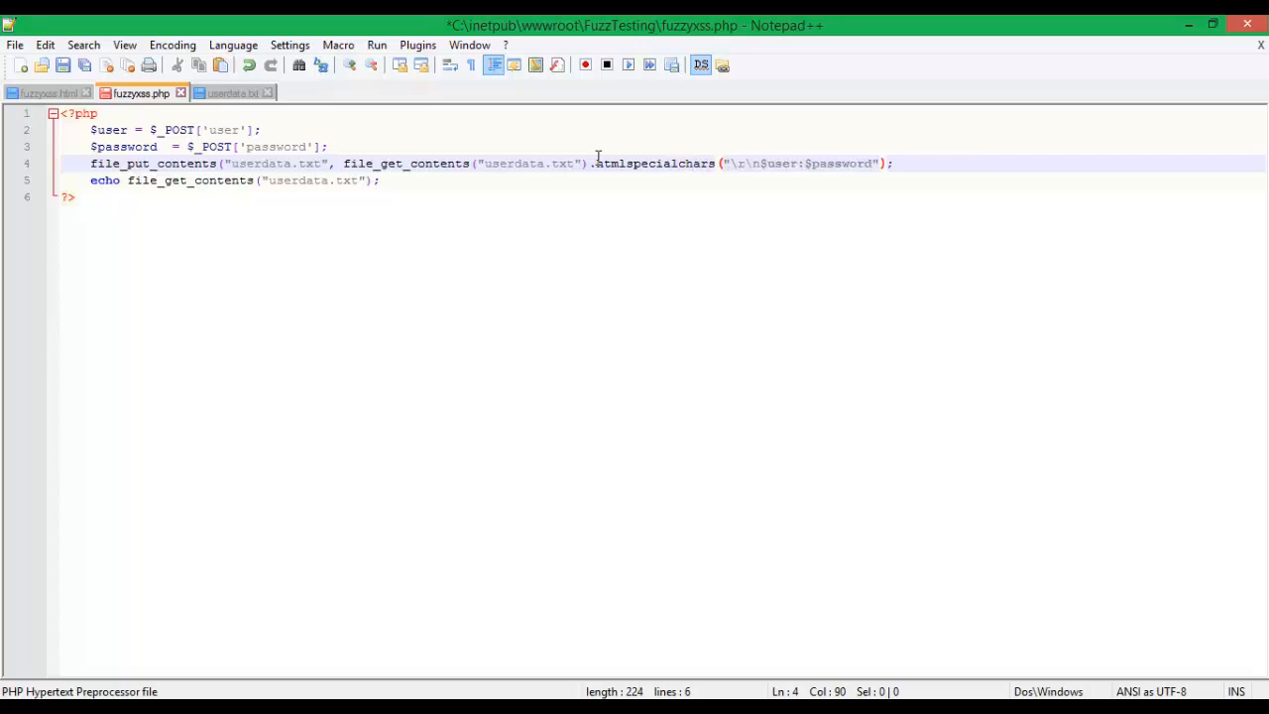
{"action": "type", "text": ")"}
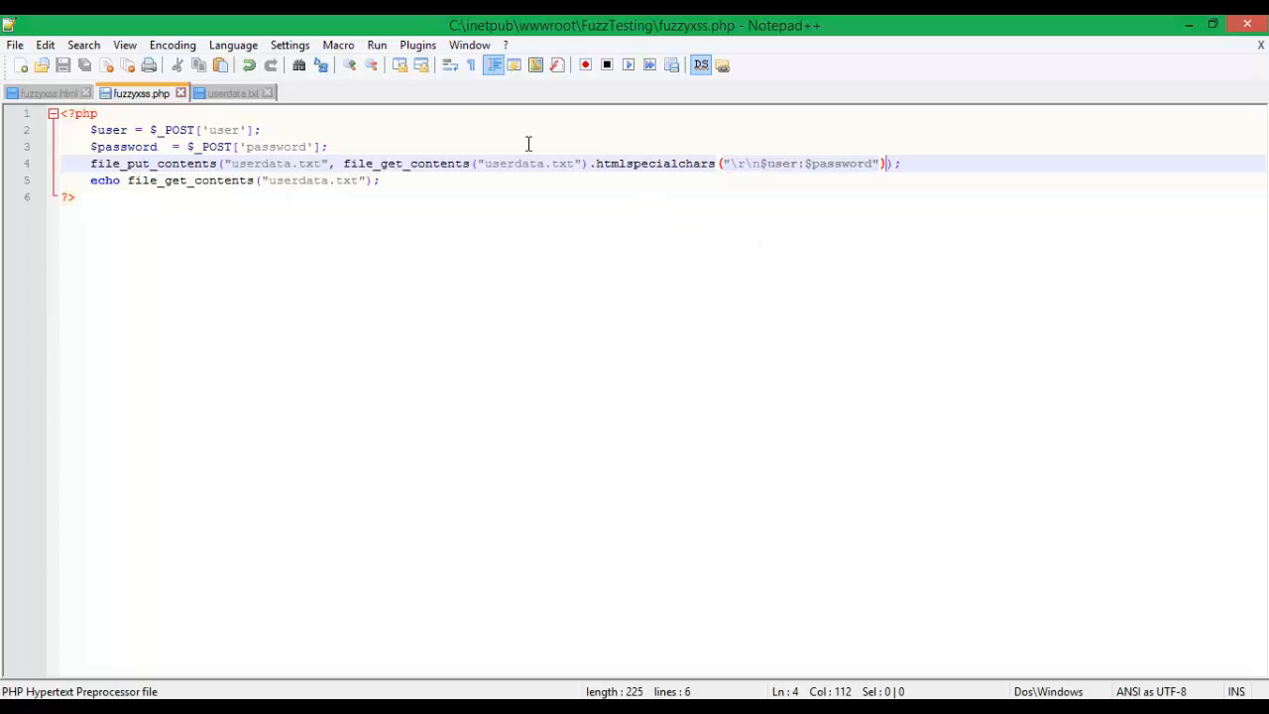
{"action": "mouse_move", "coordinate": [188, 652]}
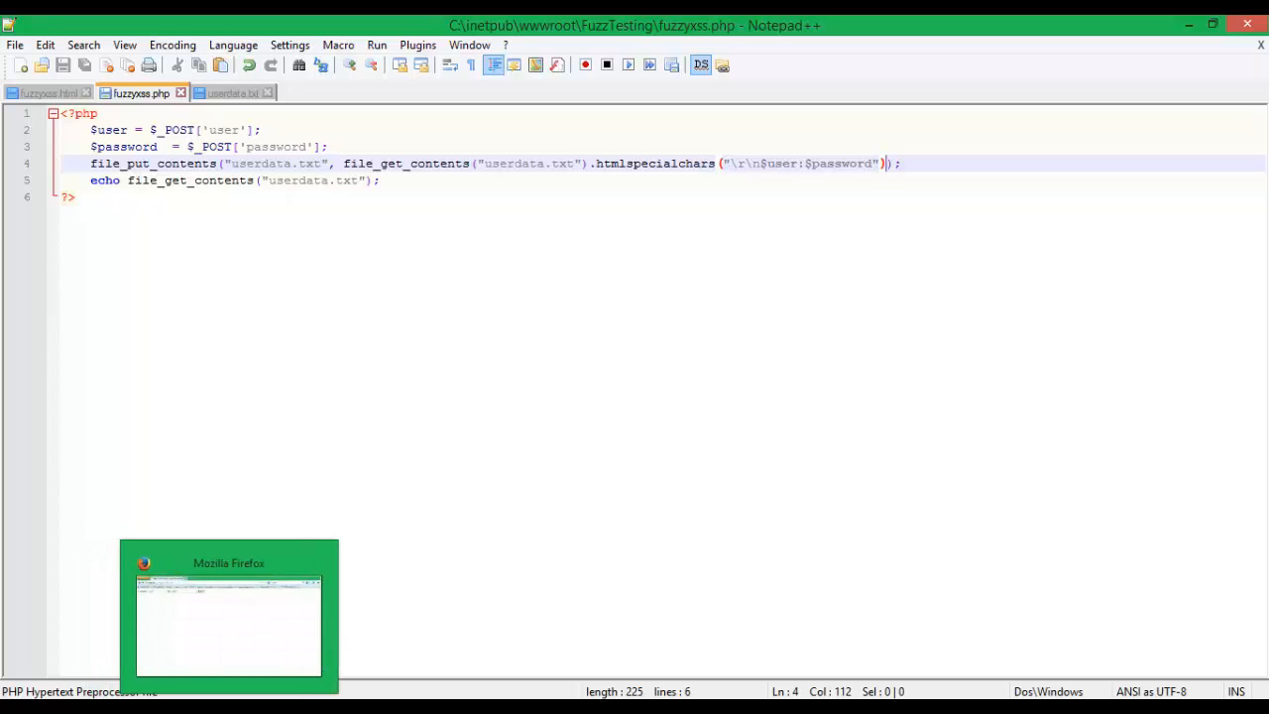
Step: Return to fuzzyxss.html and fill the username with <script>alert('hi');</script> from autocomplete
{"action": "left_click", "coordinate": [228, 625]}
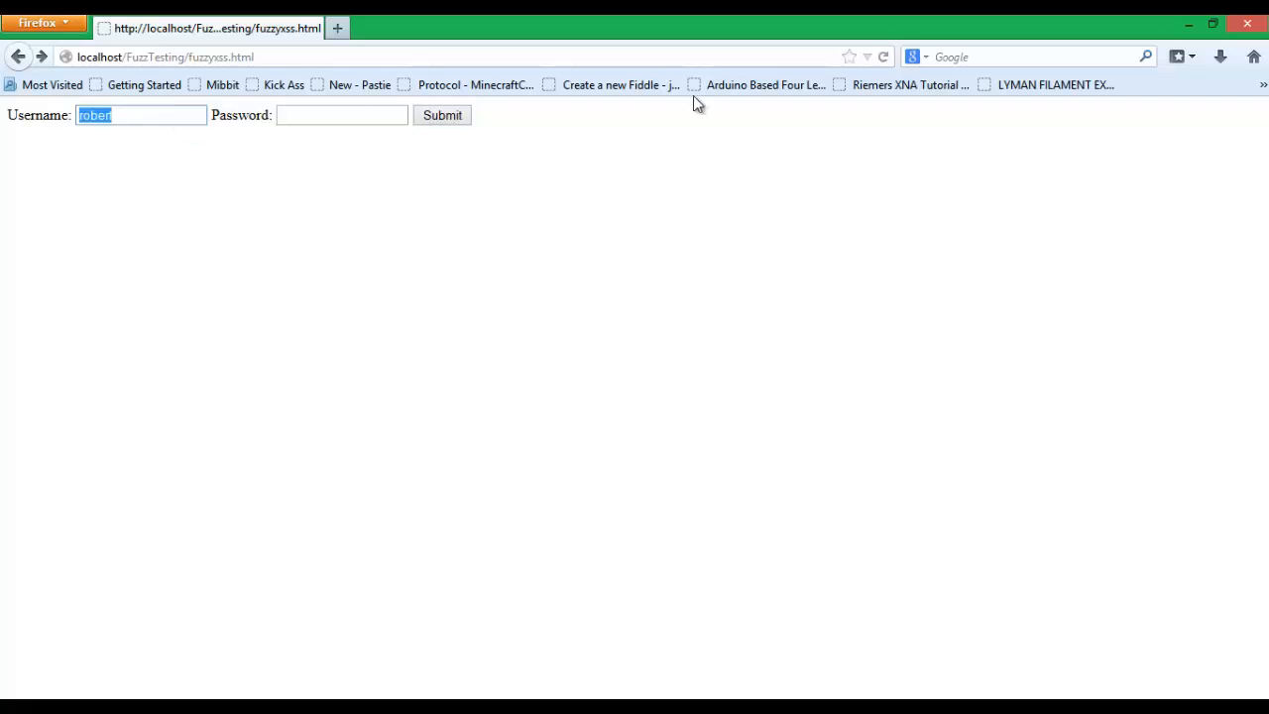
{"action": "type", "text": "htm"}
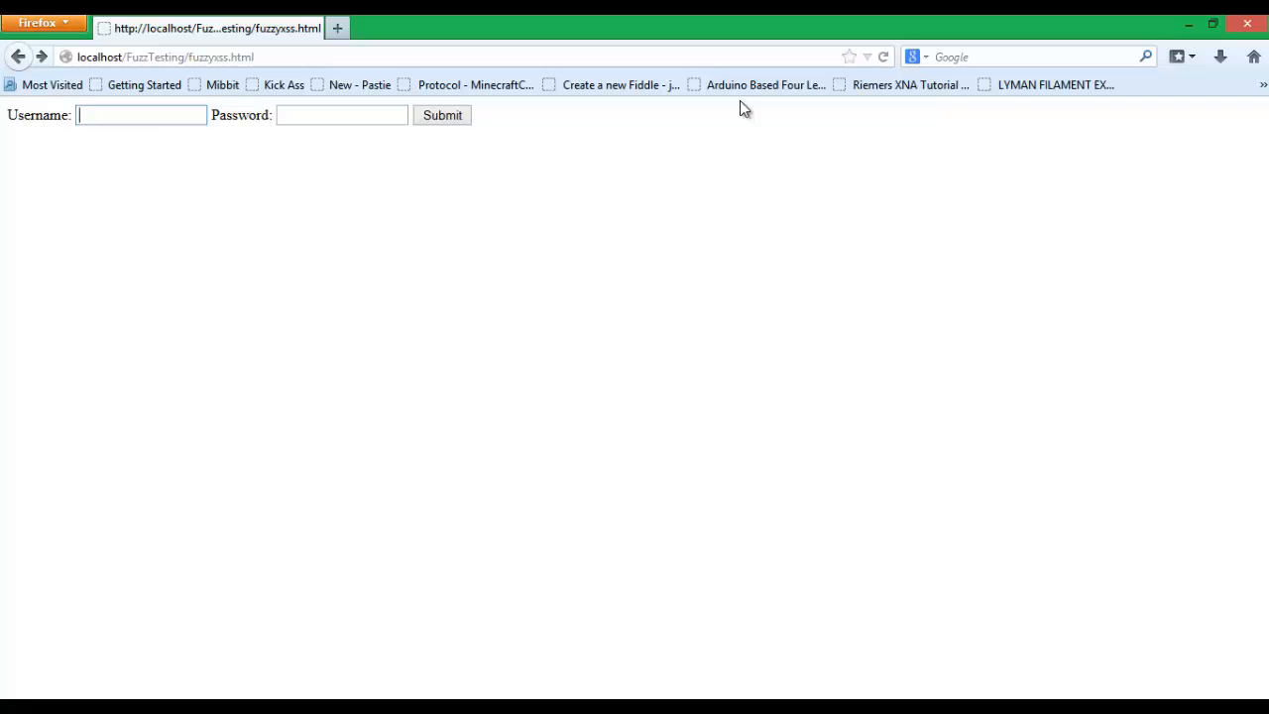
{"action": "type", "text": "<"}
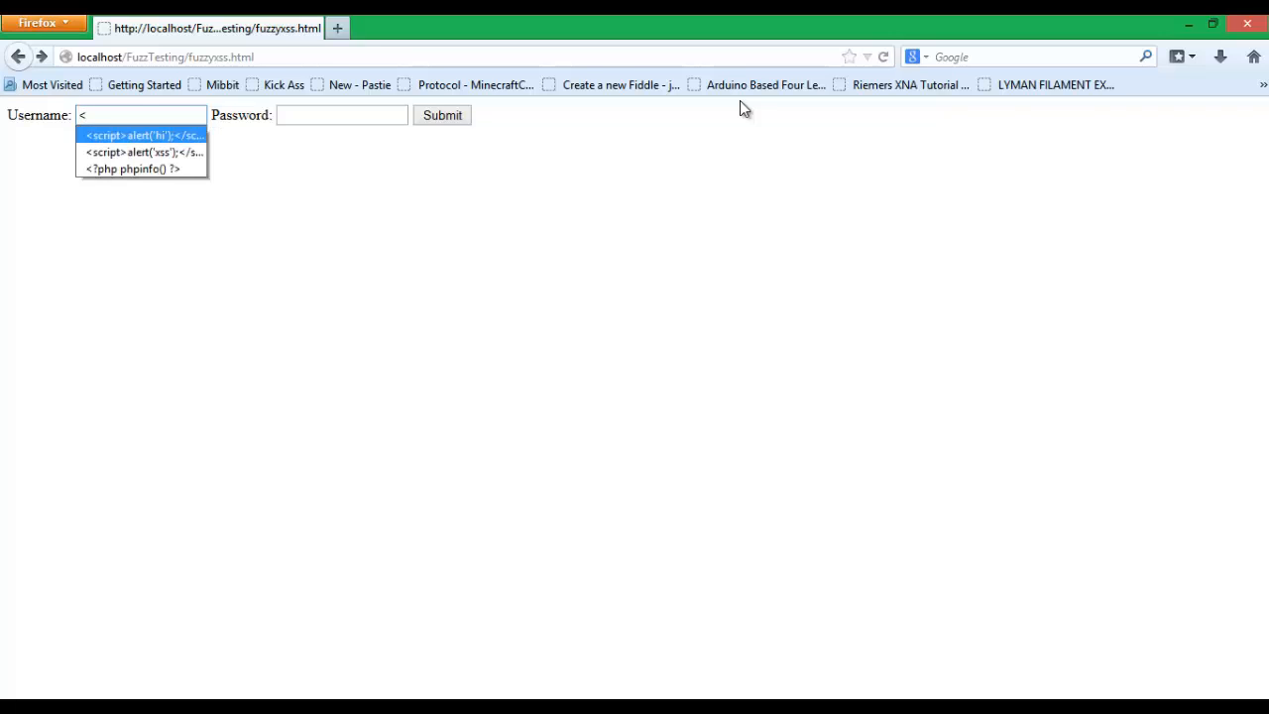
{"action": "left_click", "coordinate": [143, 134]}
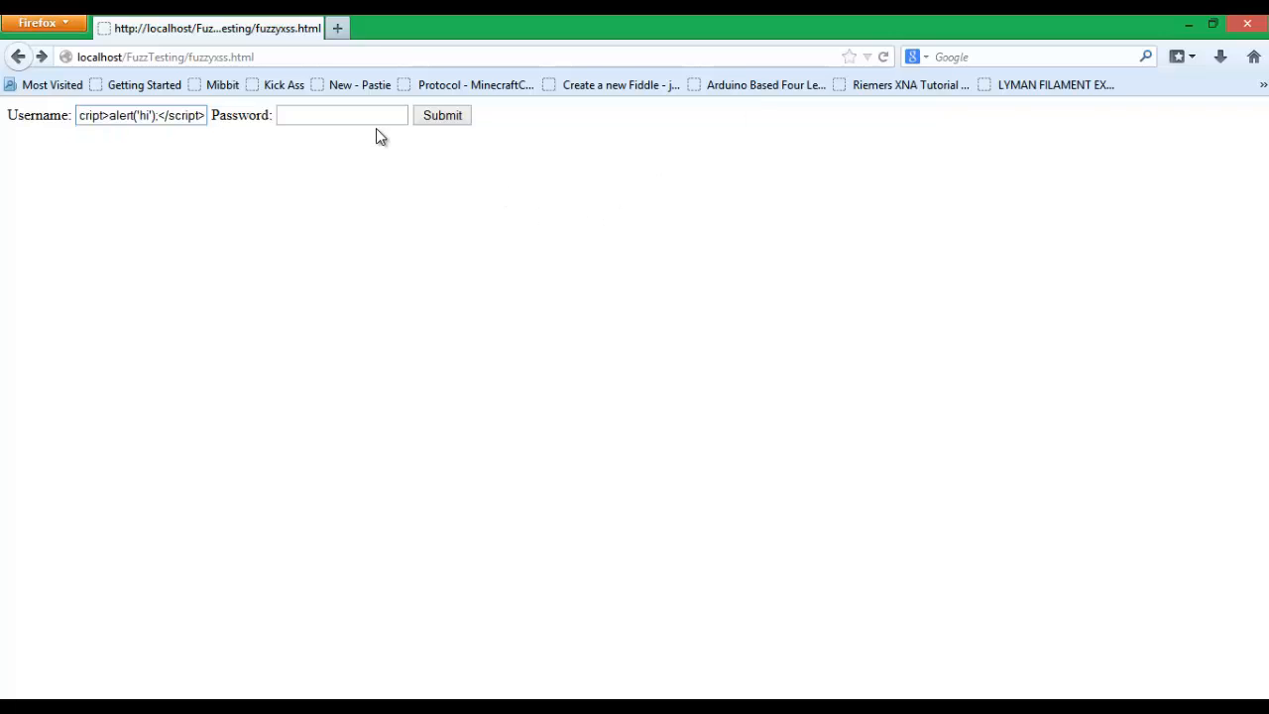
Step: Submit the script username and dismiss the alert popup
{"action": "left_click", "coordinate": [442, 115]}
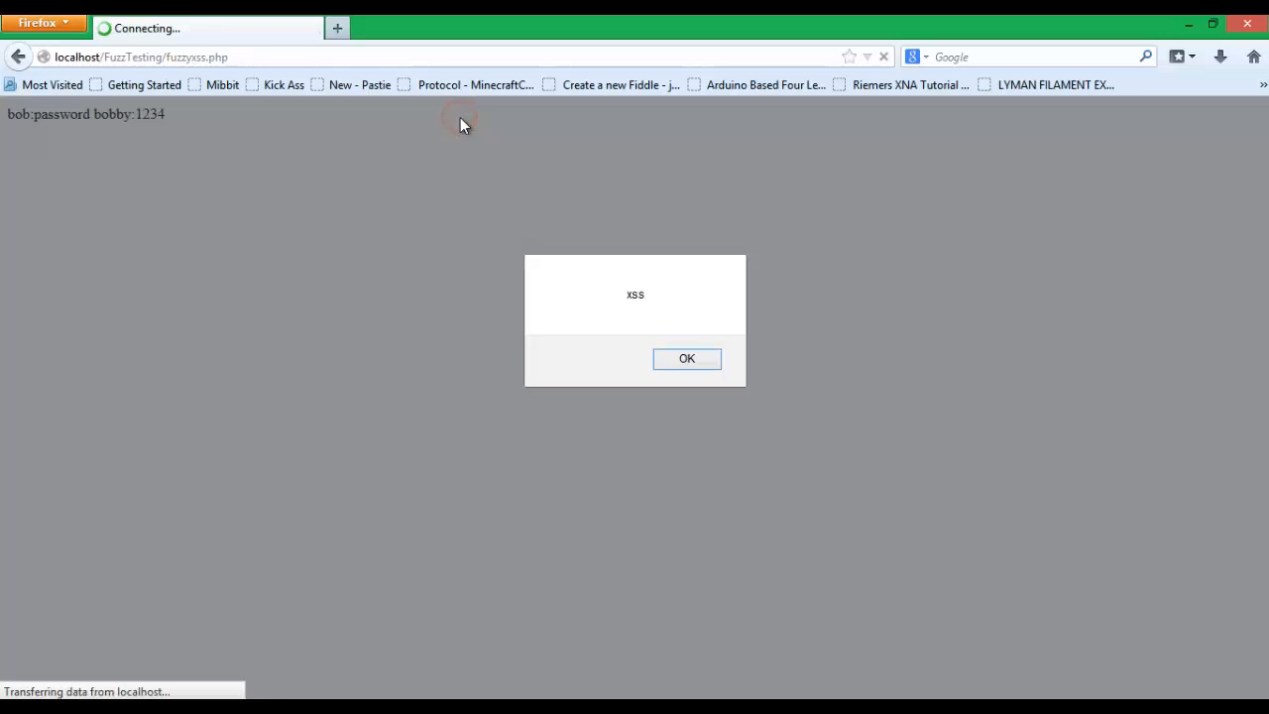
{"action": "left_click", "coordinate": [686, 357]}
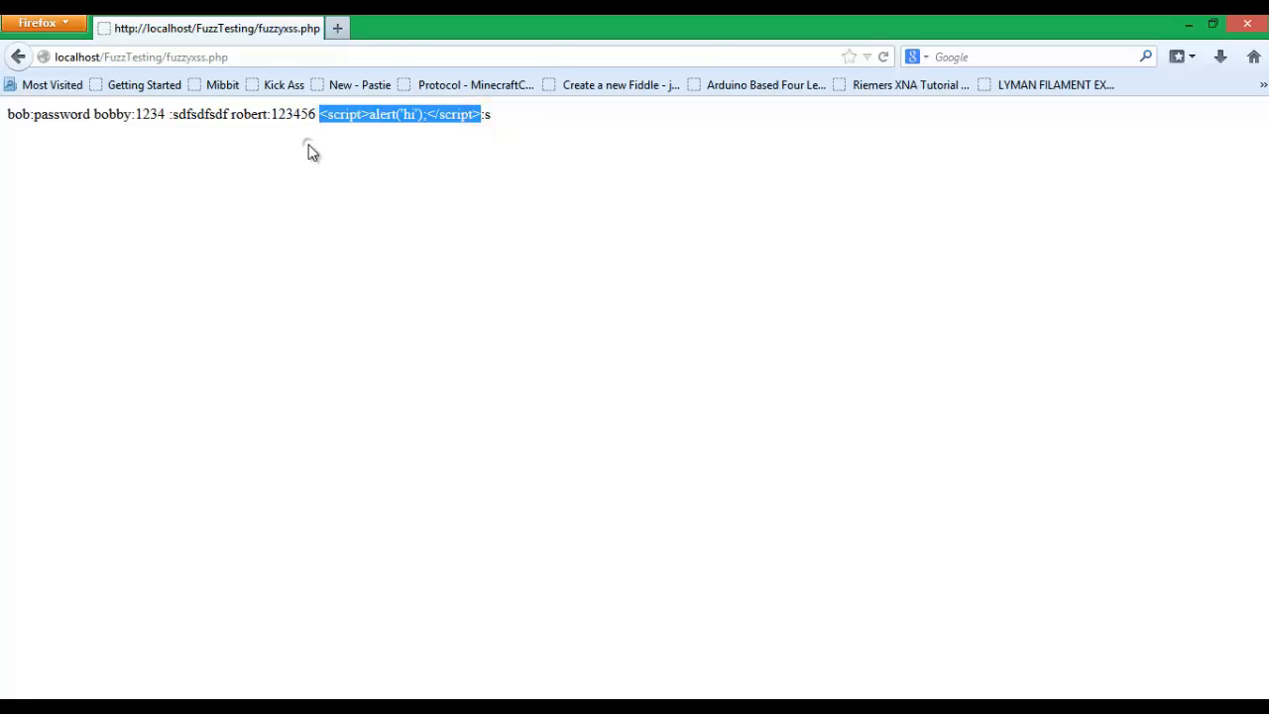
Step: Inspect the page body showing the new alert('hi') entry stored as escaped text
{"action": "key", "text": "F12"}
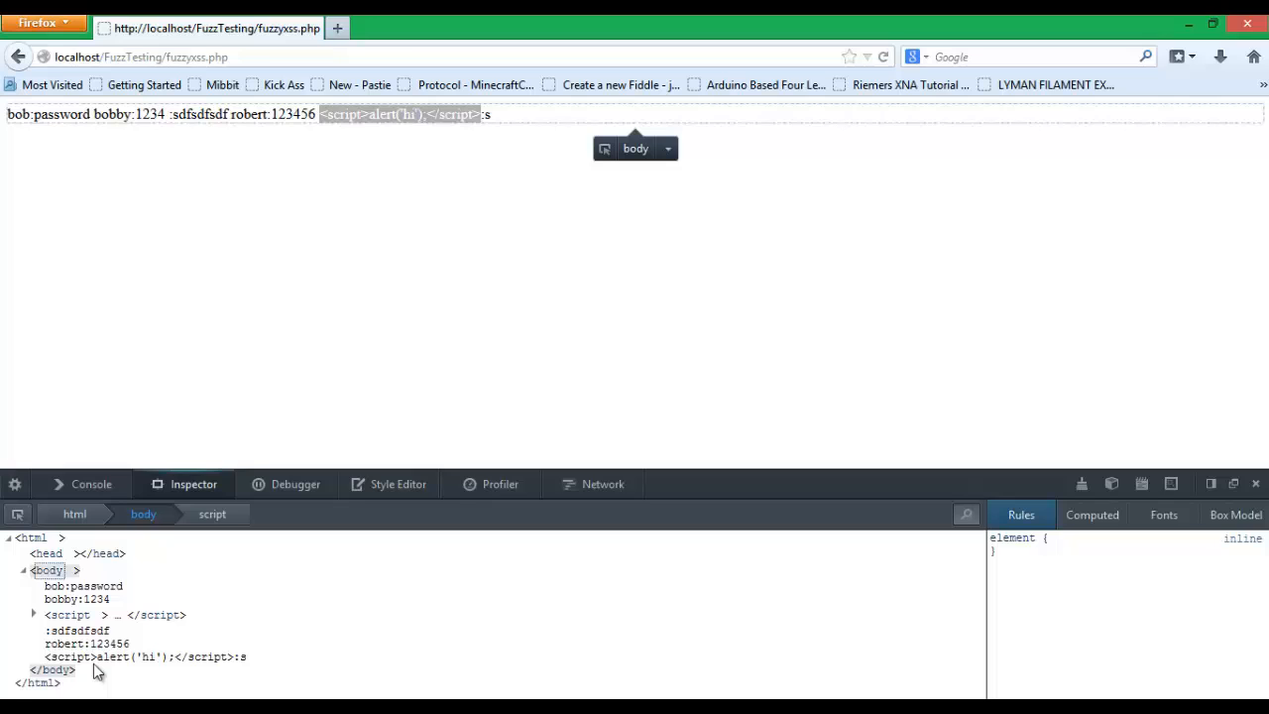
{"action": "left_click", "coordinate": [143, 656]}
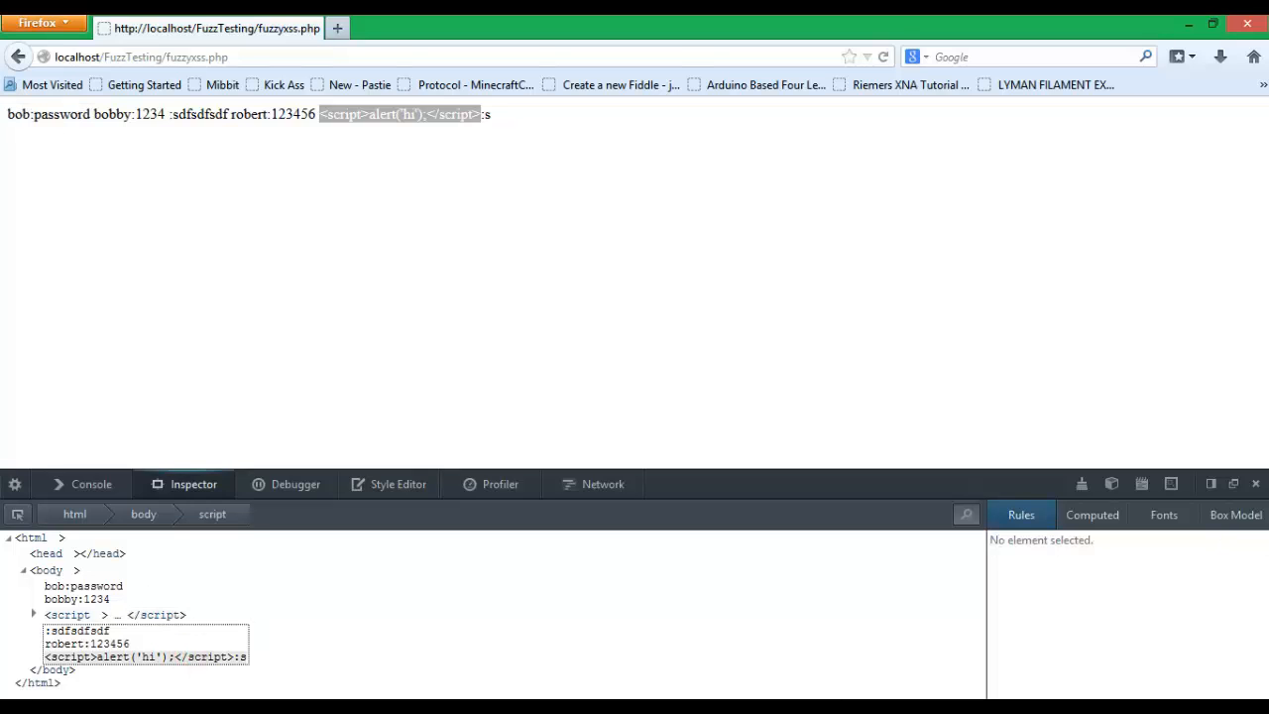
{"action": "mouse_move", "coordinate": [385, 614]}
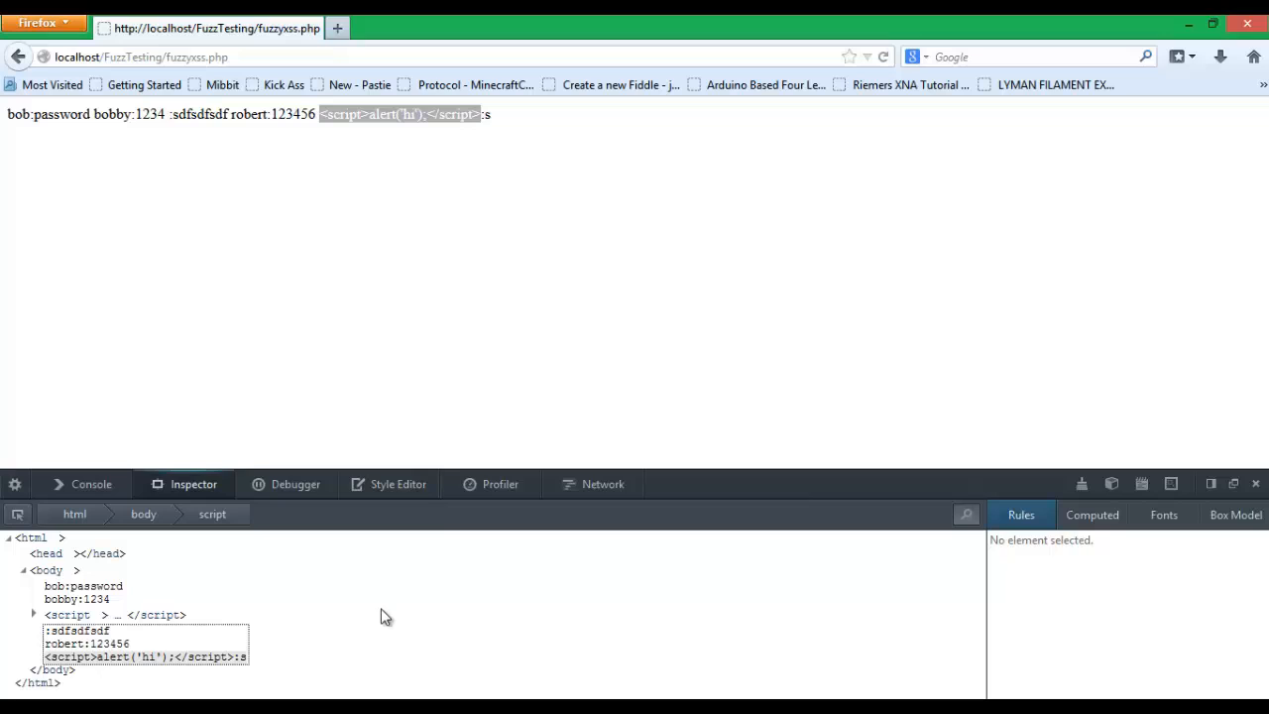
{"action": "mouse_move", "coordinate": [430, 509]}
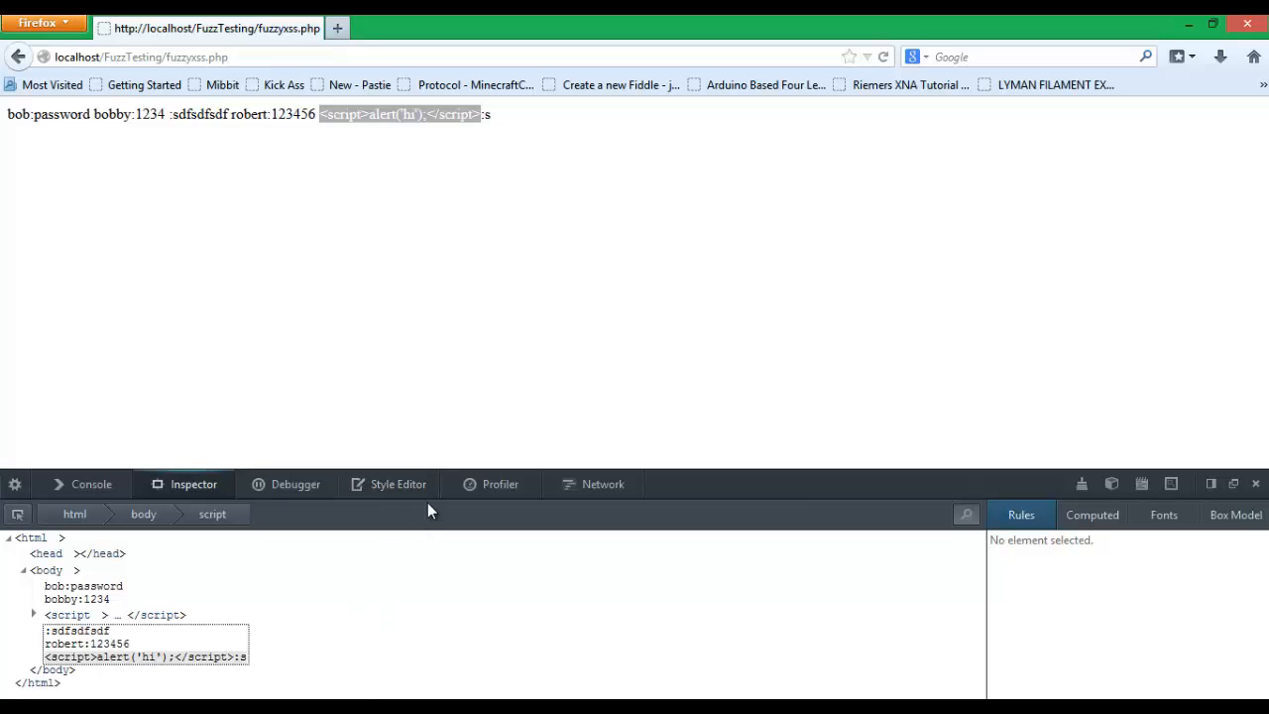
{"action": "mouse_move", "coordinate": [416, 688]}
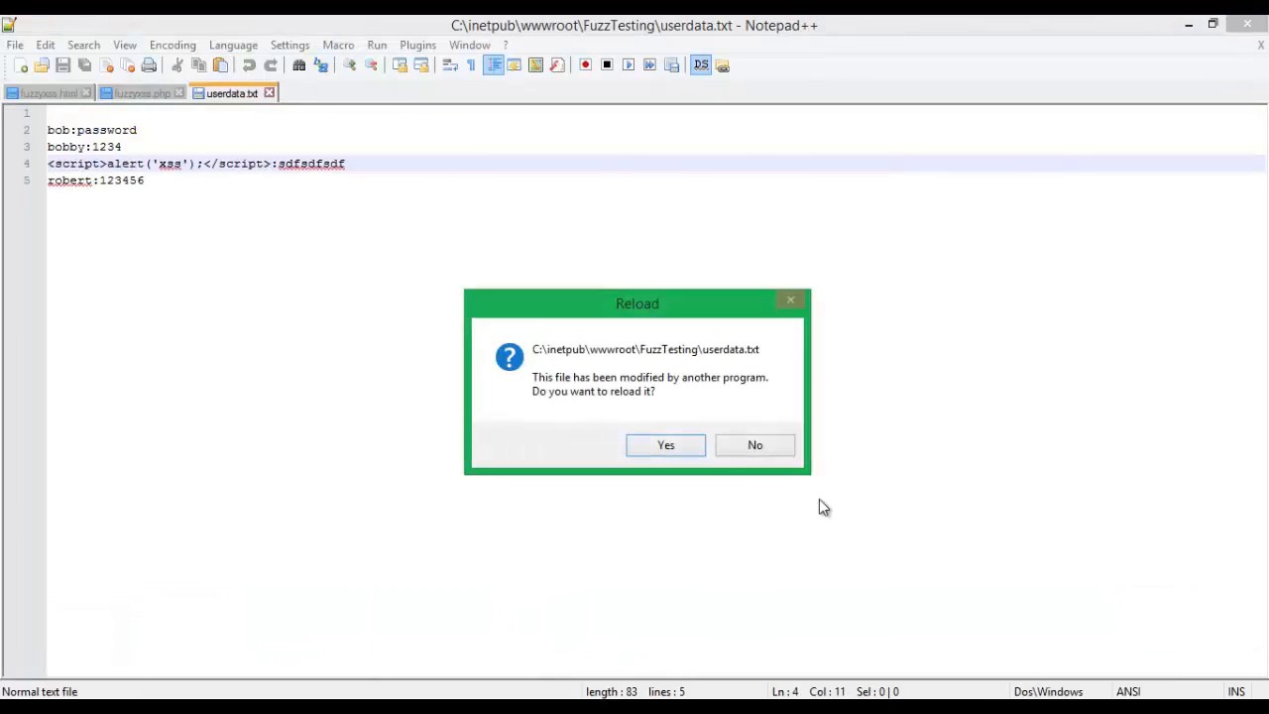
Step: Reload userdata.txt and highlight the &lt; entity showing the hi script stored escaped on line 6
{"action": "left_click", "coordinate": [664, 444]}
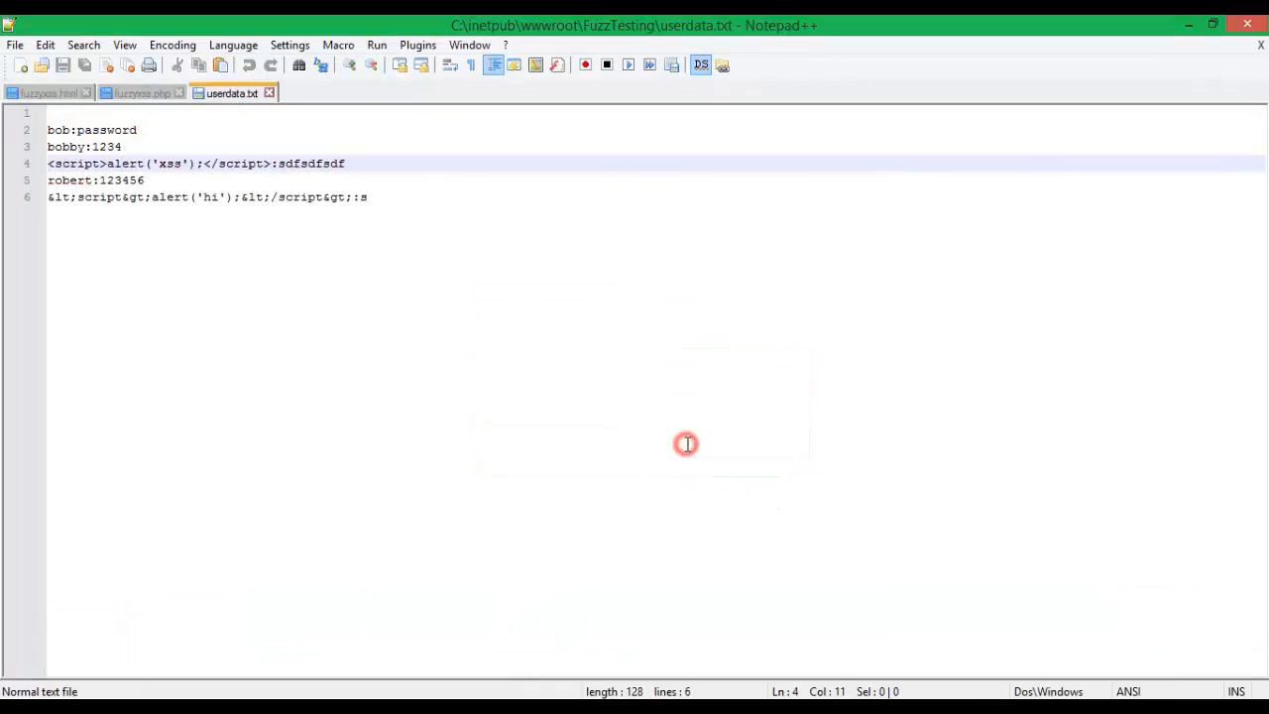
{"action": "left_click", "coordinate": [139, 93]}
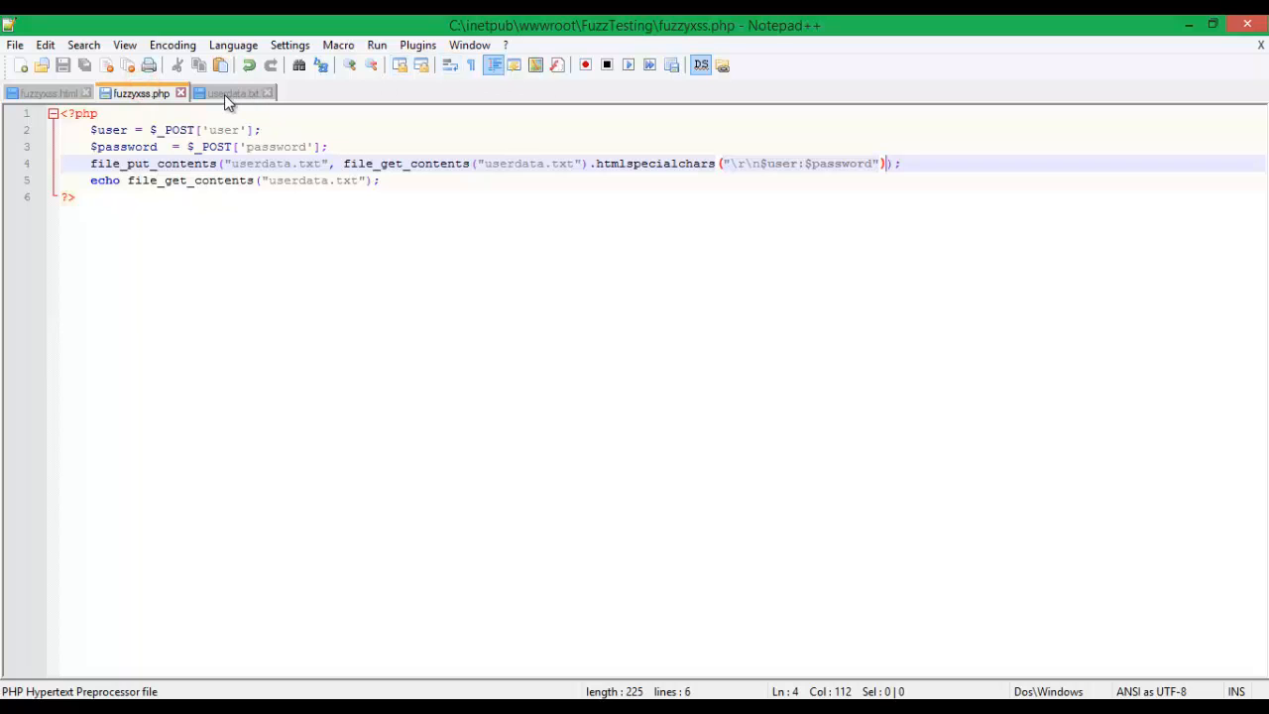
{"action": "left_click", "coordinate": [234, 93]}
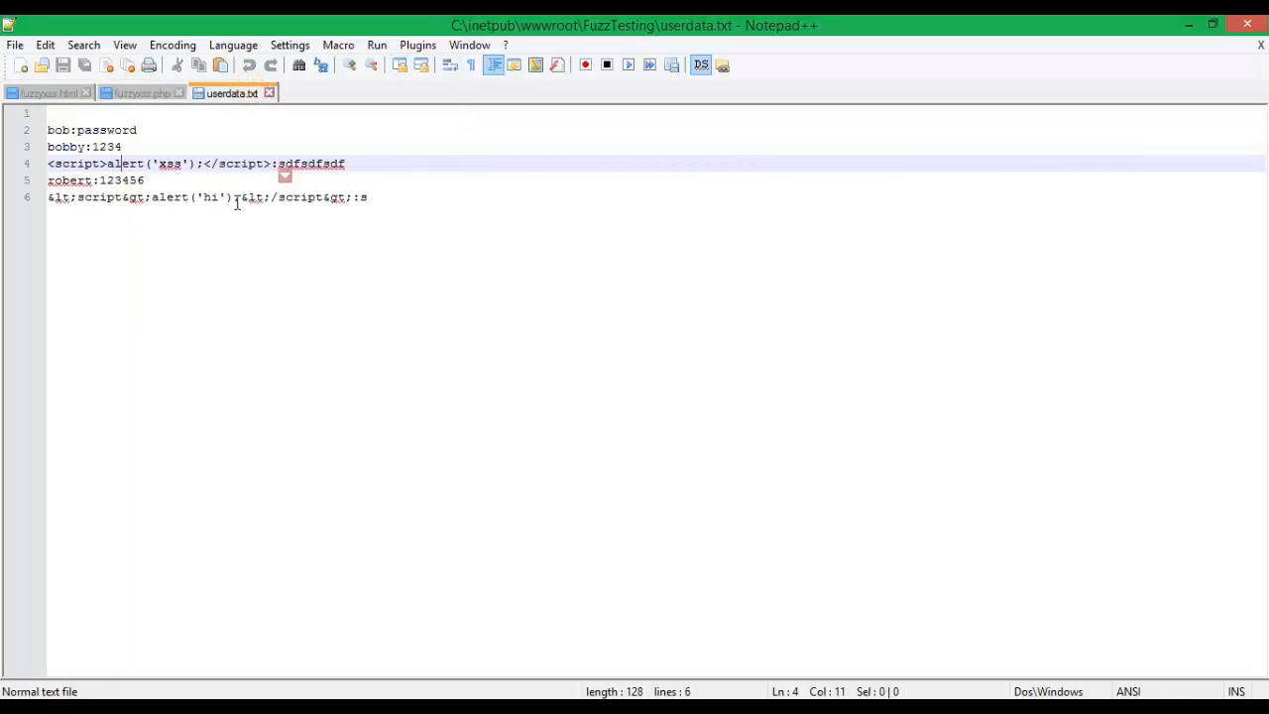
{"action": "double_click", "coordinate": [250, 196]}
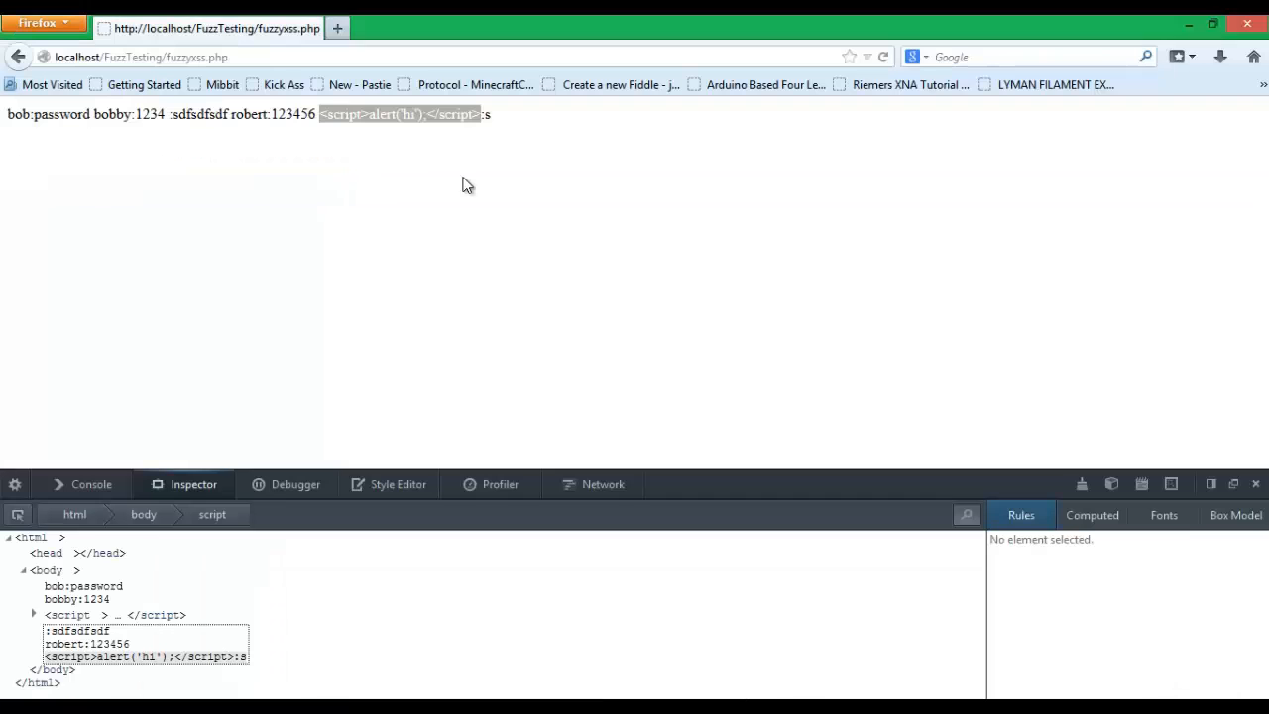
{"action": "double_click", "coordinate": [341, 113]}
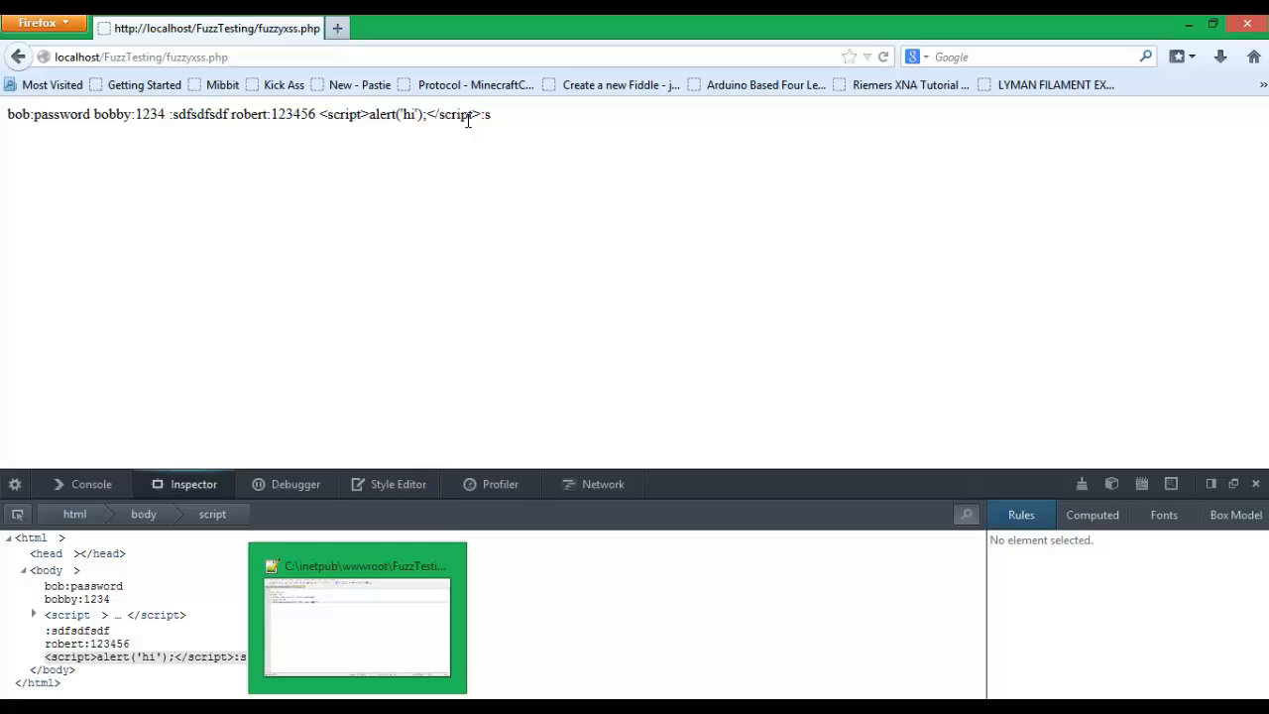
{"action": "left_click_drag", "start_coordinate": [298, 113], "coordinate": [486, 113]}
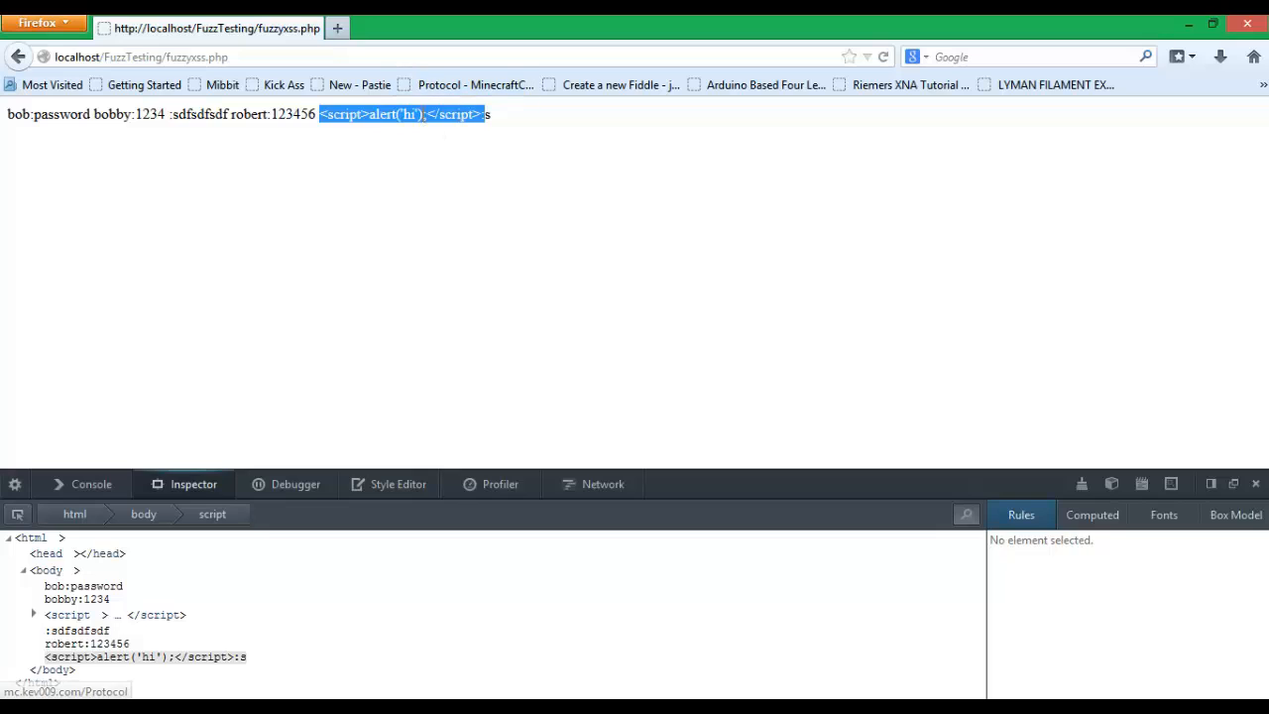
{"action": "mouse_move", "coordinate": [504, 123]}
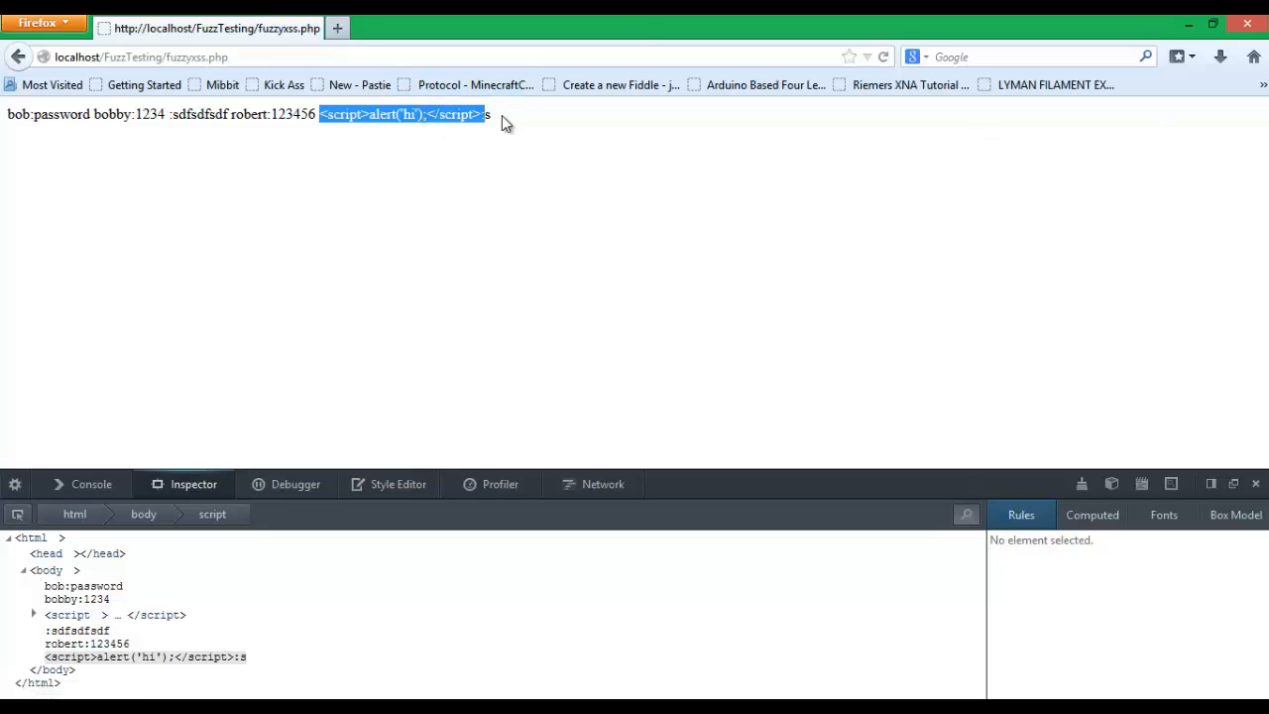
{"action": "mouse_move", "coordinate": [561, 123]}
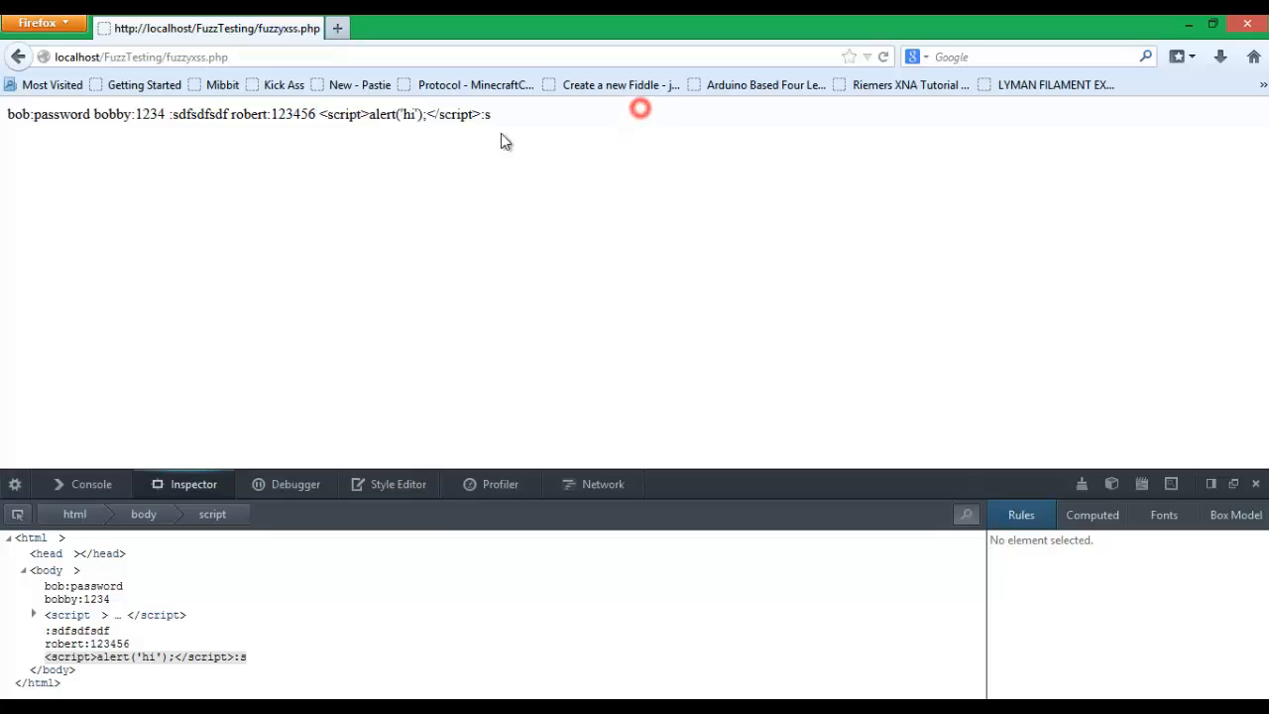
{"action": "left_click_drag", "start_coordinate": [492, 113], "coordinate": [321, 113]}
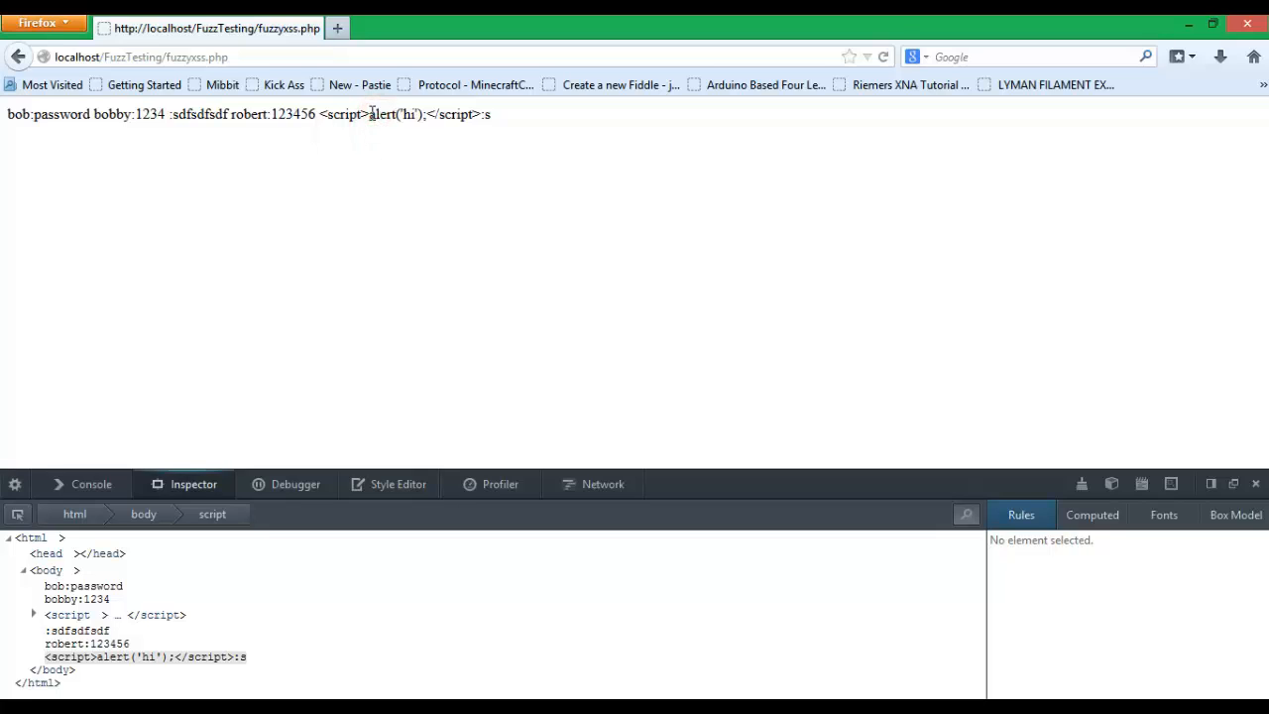
{"action": "double_click", "coordinate": [400, 113]}
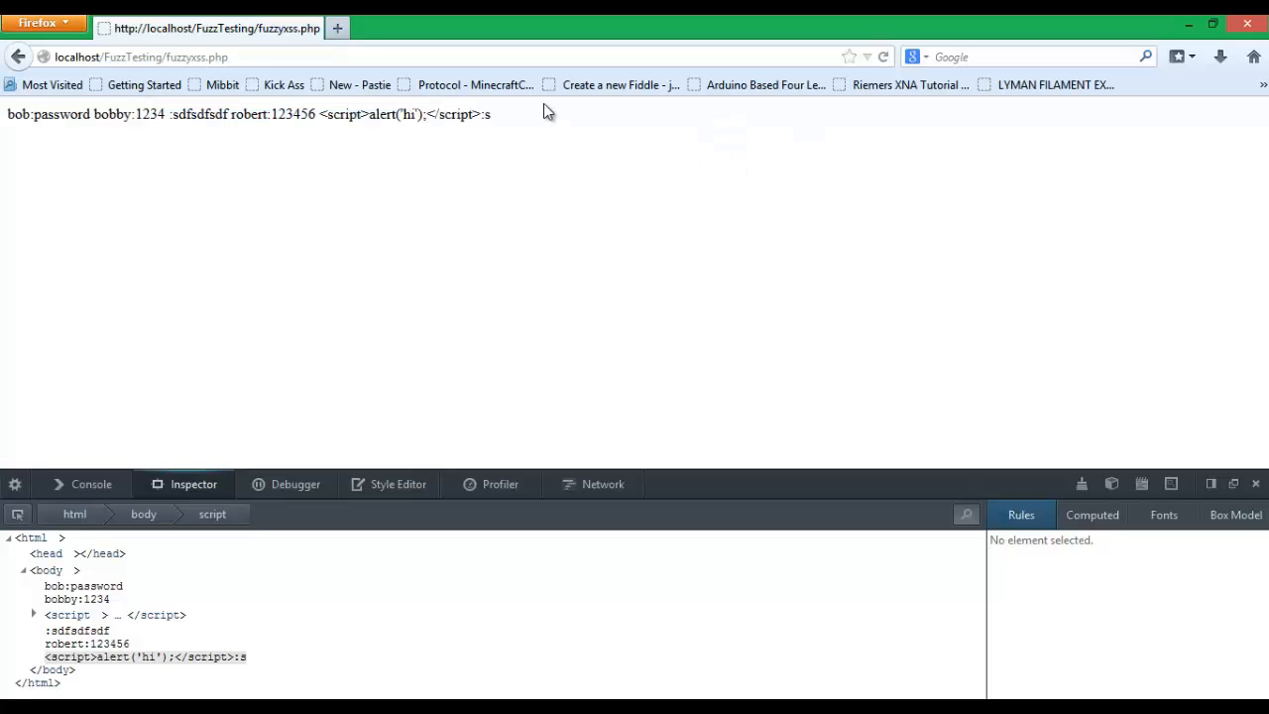
{"action": "left_click", "coordinate": [481, 113]}
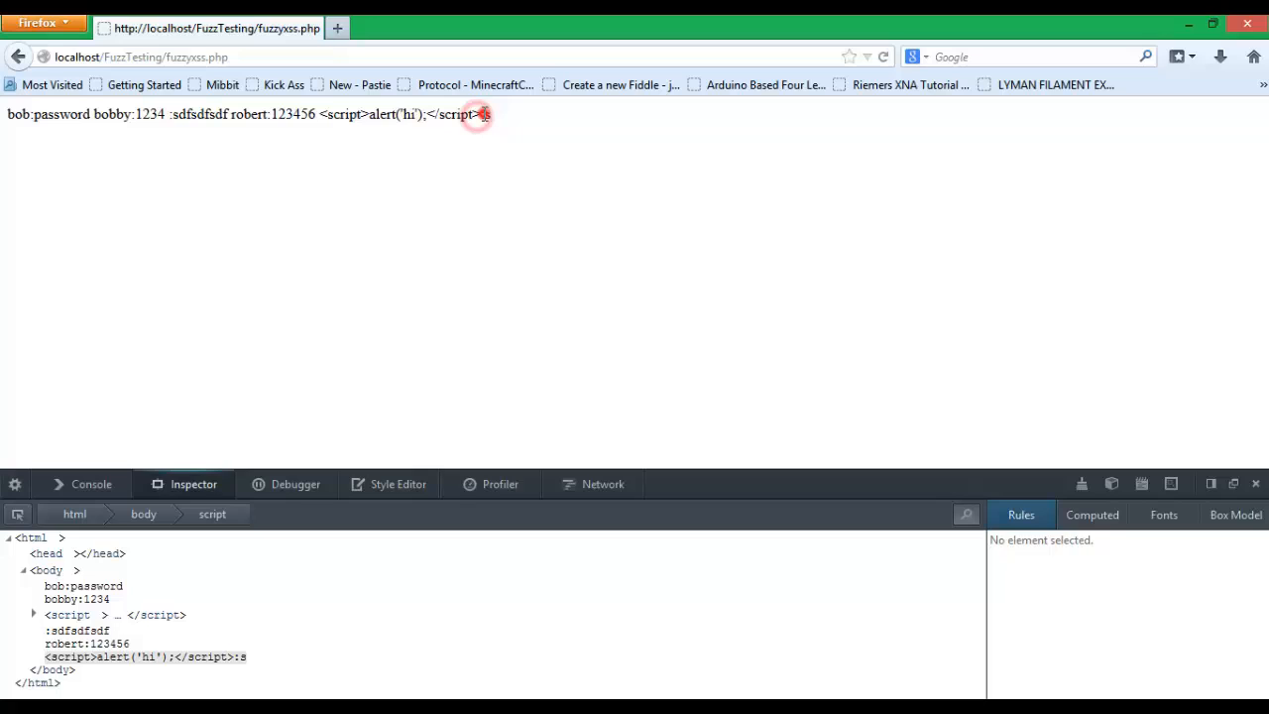
{"action": "left_click_drag", "start_coordinate": [320, 113], "coordinate": [484, 113]}
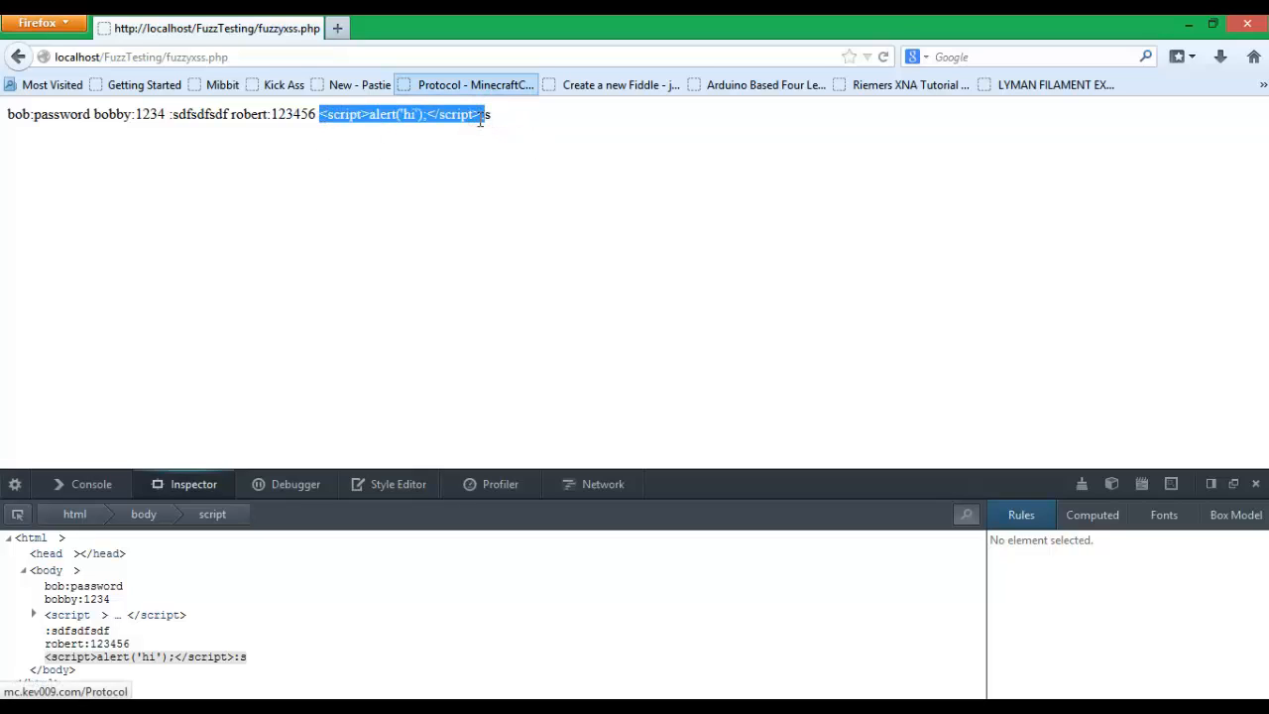
{"action": "mouse_move", "coordinate": [1170, 184]}
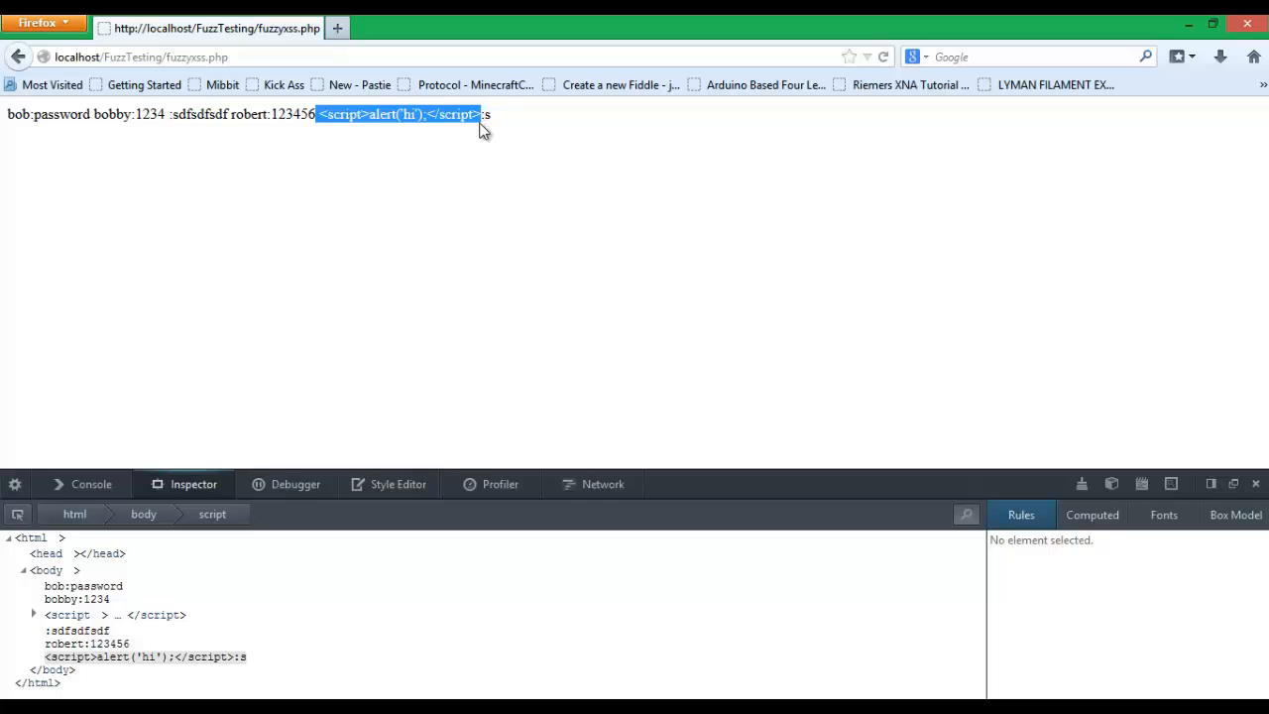
{"action": "left_click", "coordinate": [480, 121]}
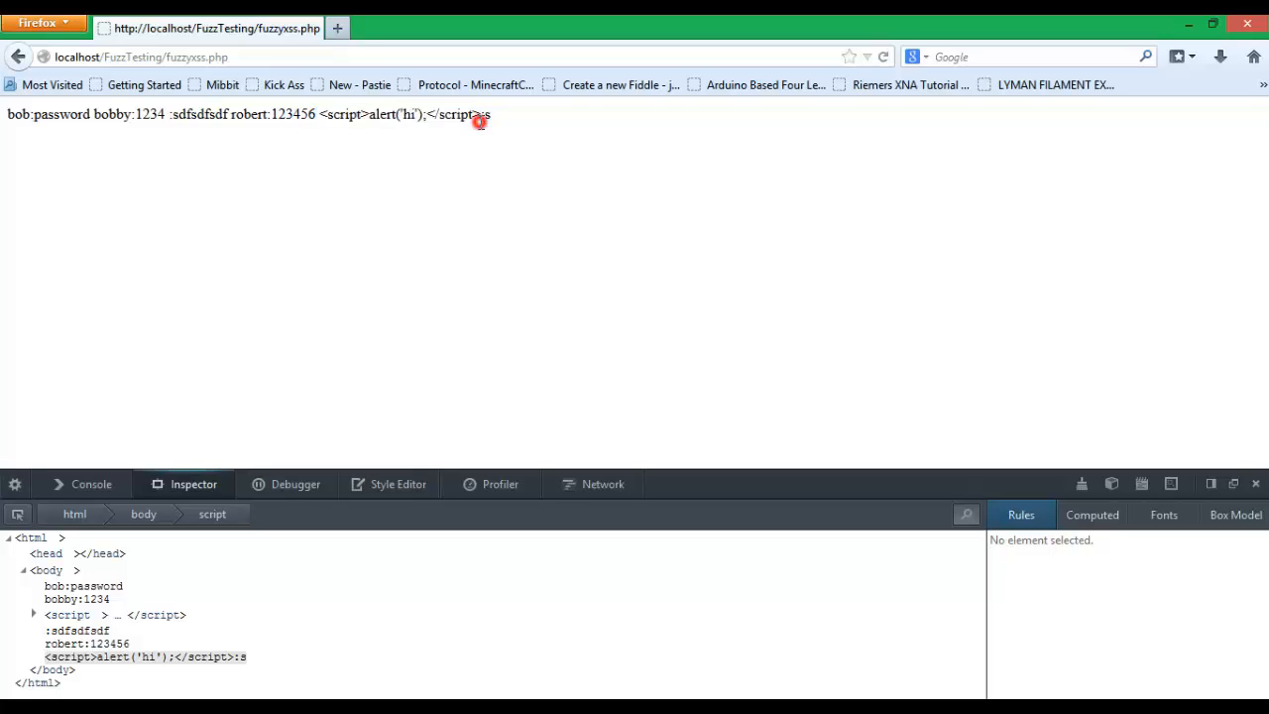